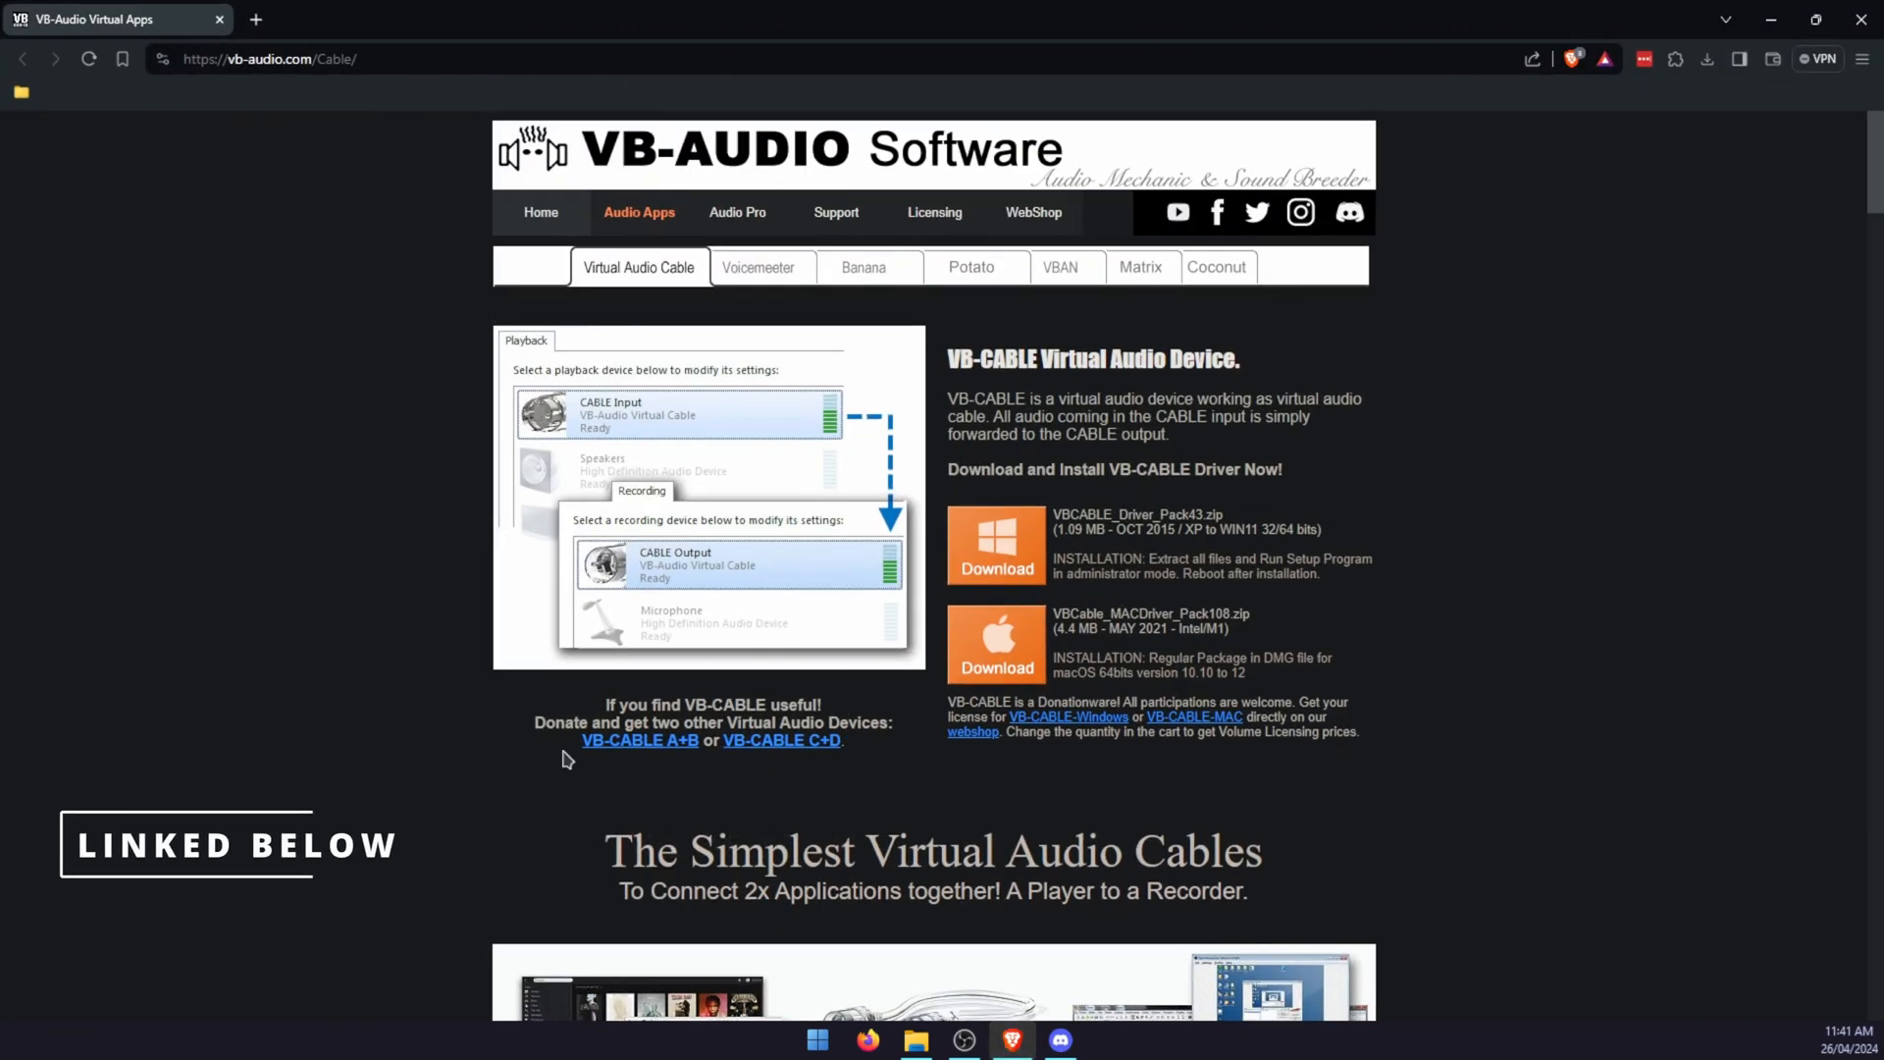
{"action": "mouse_move", "coordinate": [636, 769]}
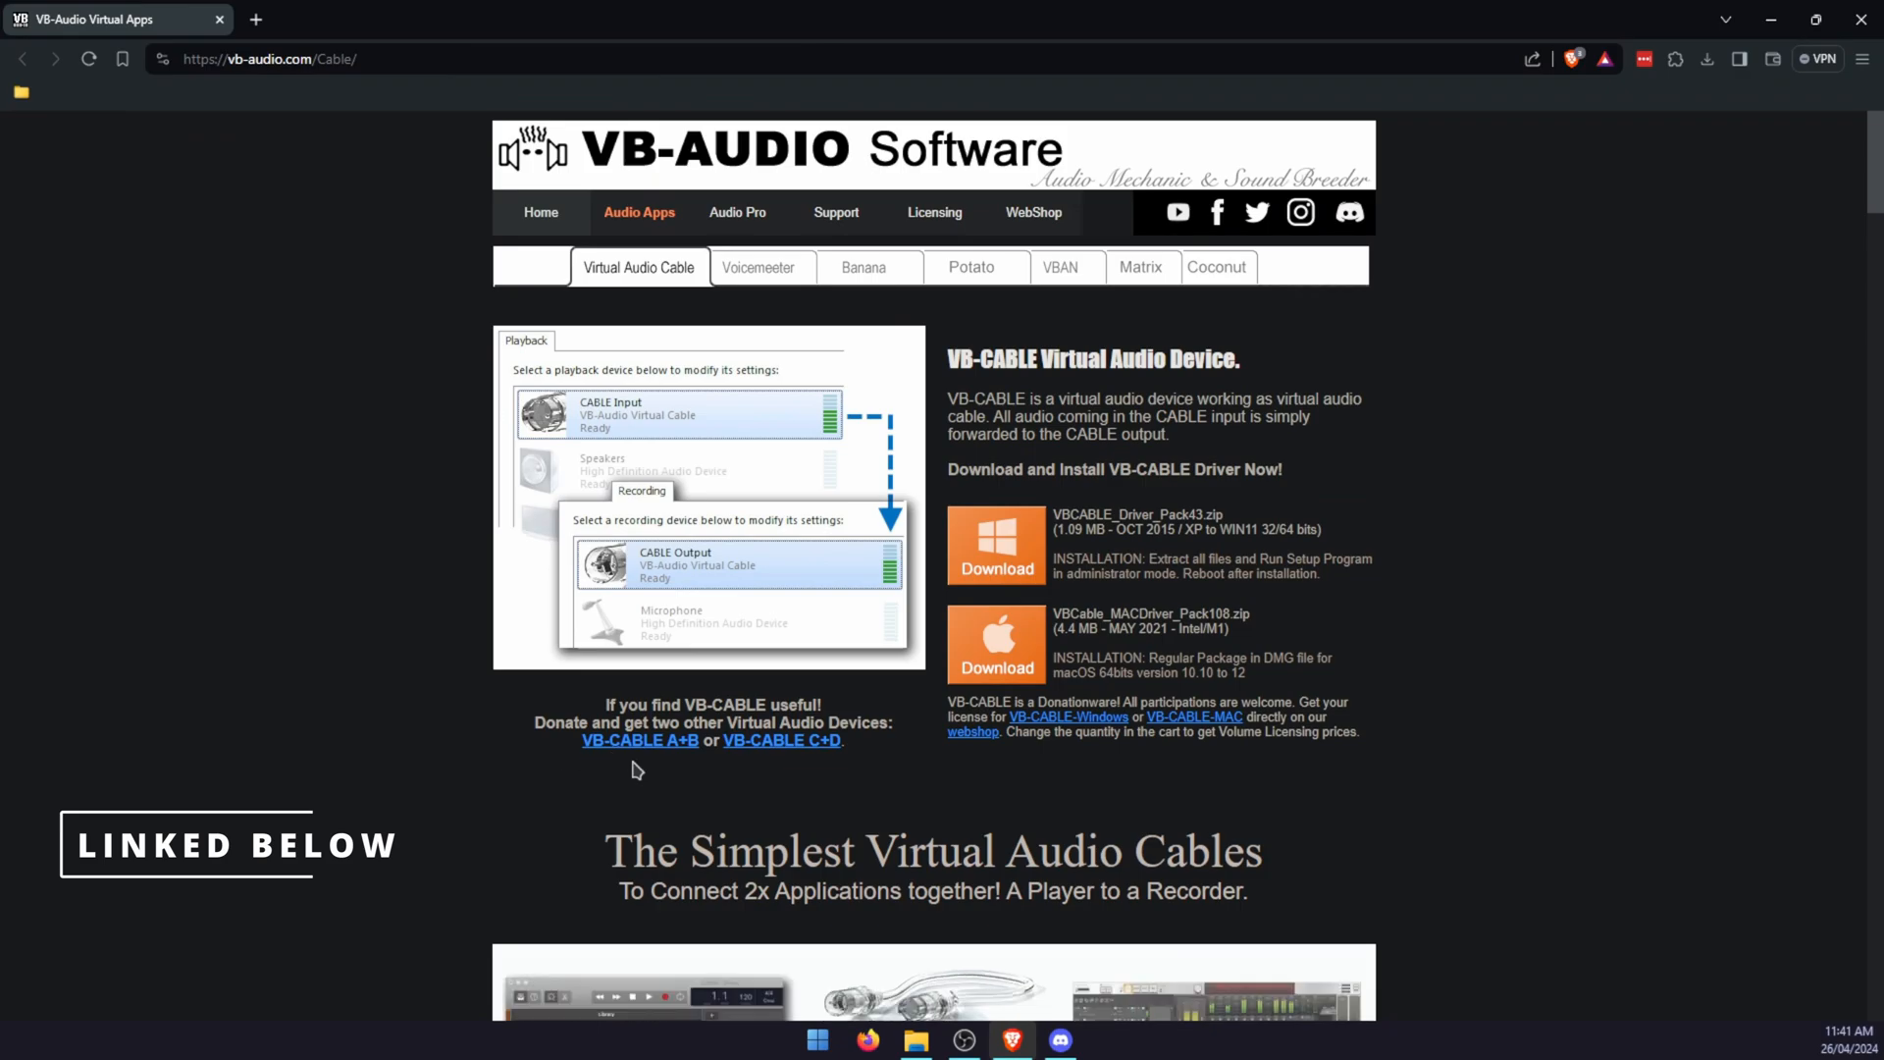
{"action": "mouse_move", "coordinate": [1062, 312]}
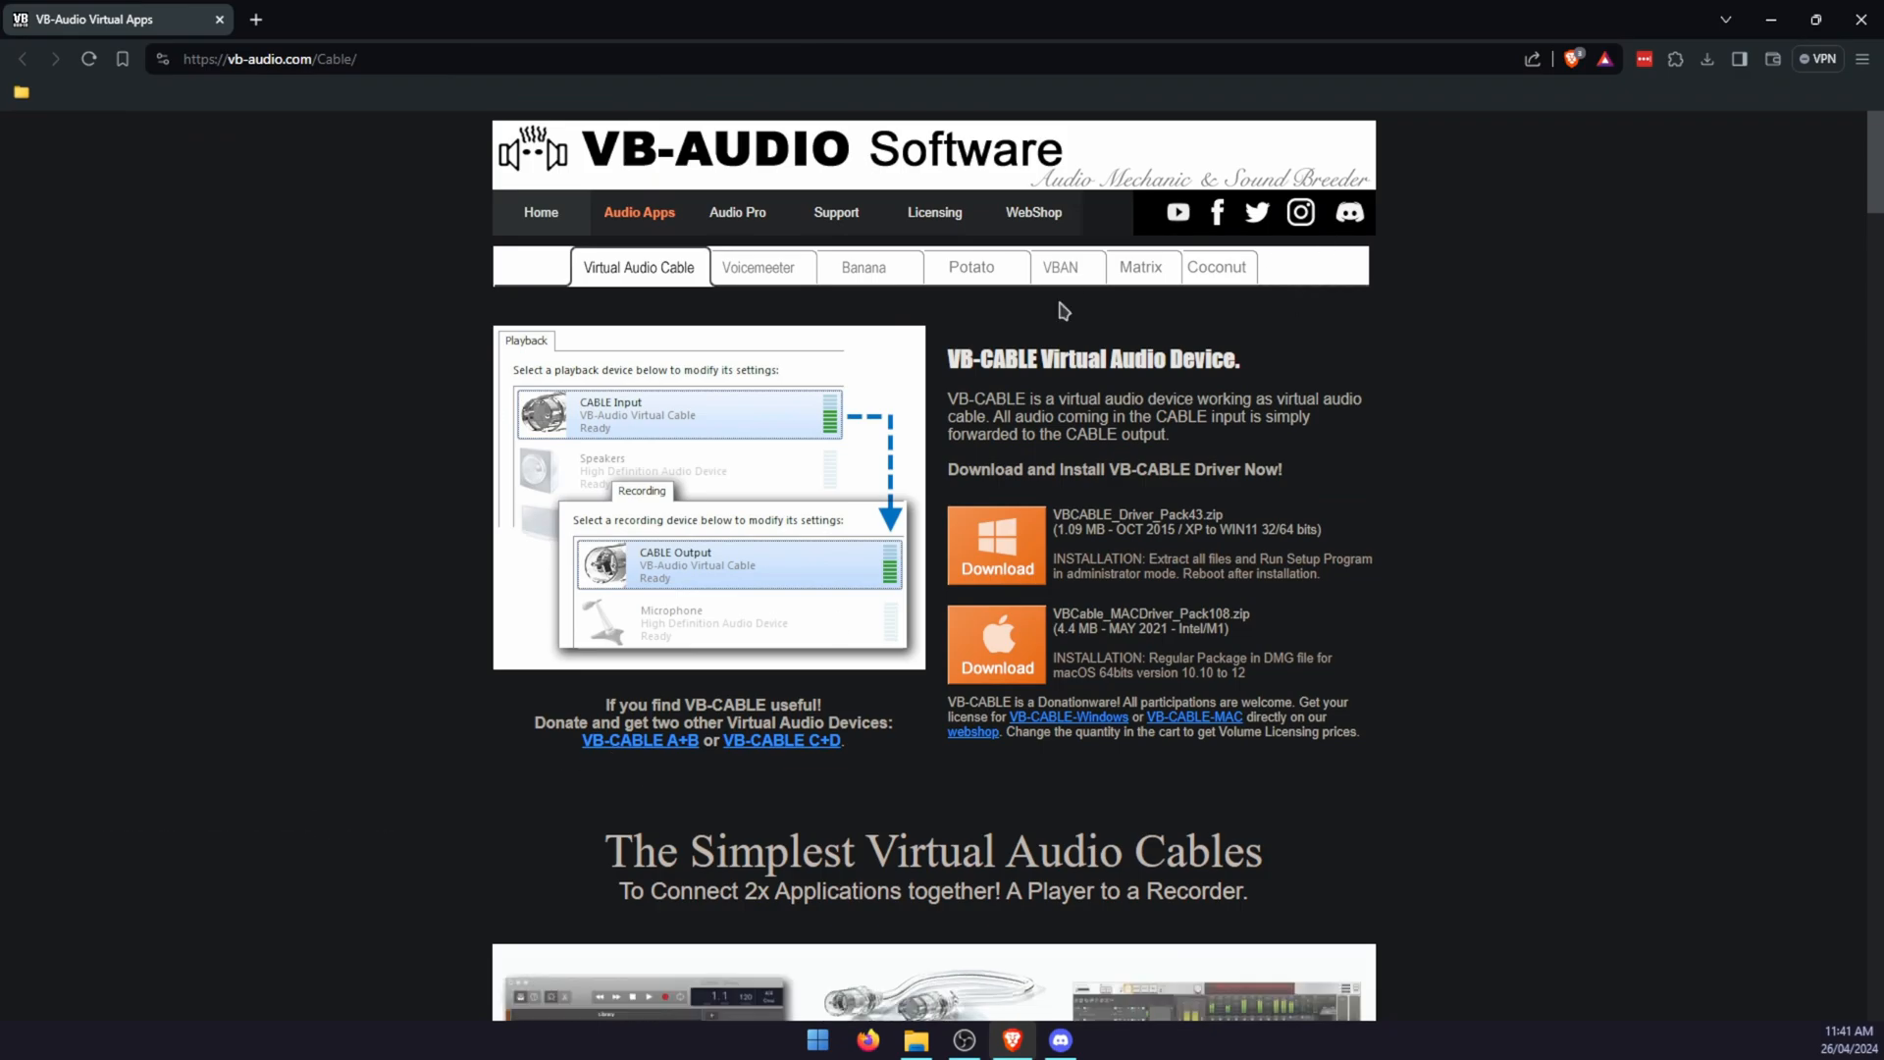
{"action": "mouse_move", "coordinate": [1020, 553]}
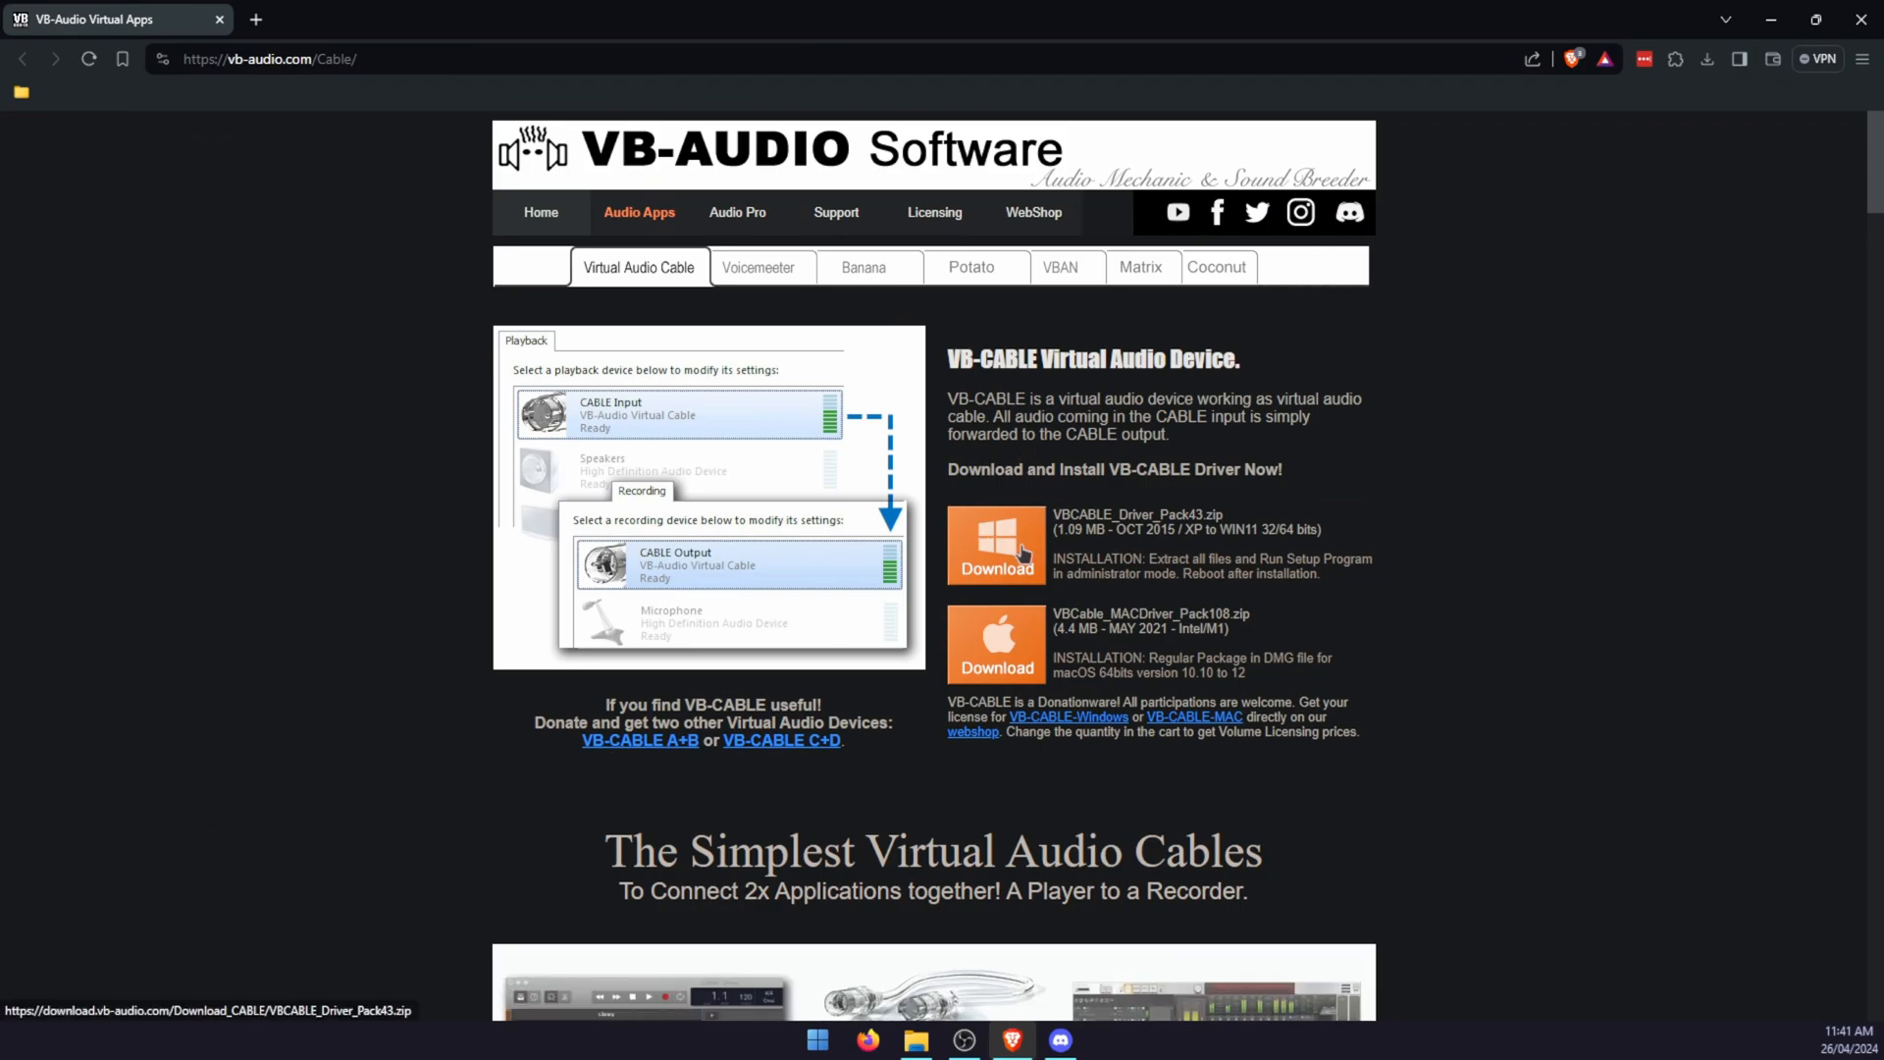
{"action": "mouse_move", "coordinate": [907, 585]}
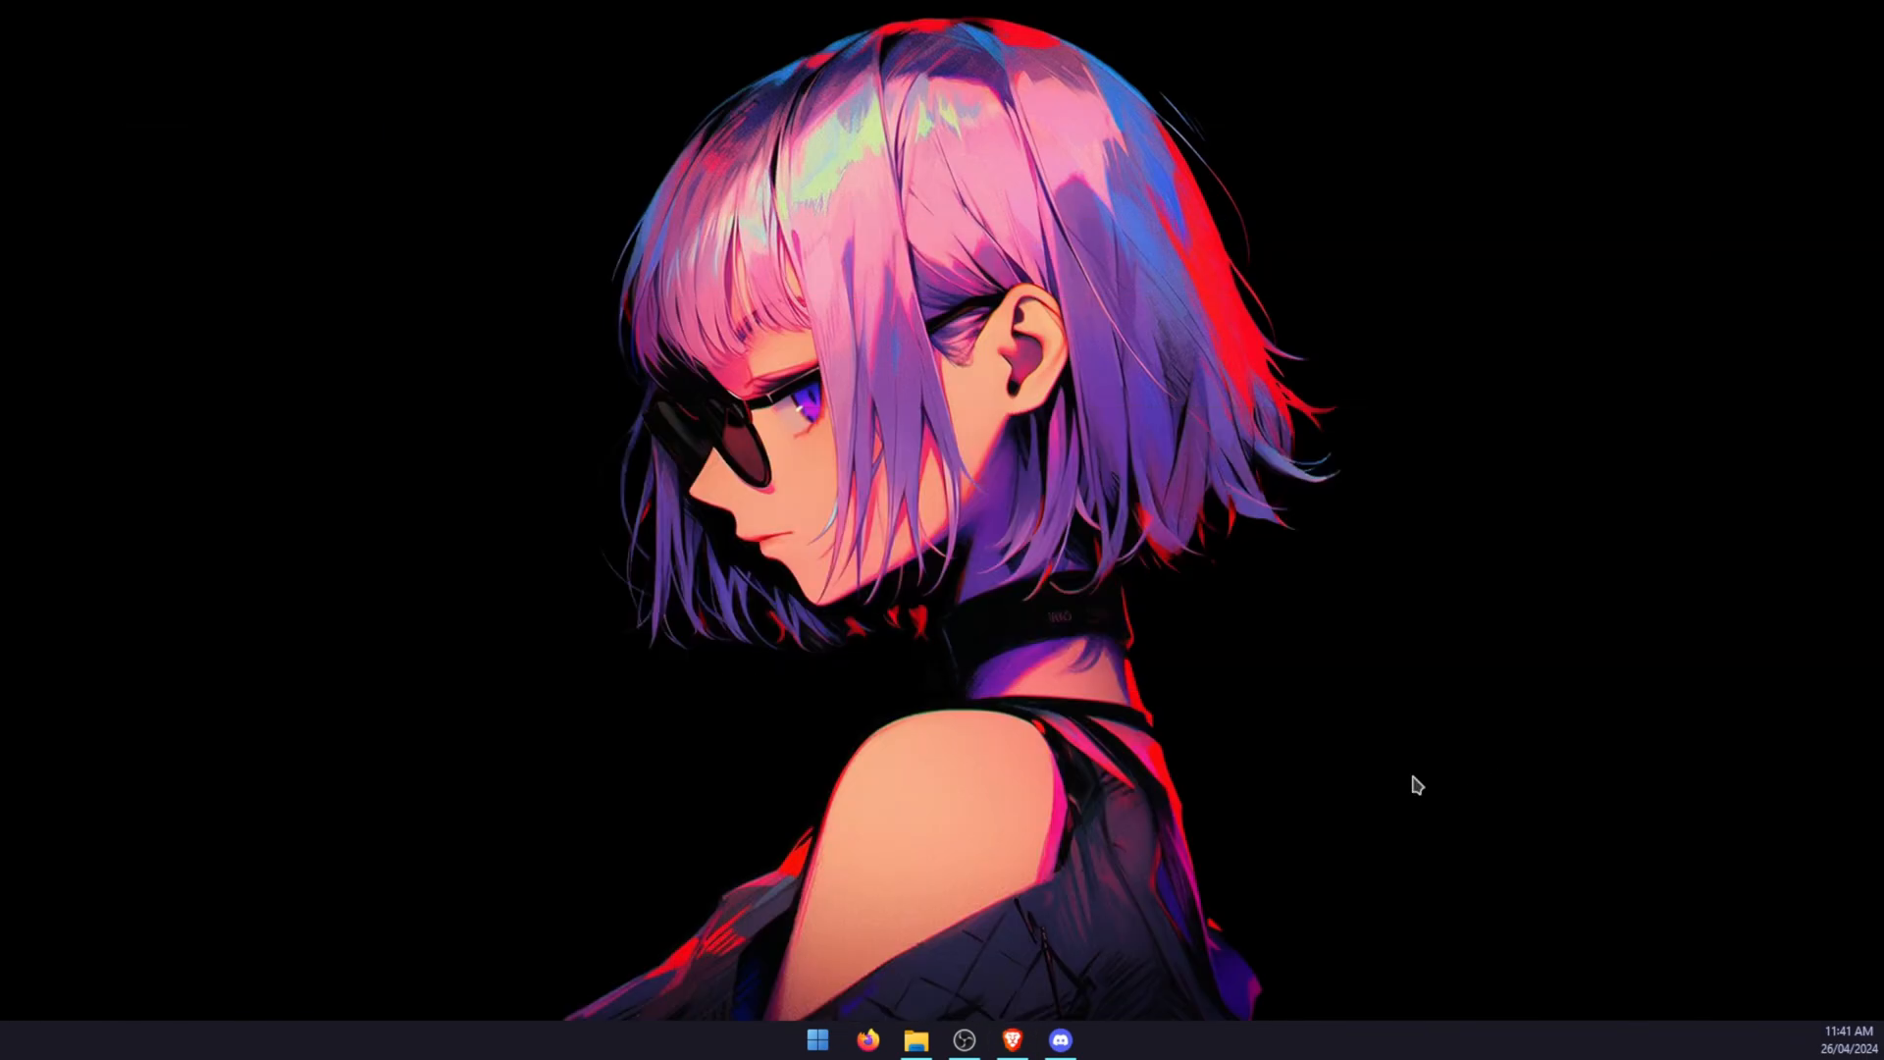
Extract VBCABLE_Driver_Pack43.zip into its own folder in Downloads via WinRAR.
{"action": "left_click", "coordinate": [917, 1040]}
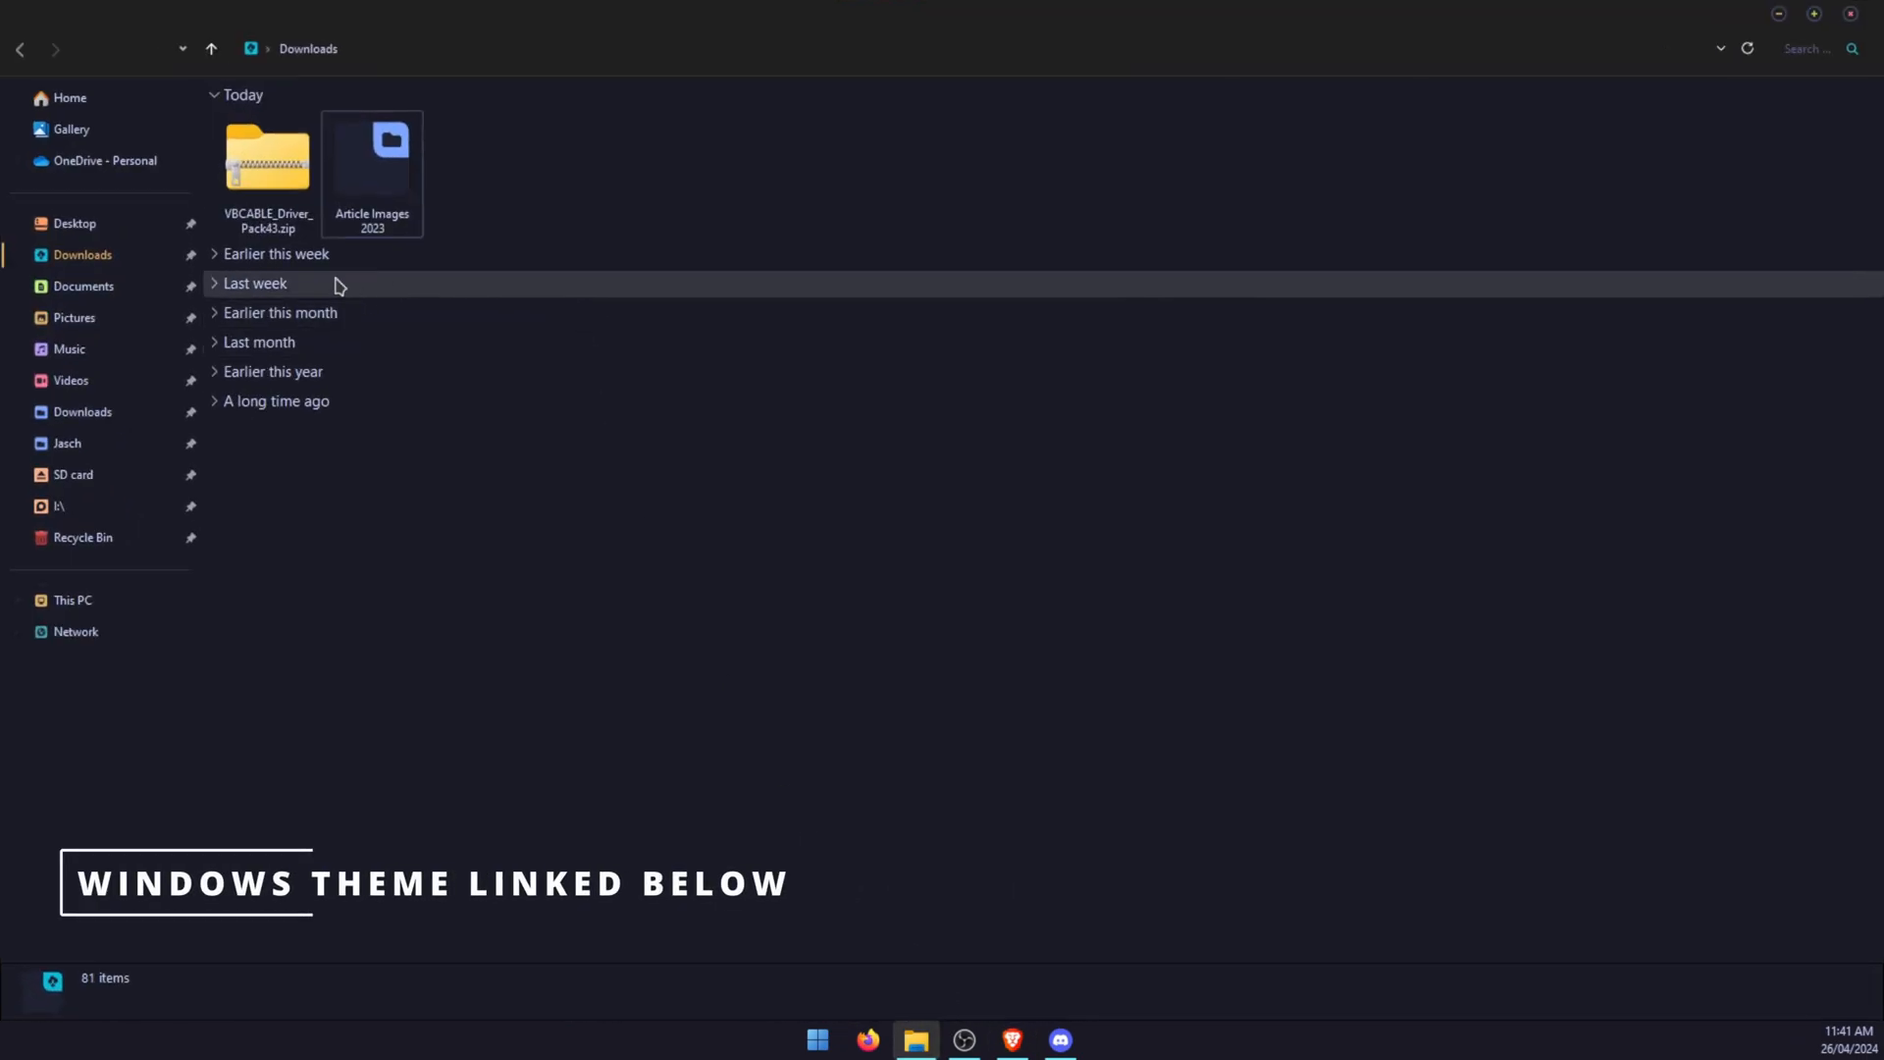
{"action": "left_click", "coordinate": [267, 163]}
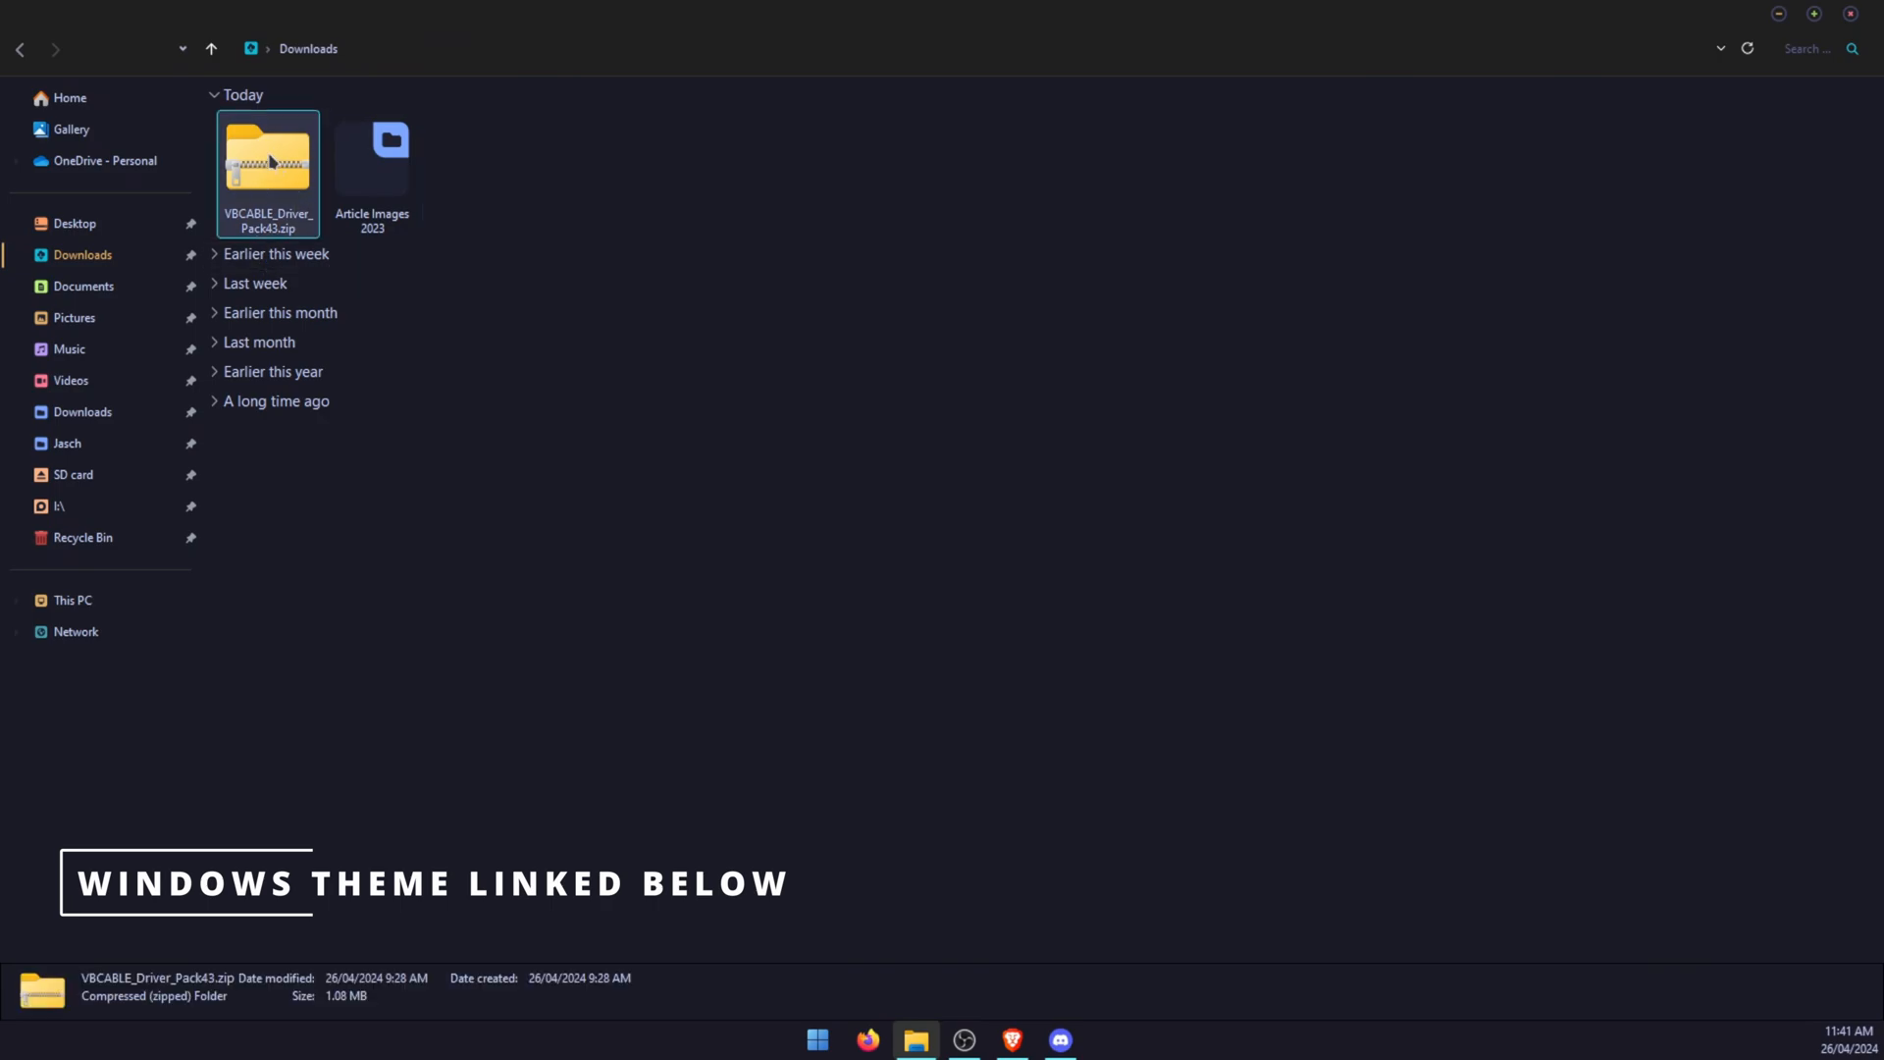
{"action": "right_click", "coordinate": [267, 175]}
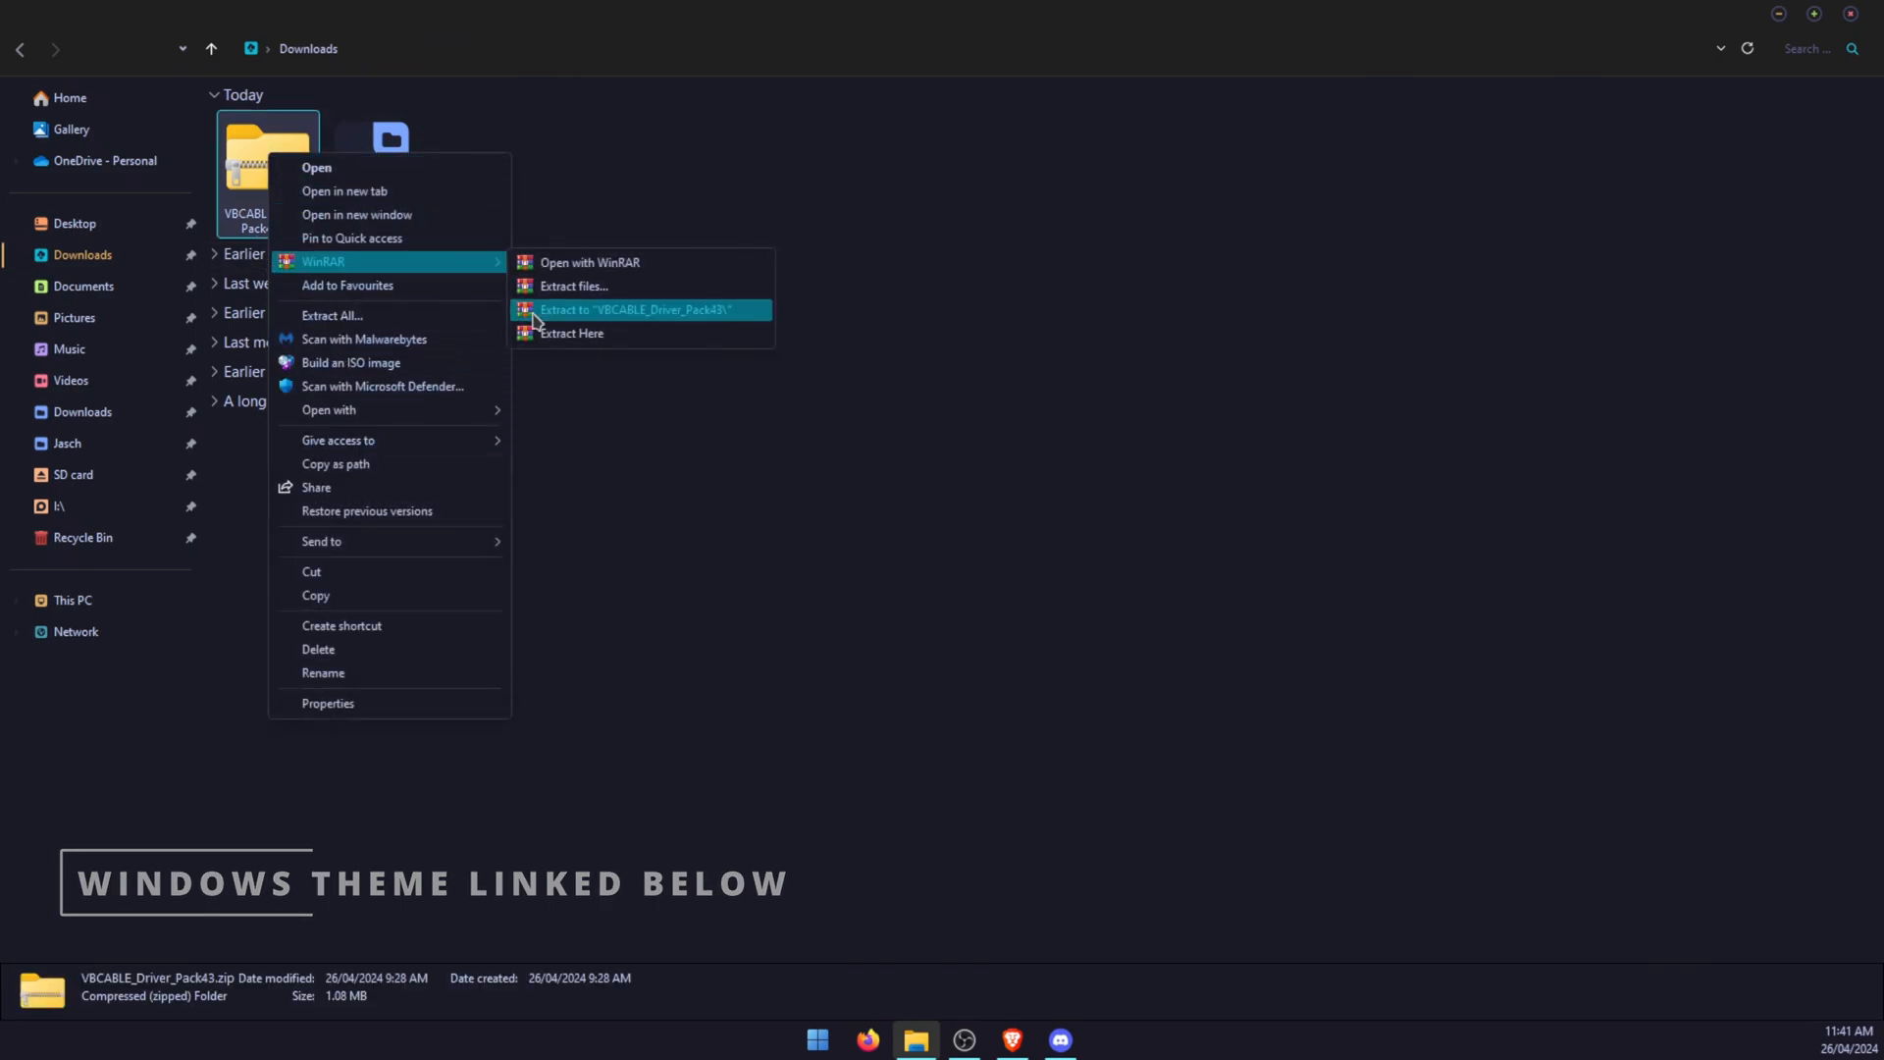
{"action": "left_click", "coordinate": [633, 308]}
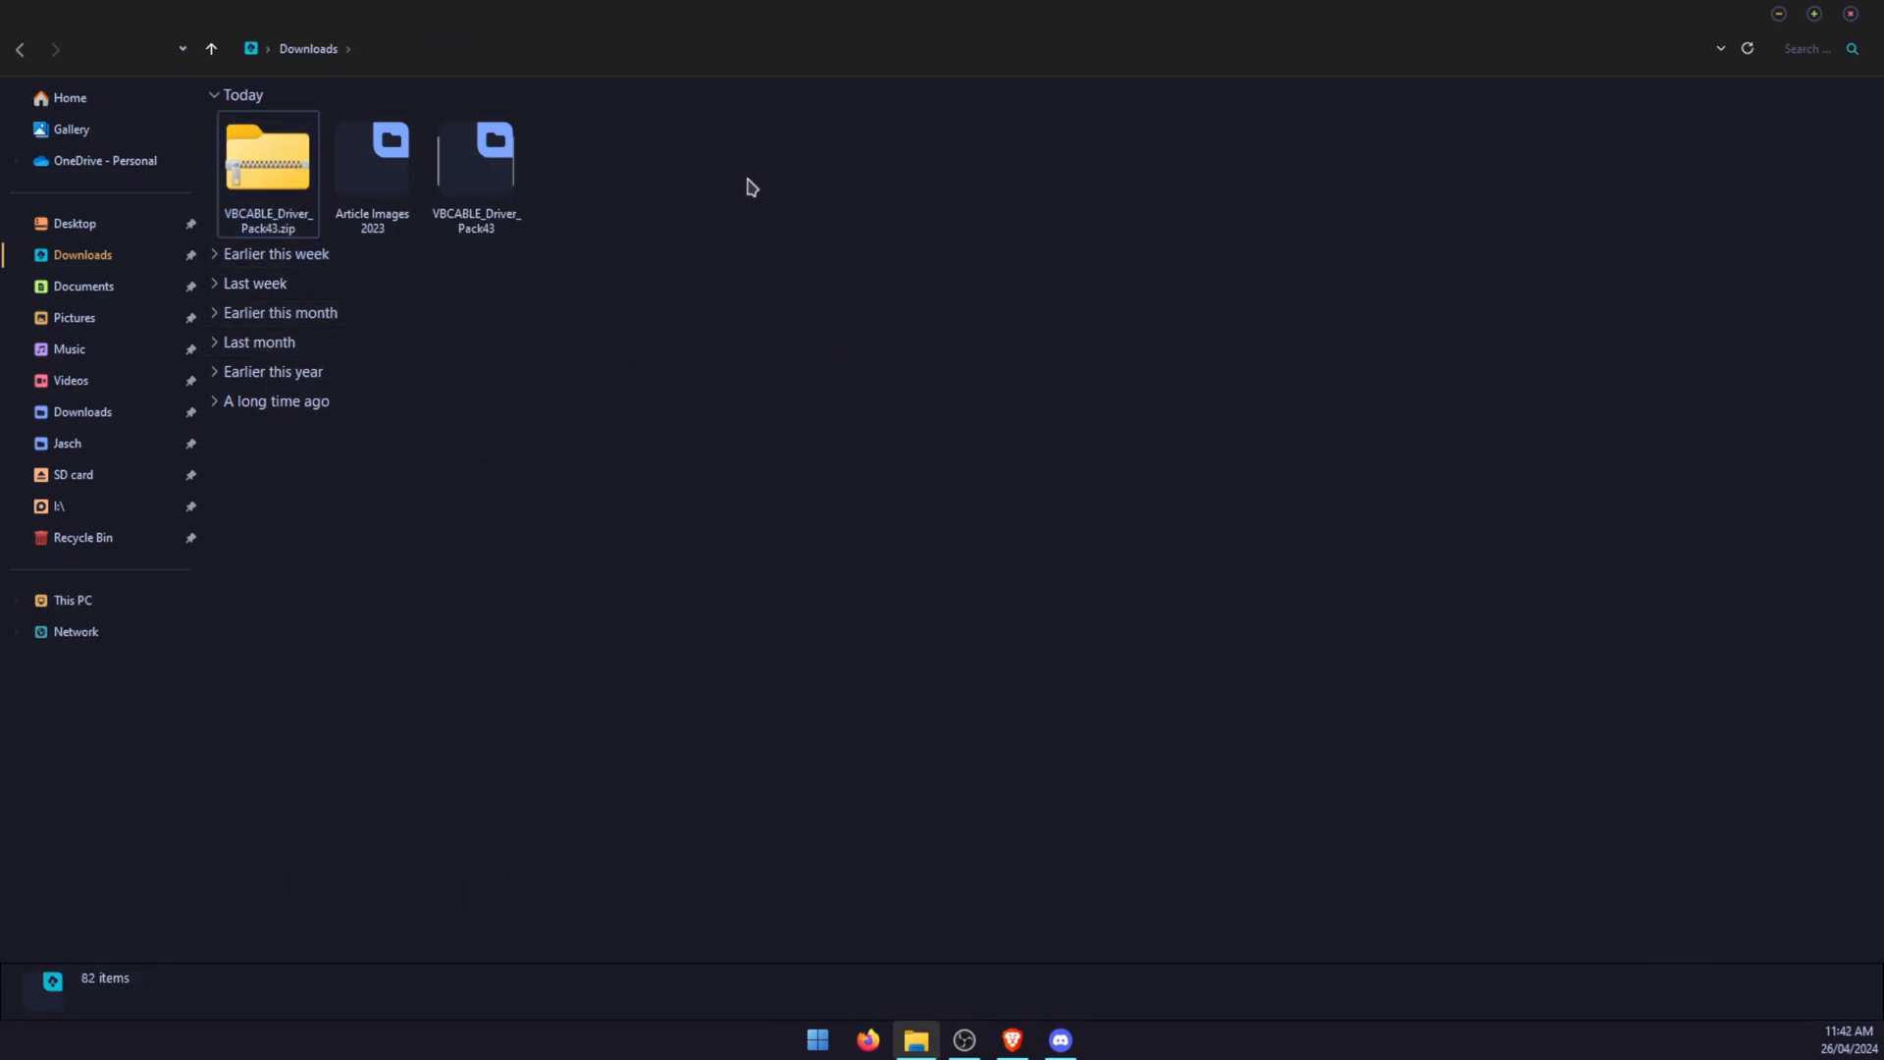
Run VBCABLE_Setup_x64.exe from the extracted folder as administrator.
{"action": "double_click", "coordinate": [475, 159]}
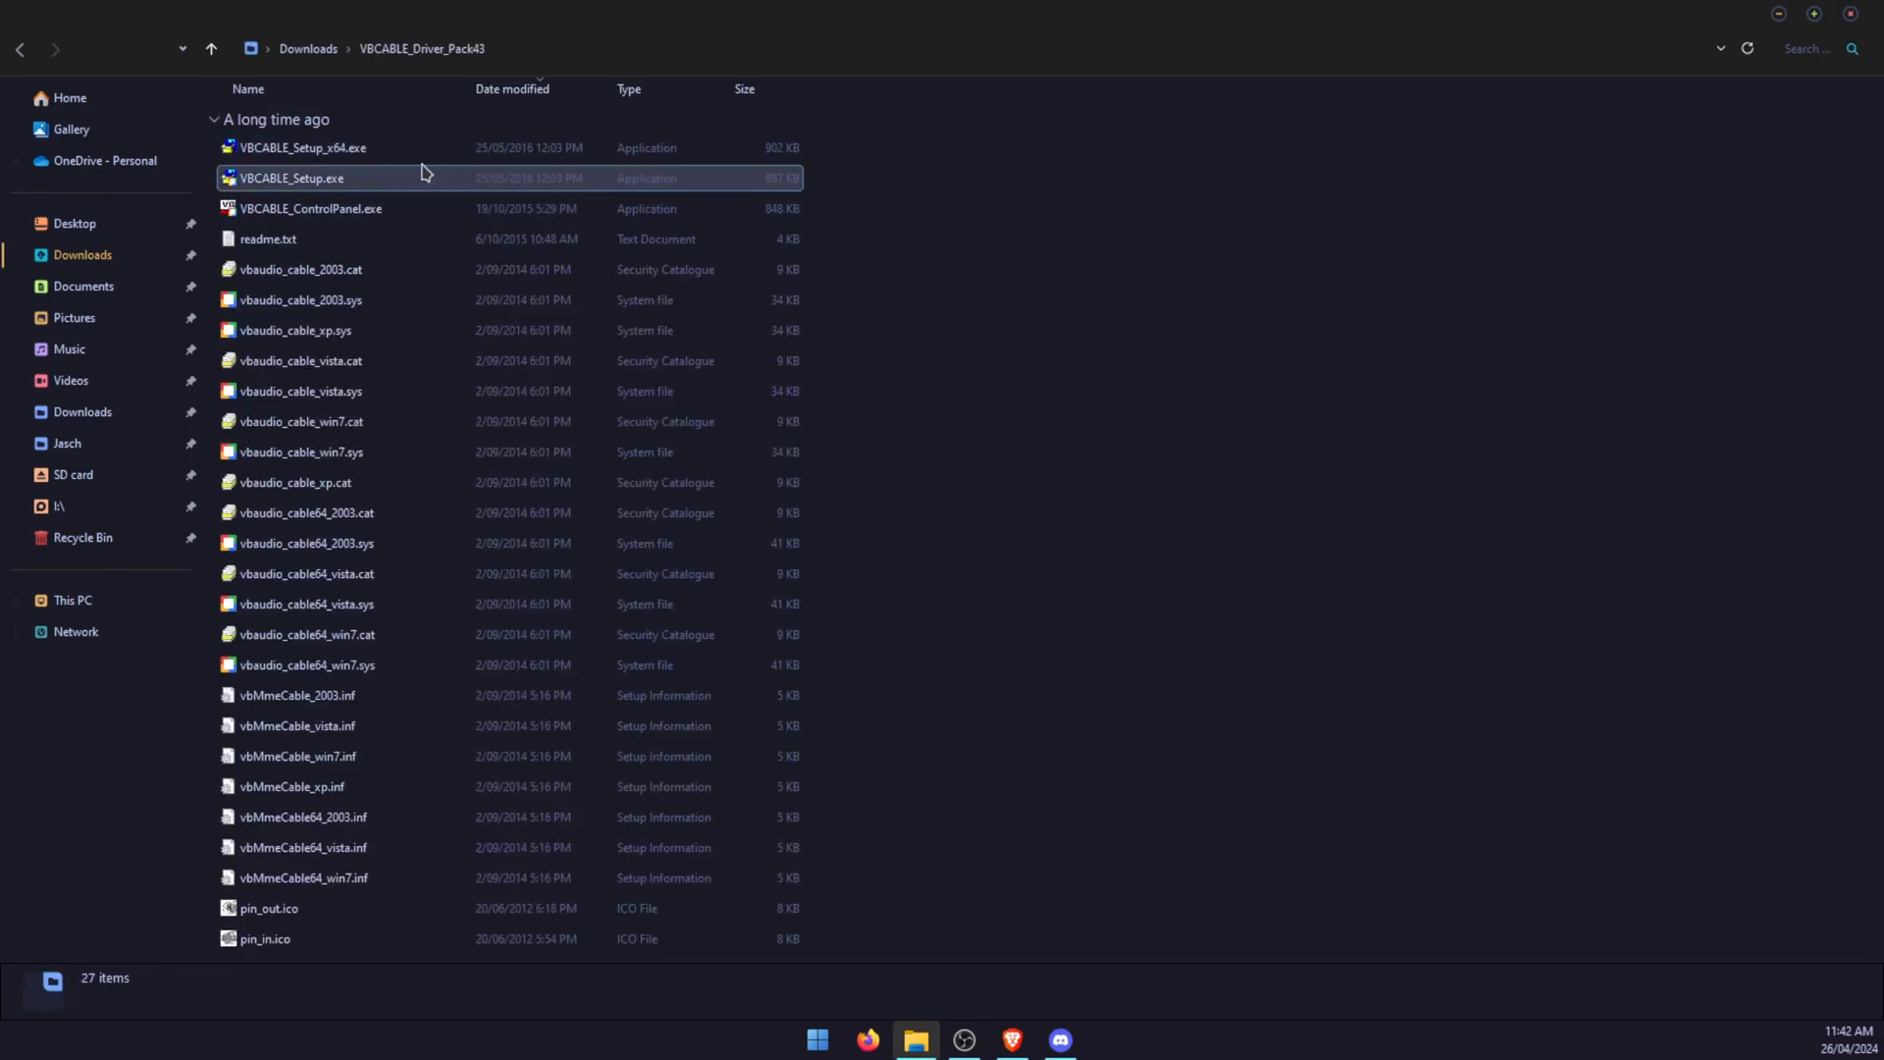
{"action": "mouse_move", "coordinate": [408, 175]}
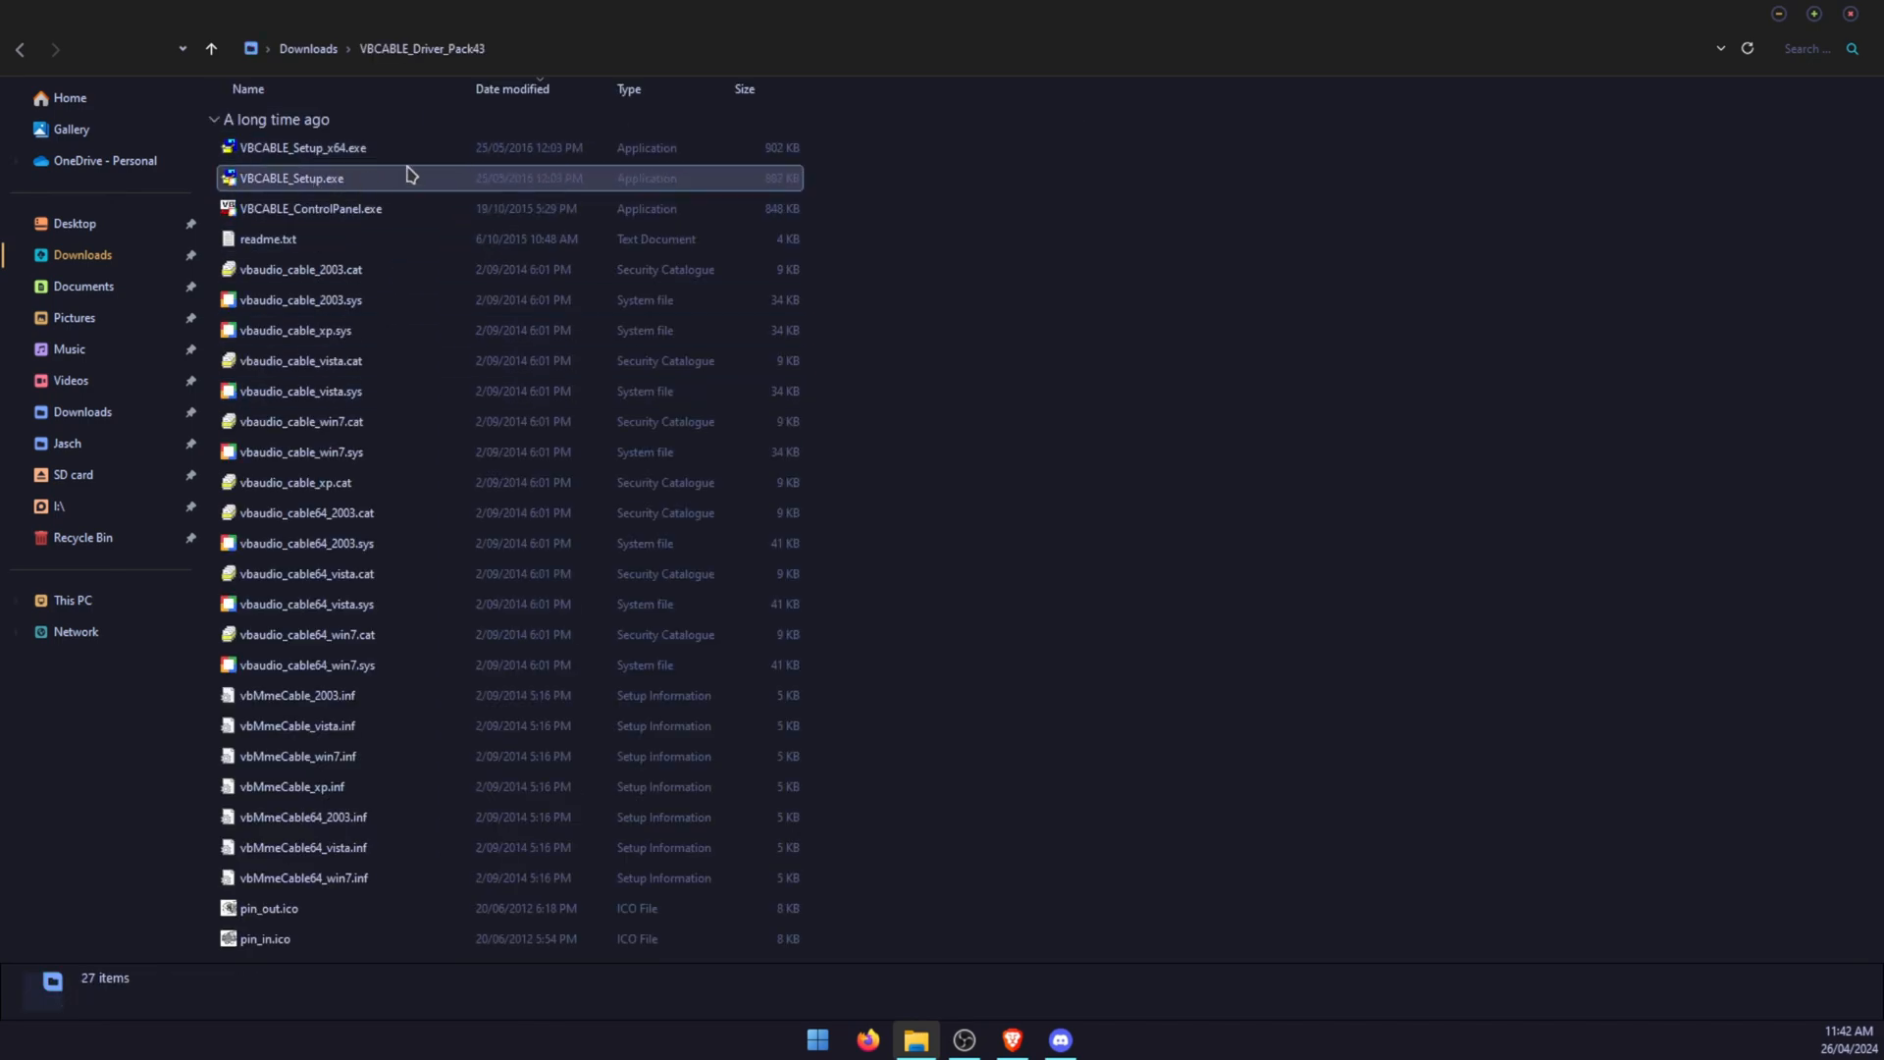
{"action": "mouse_move", "coordinate": [402, 162]}
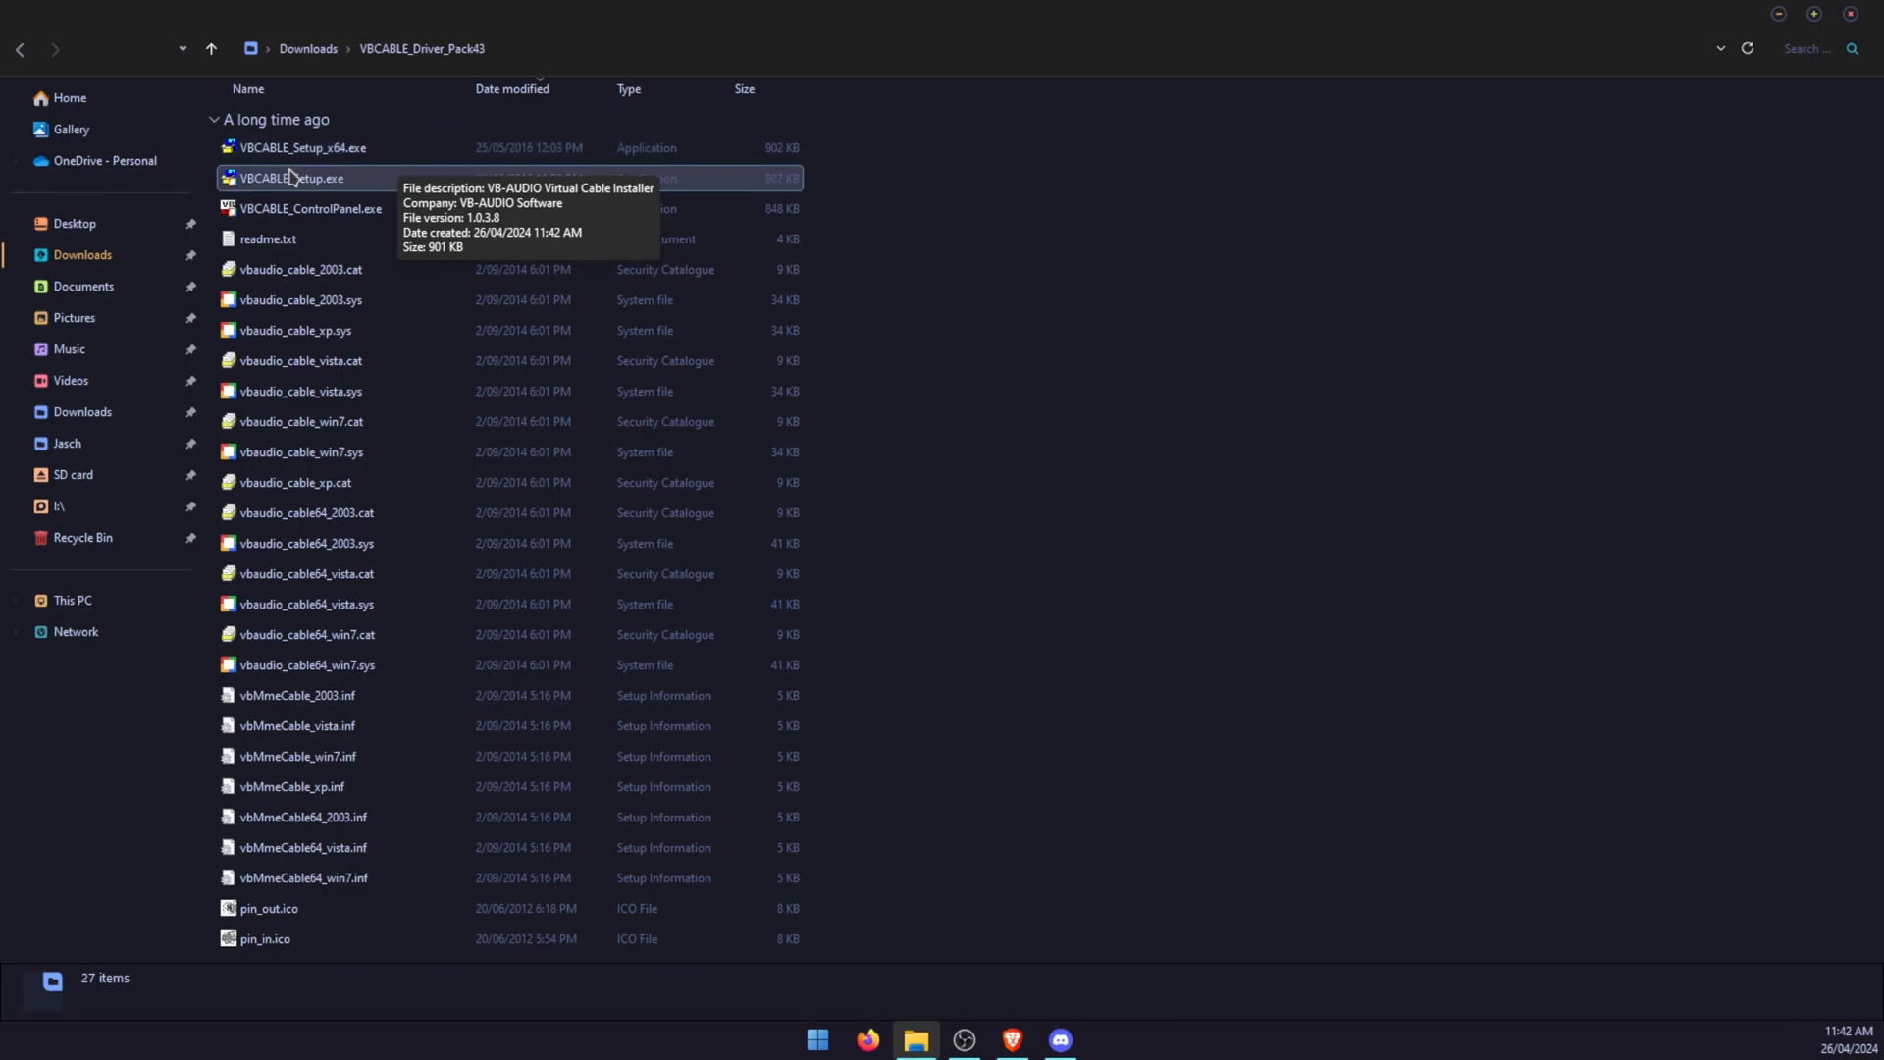
{"action": "left_click", "coordinate": [302, 147]}
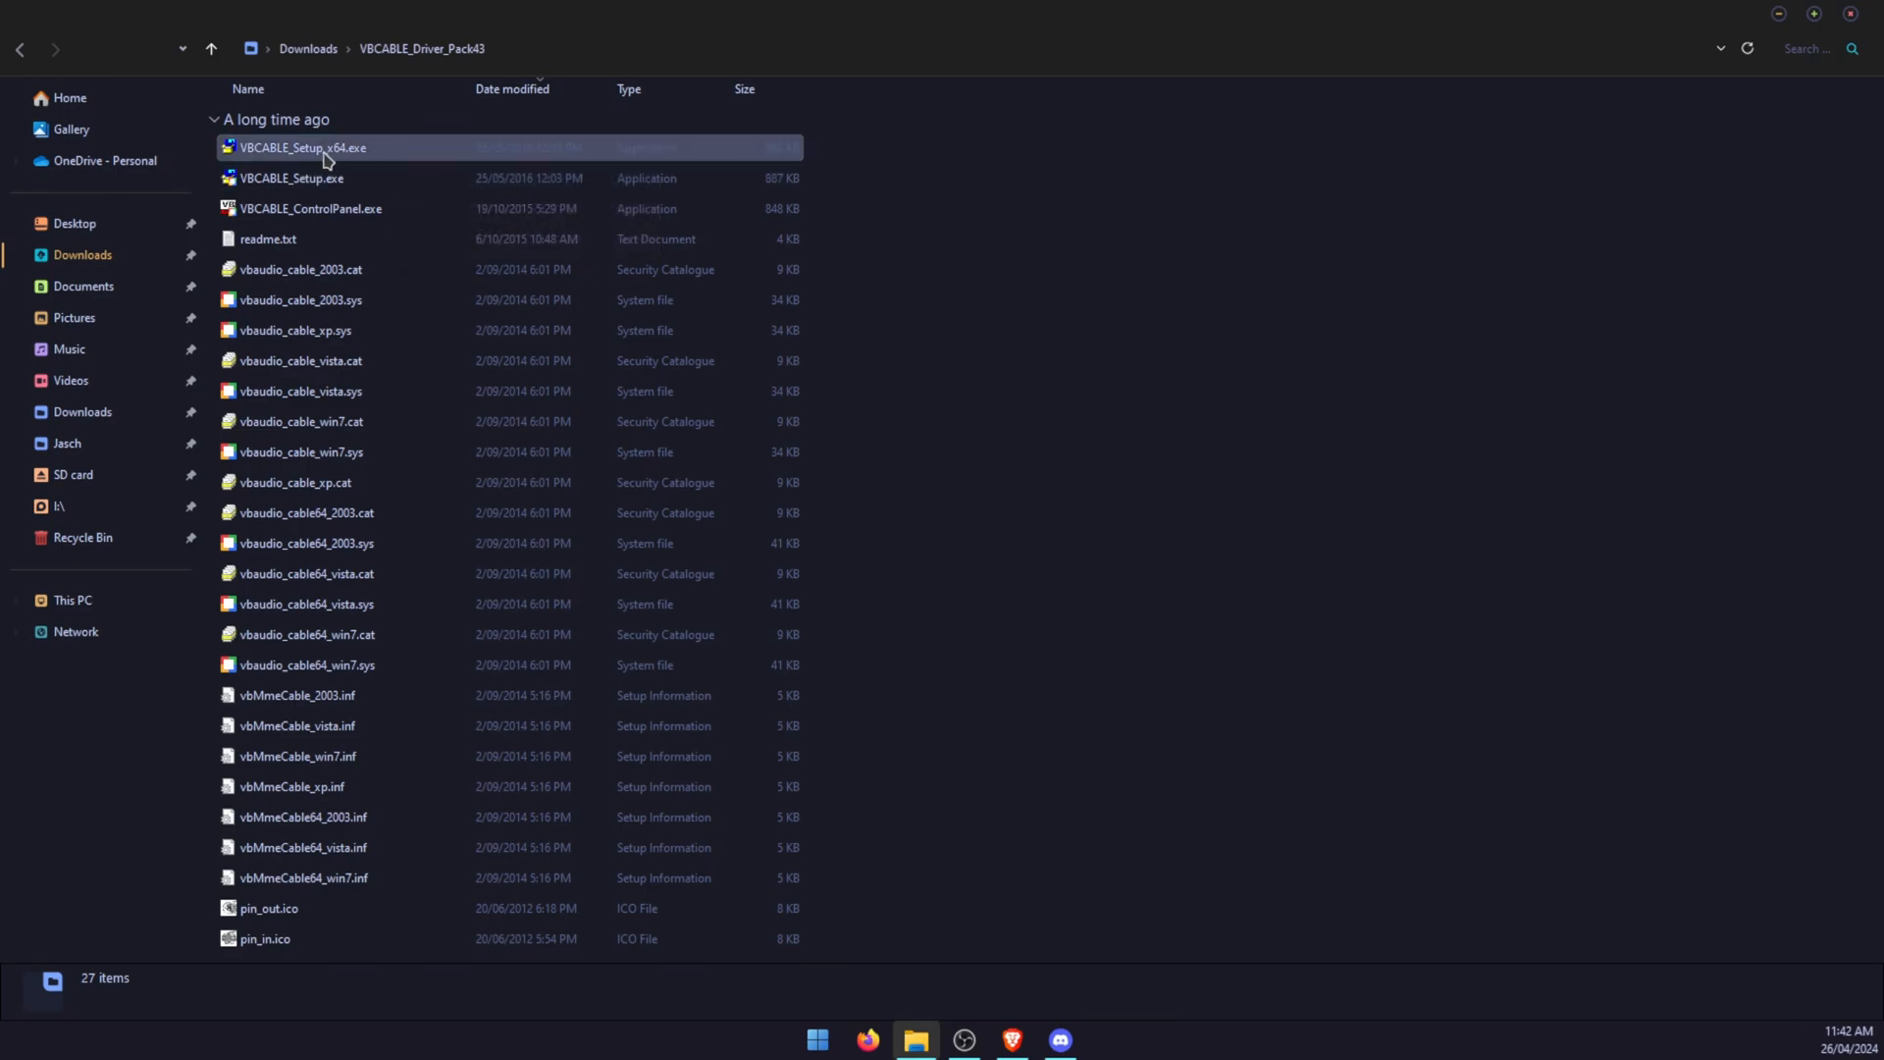
{"action": "right_click", "coordinate": [304, 147]}
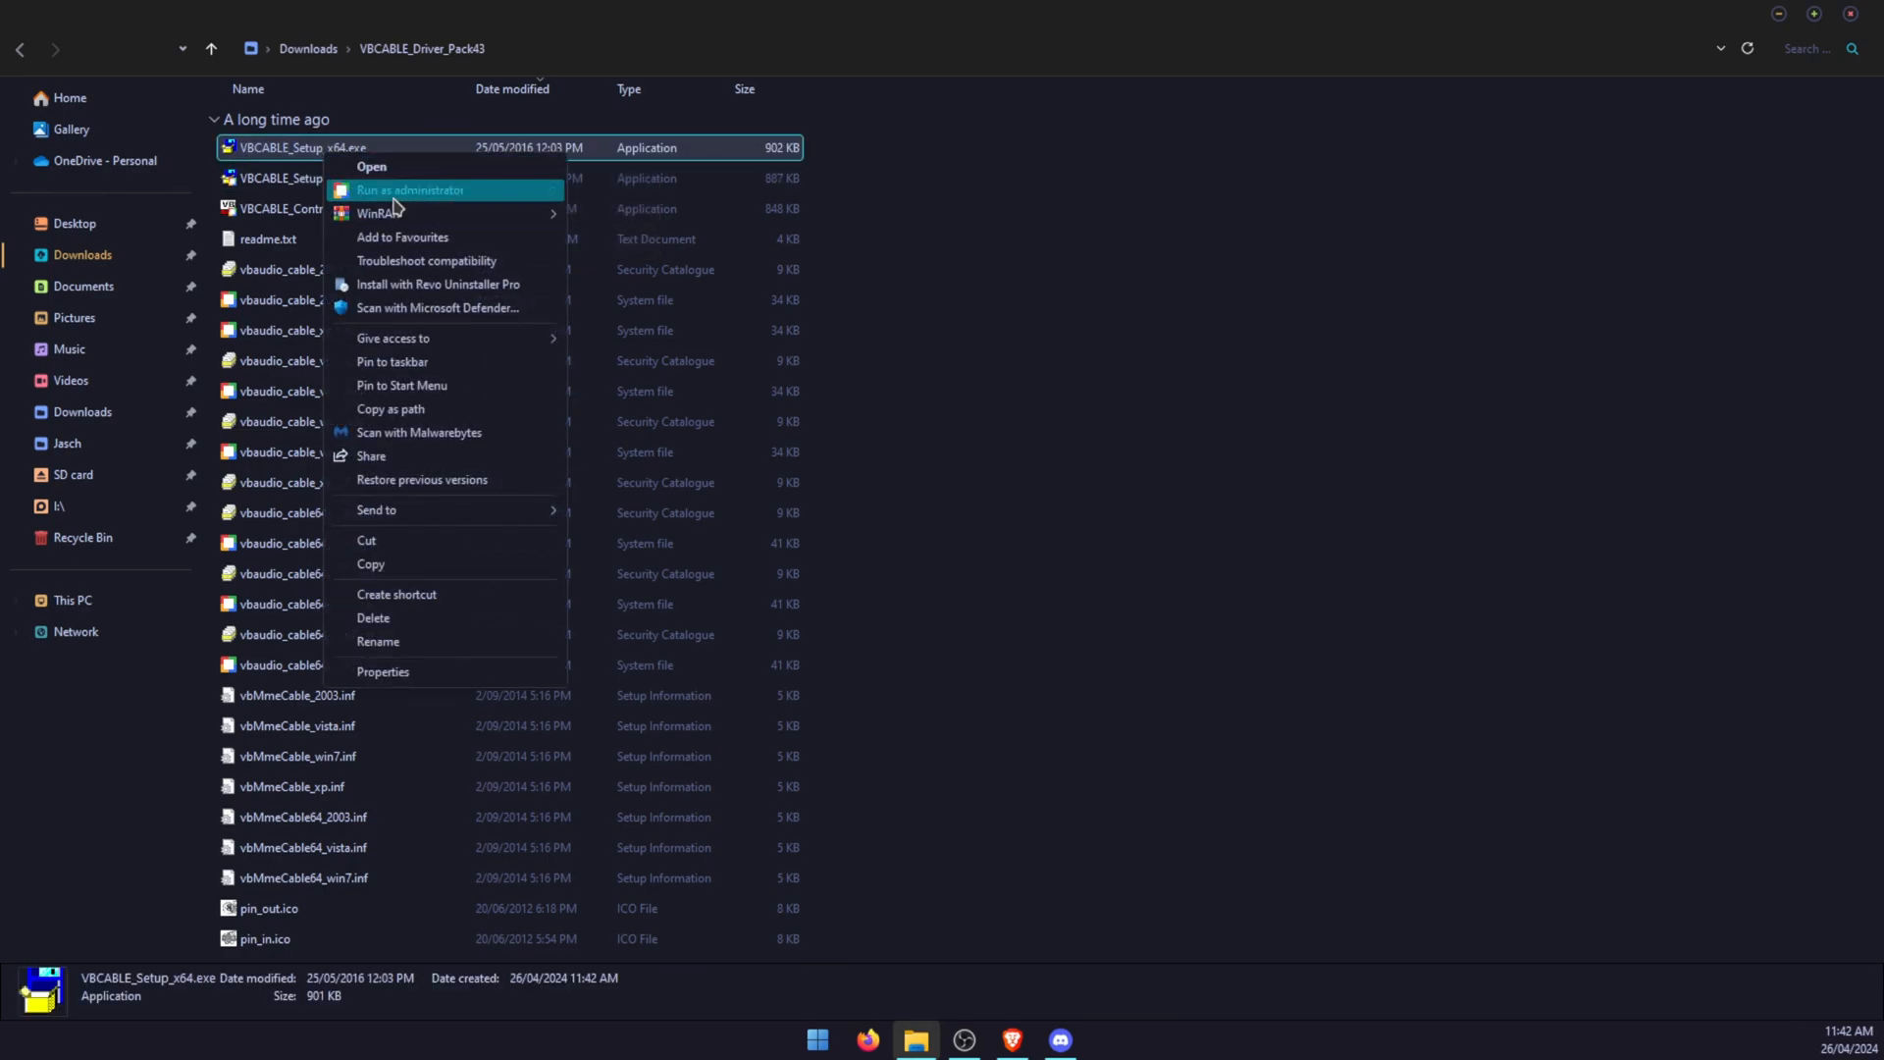
{"action": "left_click", "coordinate": [408, 190]}
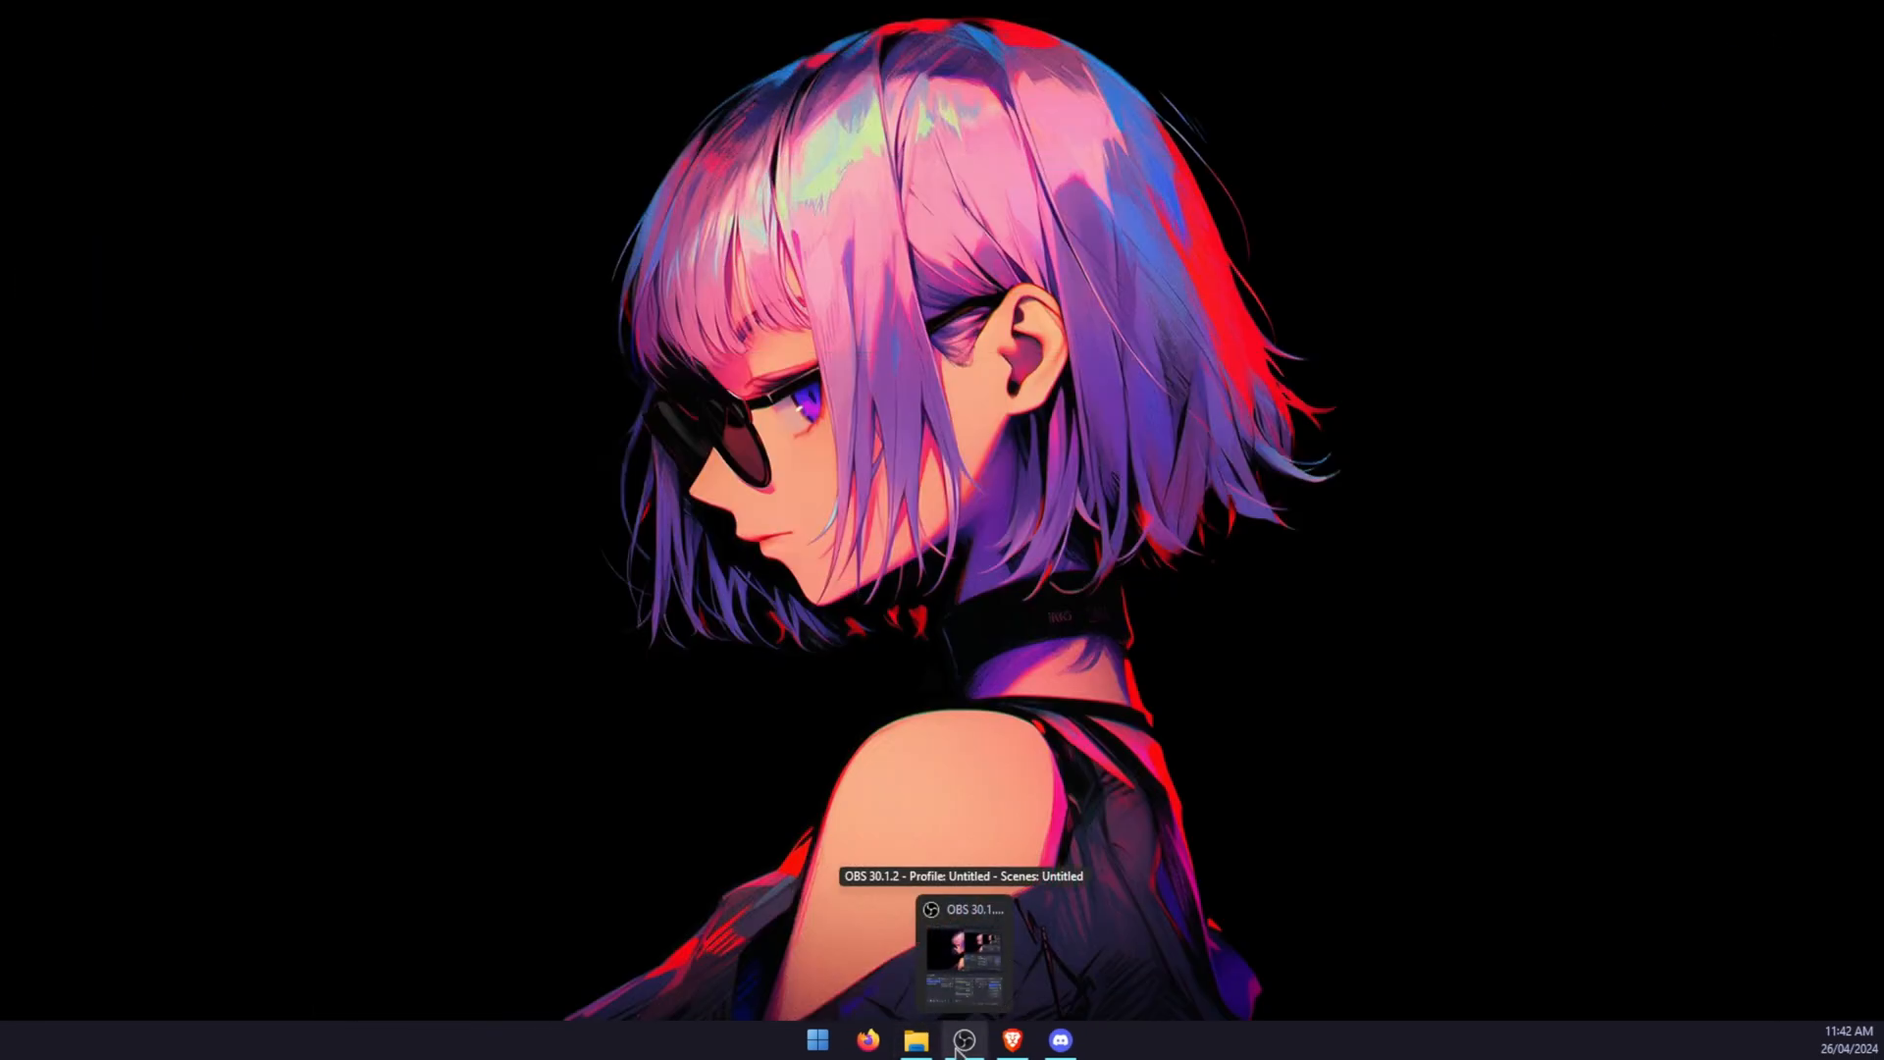
Bring the OBS Studio window with the Desktop Recording scene to the front.
{"action": "left_click", "coordinate": [968, 950]}
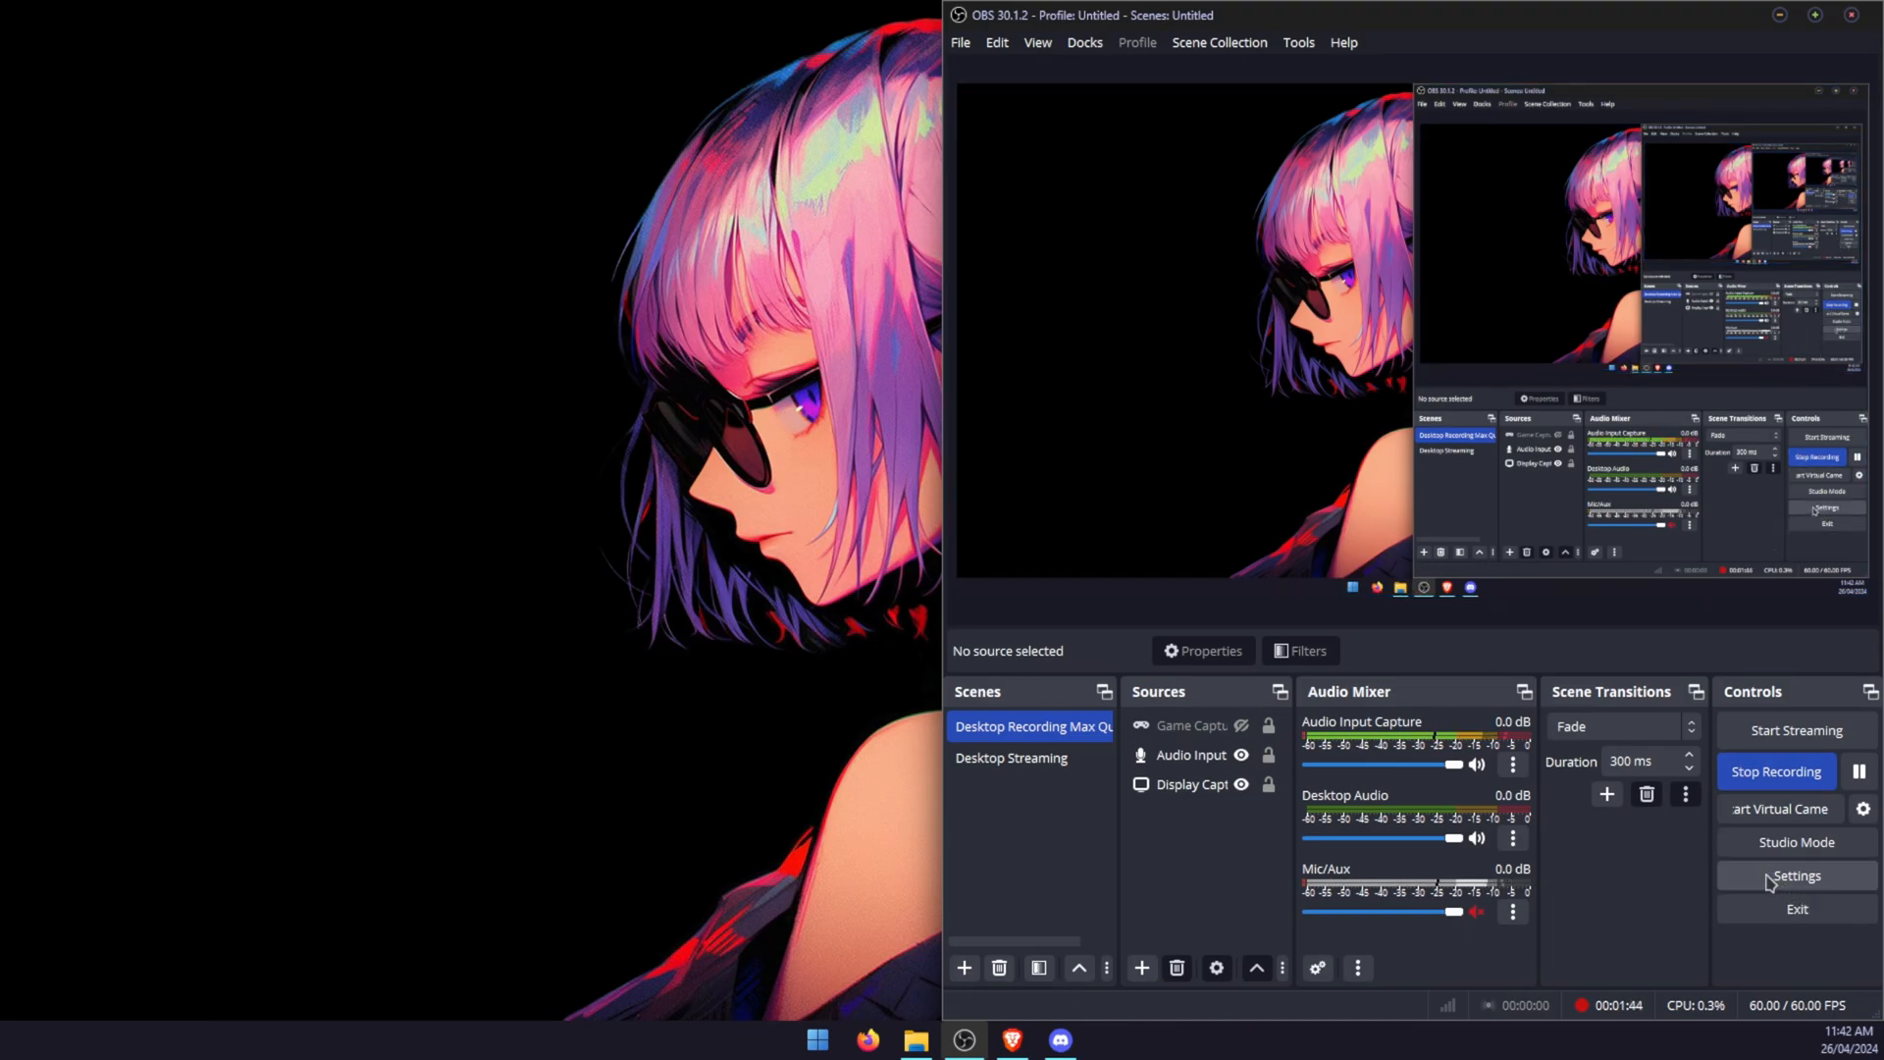
Set OBS's audio monitoring device to CABLE Input (VB-Audio Virtual Cable).
{"action": "left_click", "coordinate": [1796, 876]}
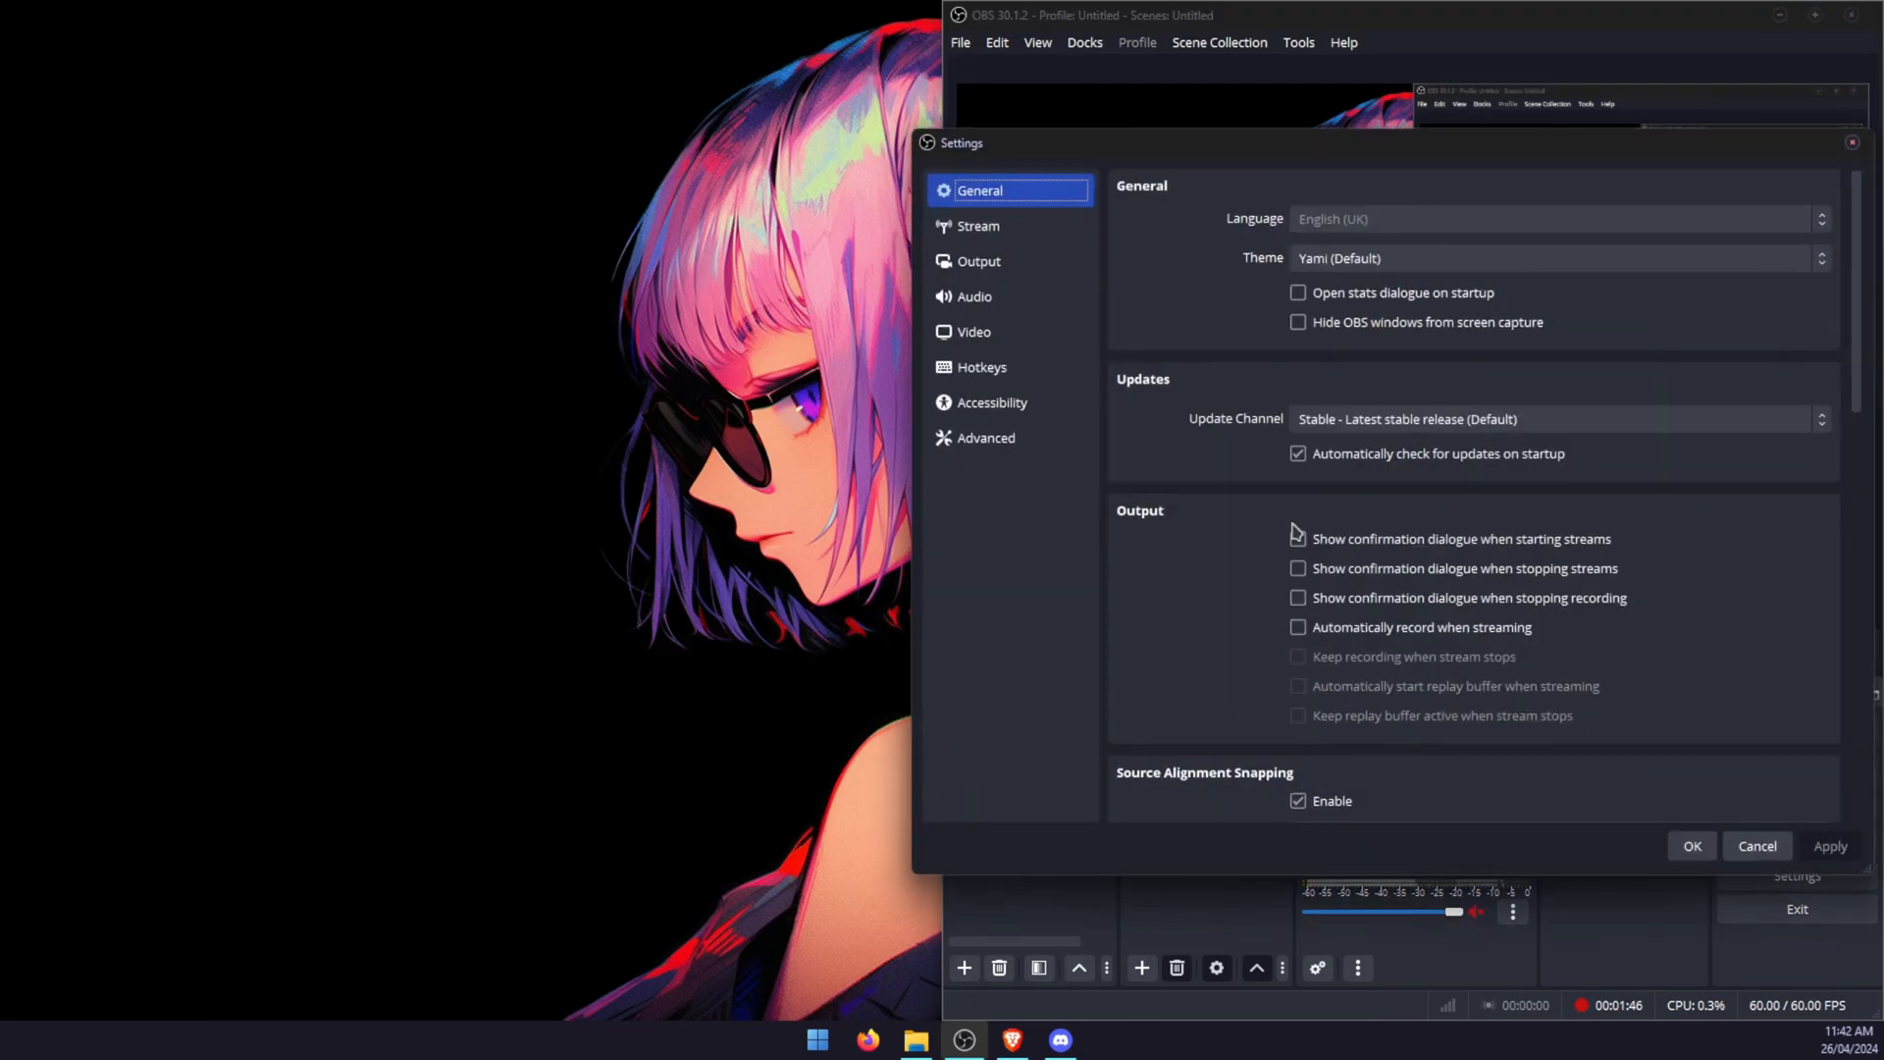
{"action": "left_click", "coordinate": [976, 296]}
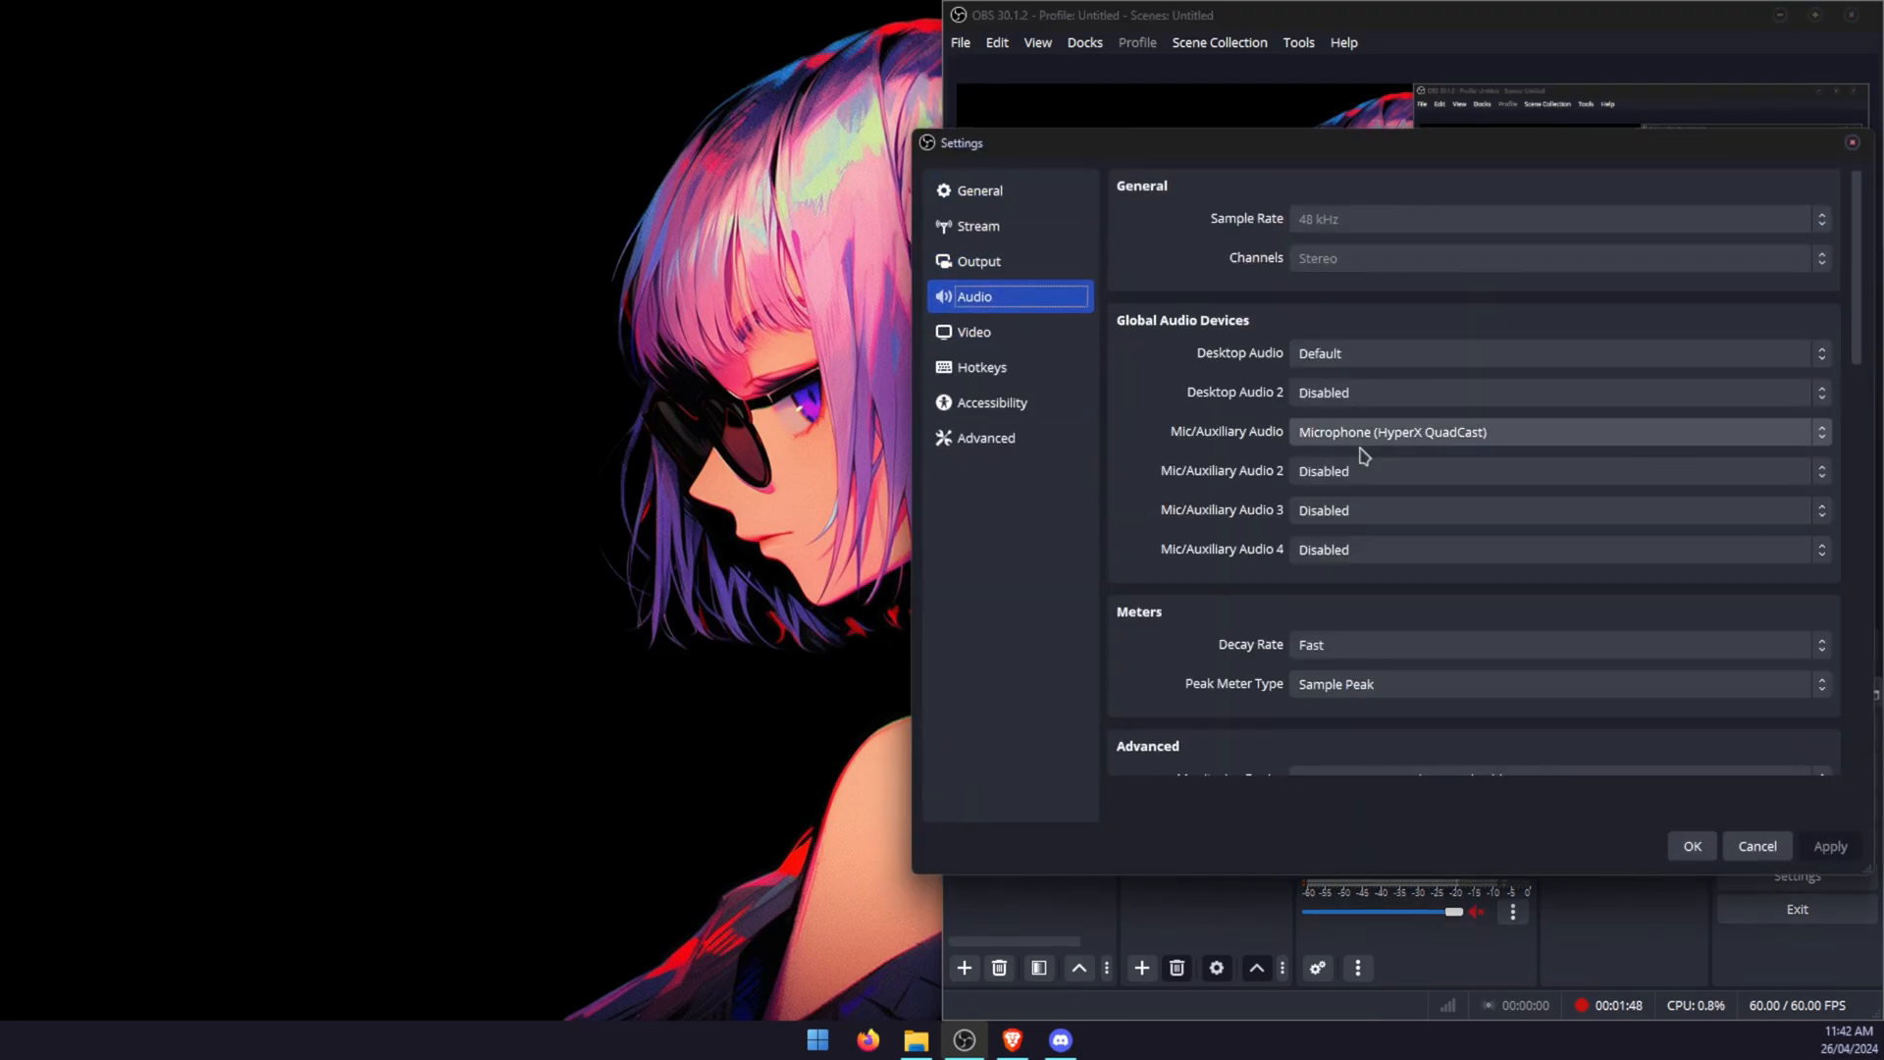
{"action": "scroll", "scroll_direction": "down", "scroll_amount": 3}
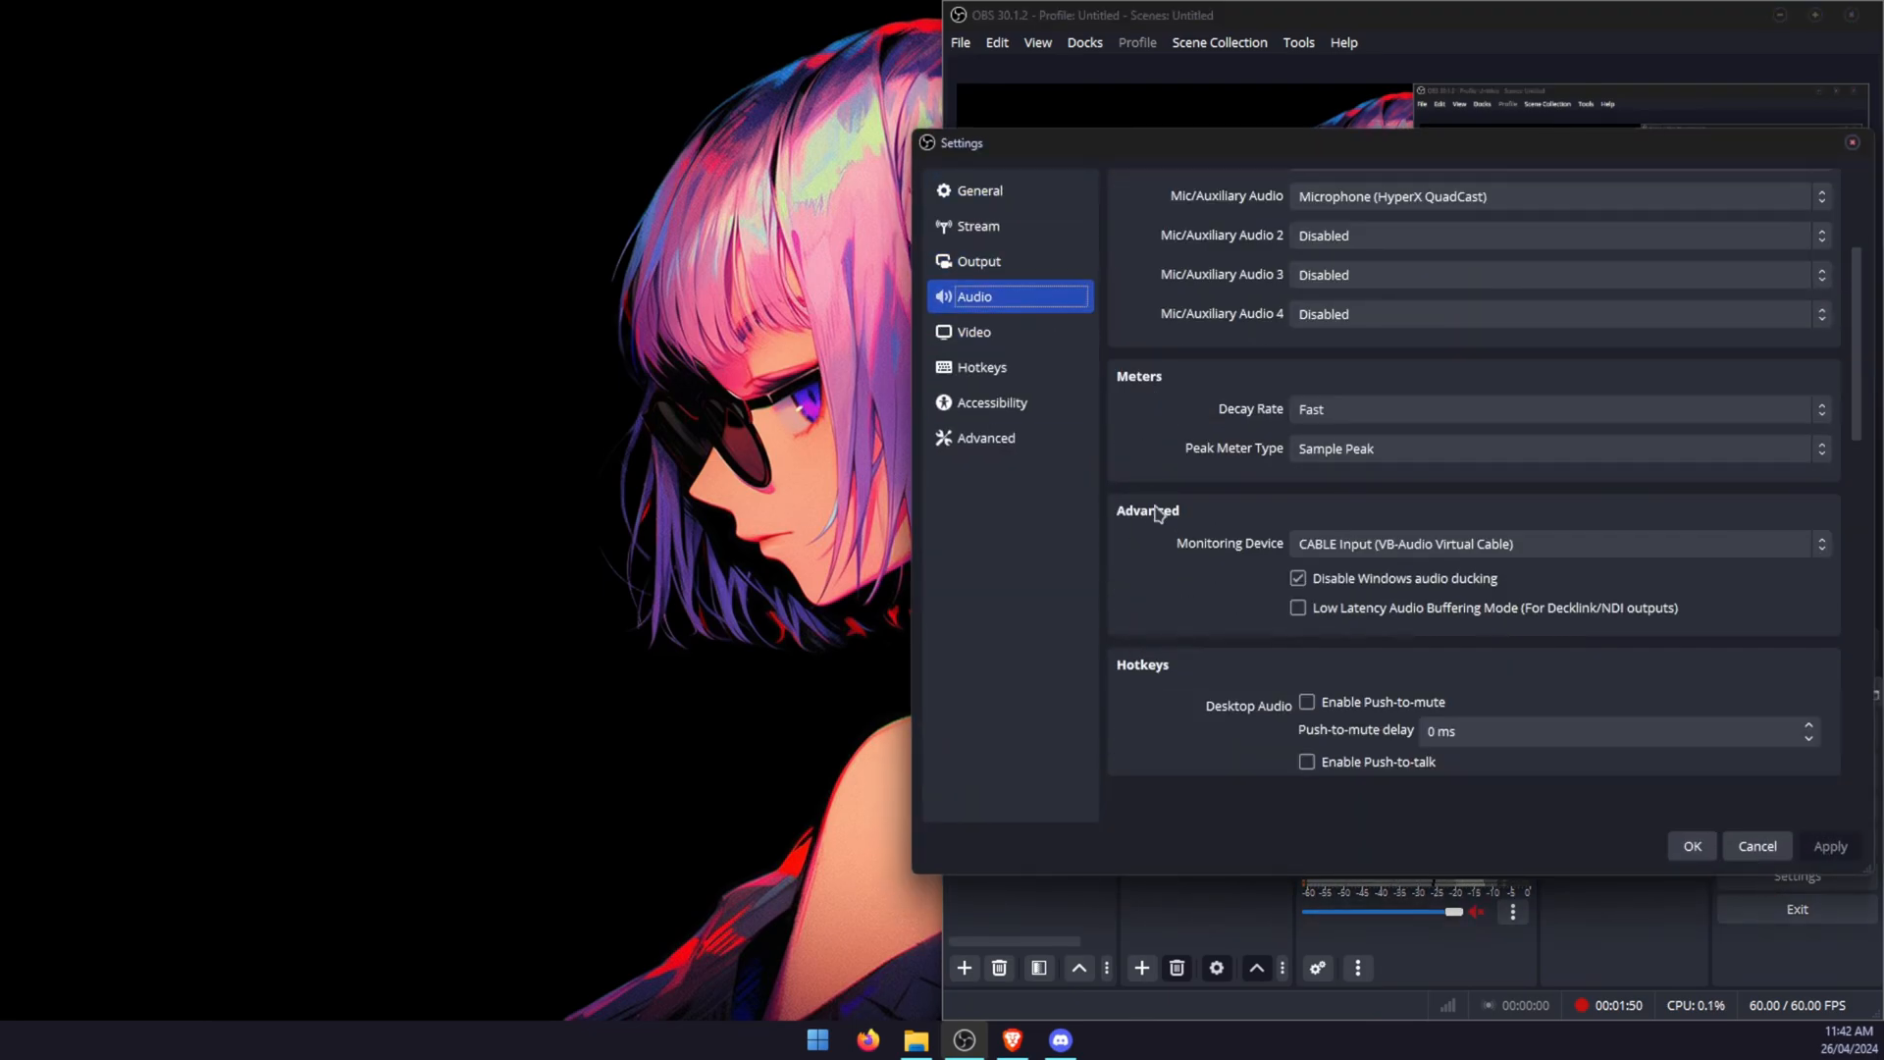
{"action": "mouse_move", "coordinate": [1287, 556]}
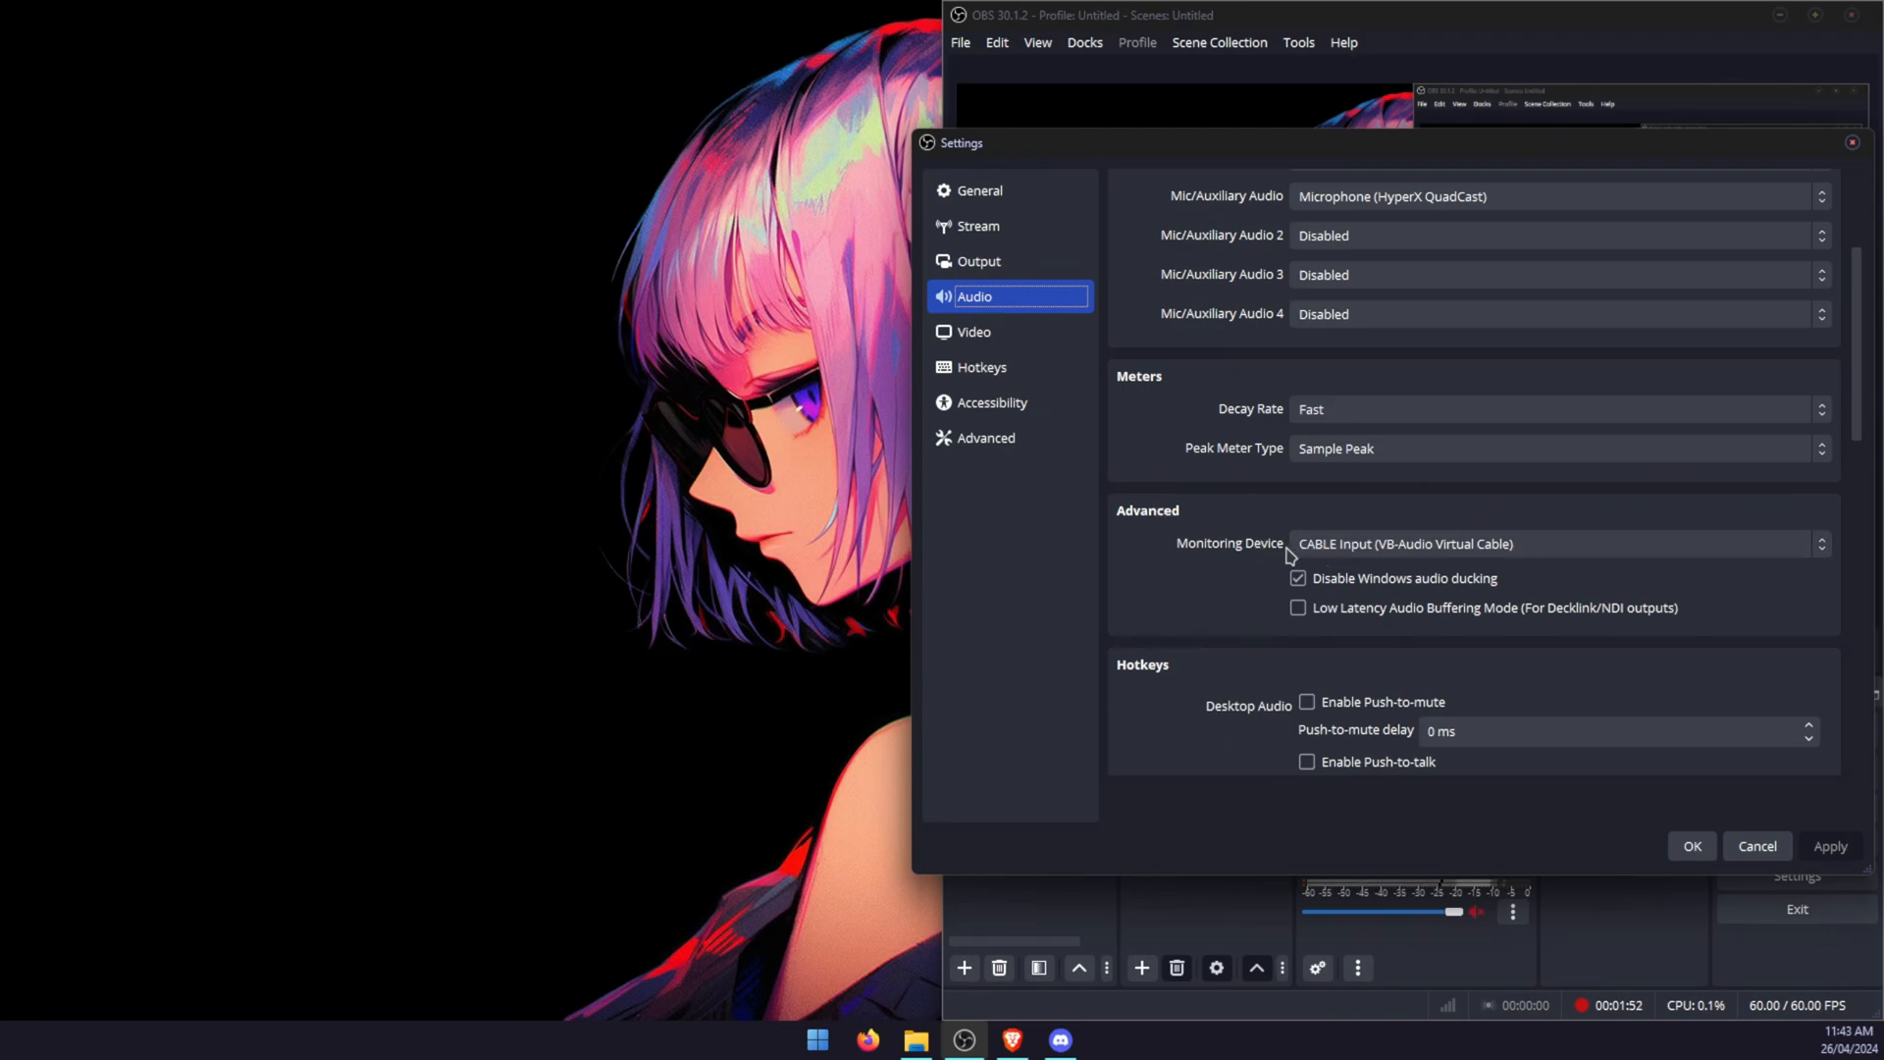
{"action": "mouse_move", "coordinate": [1758, 573]}
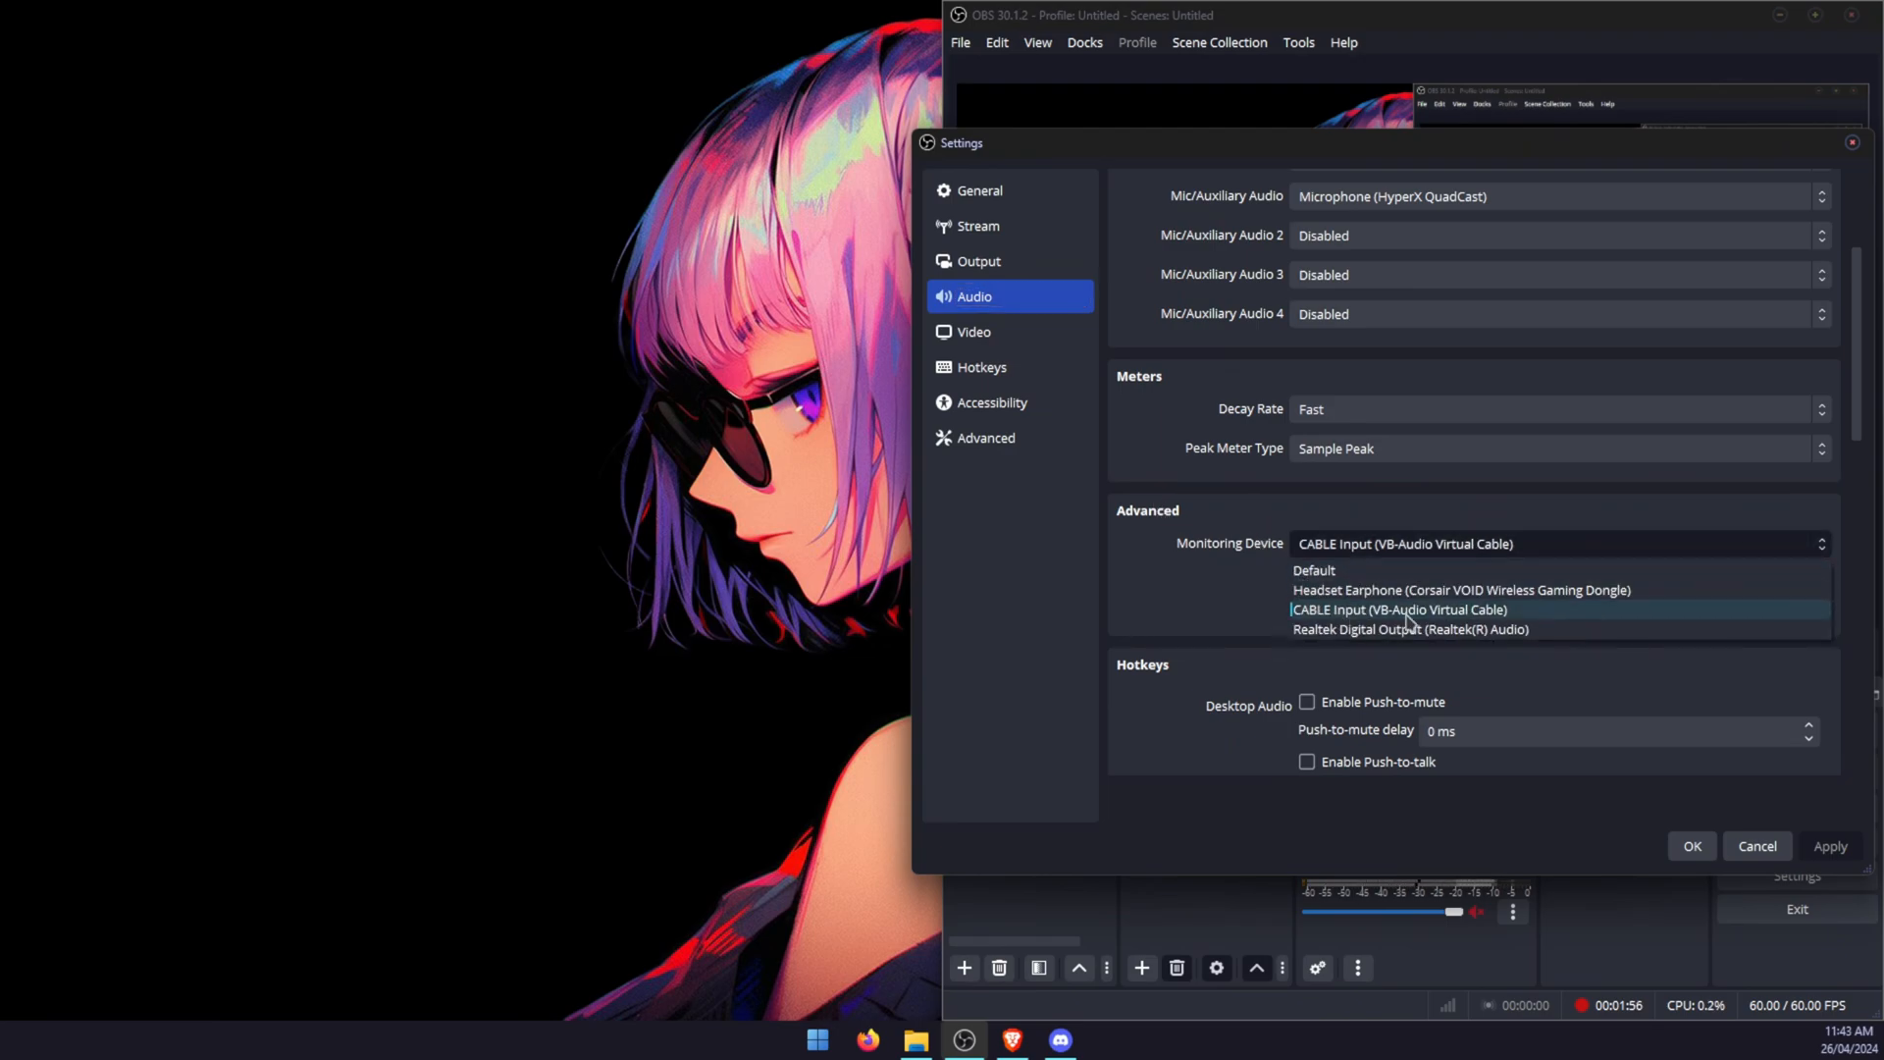
{"action": "mouse_move", "coordinate": [1554, 622]}
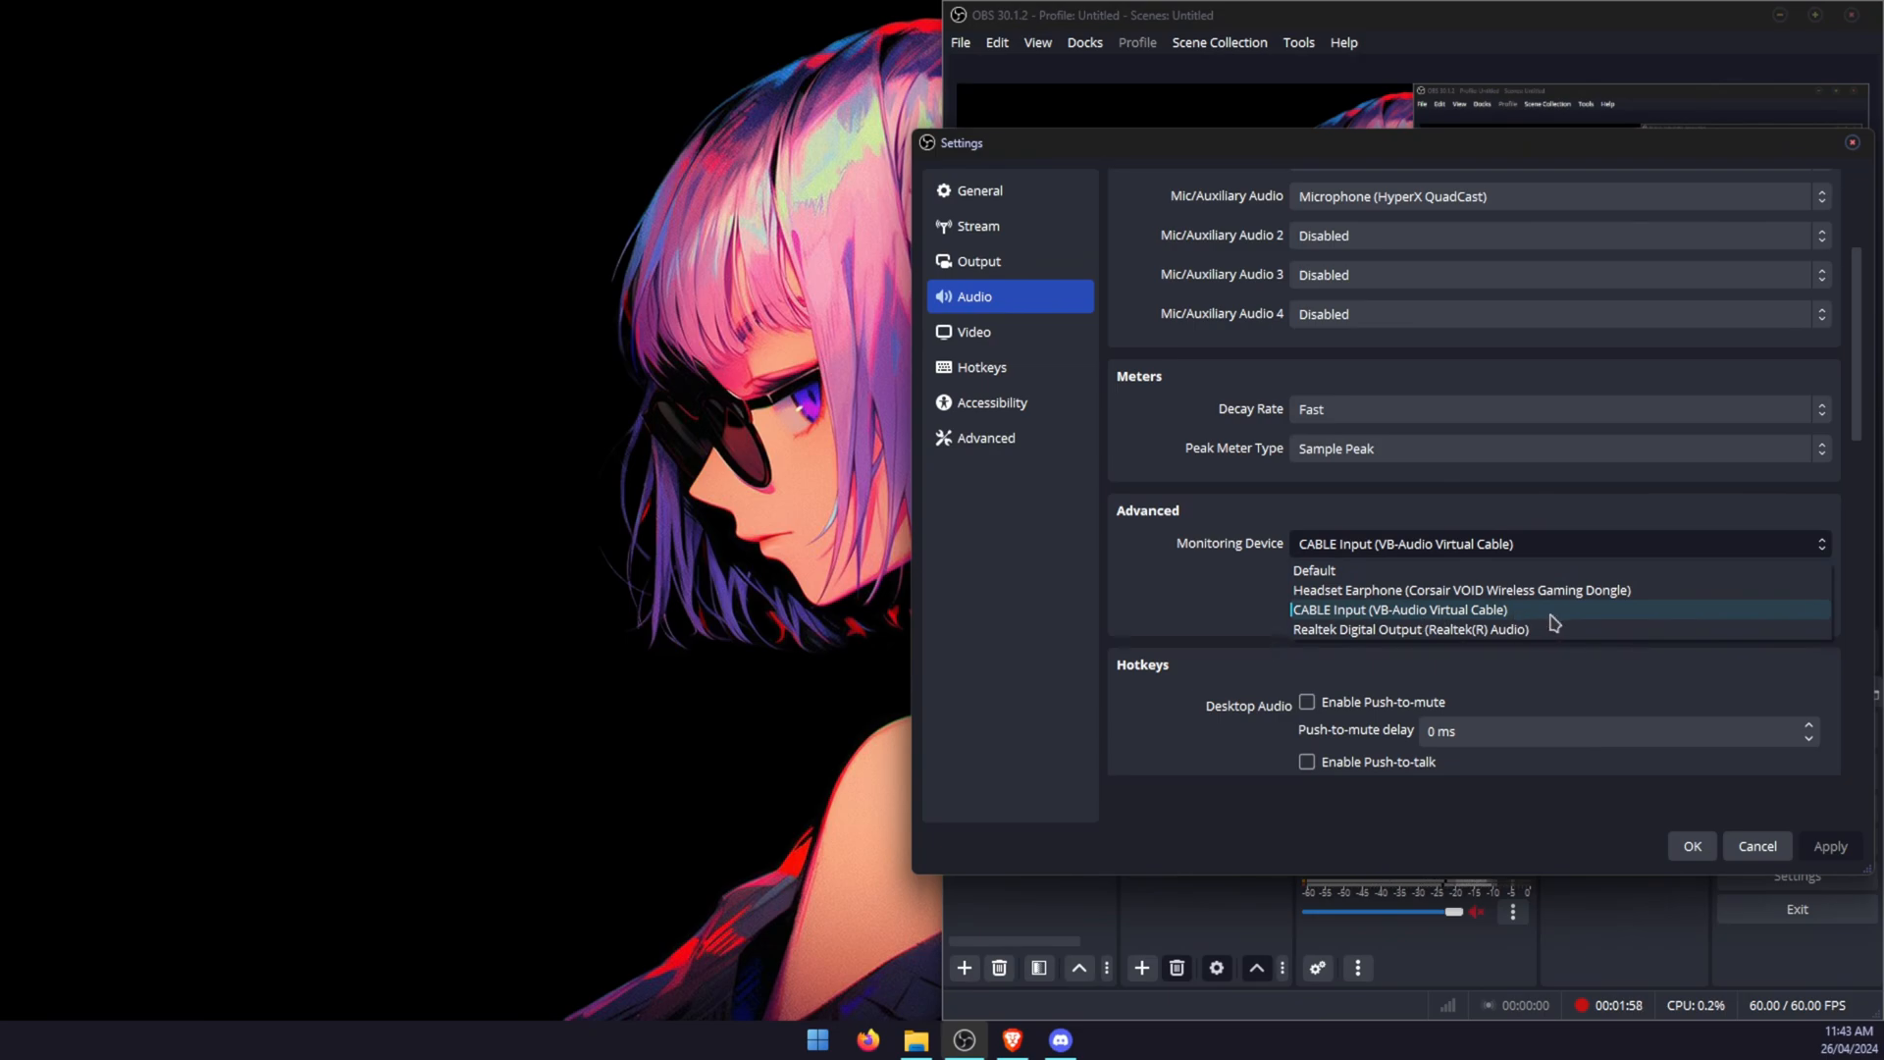
{"action": "left_click", "coordinate": [1399, 608]}
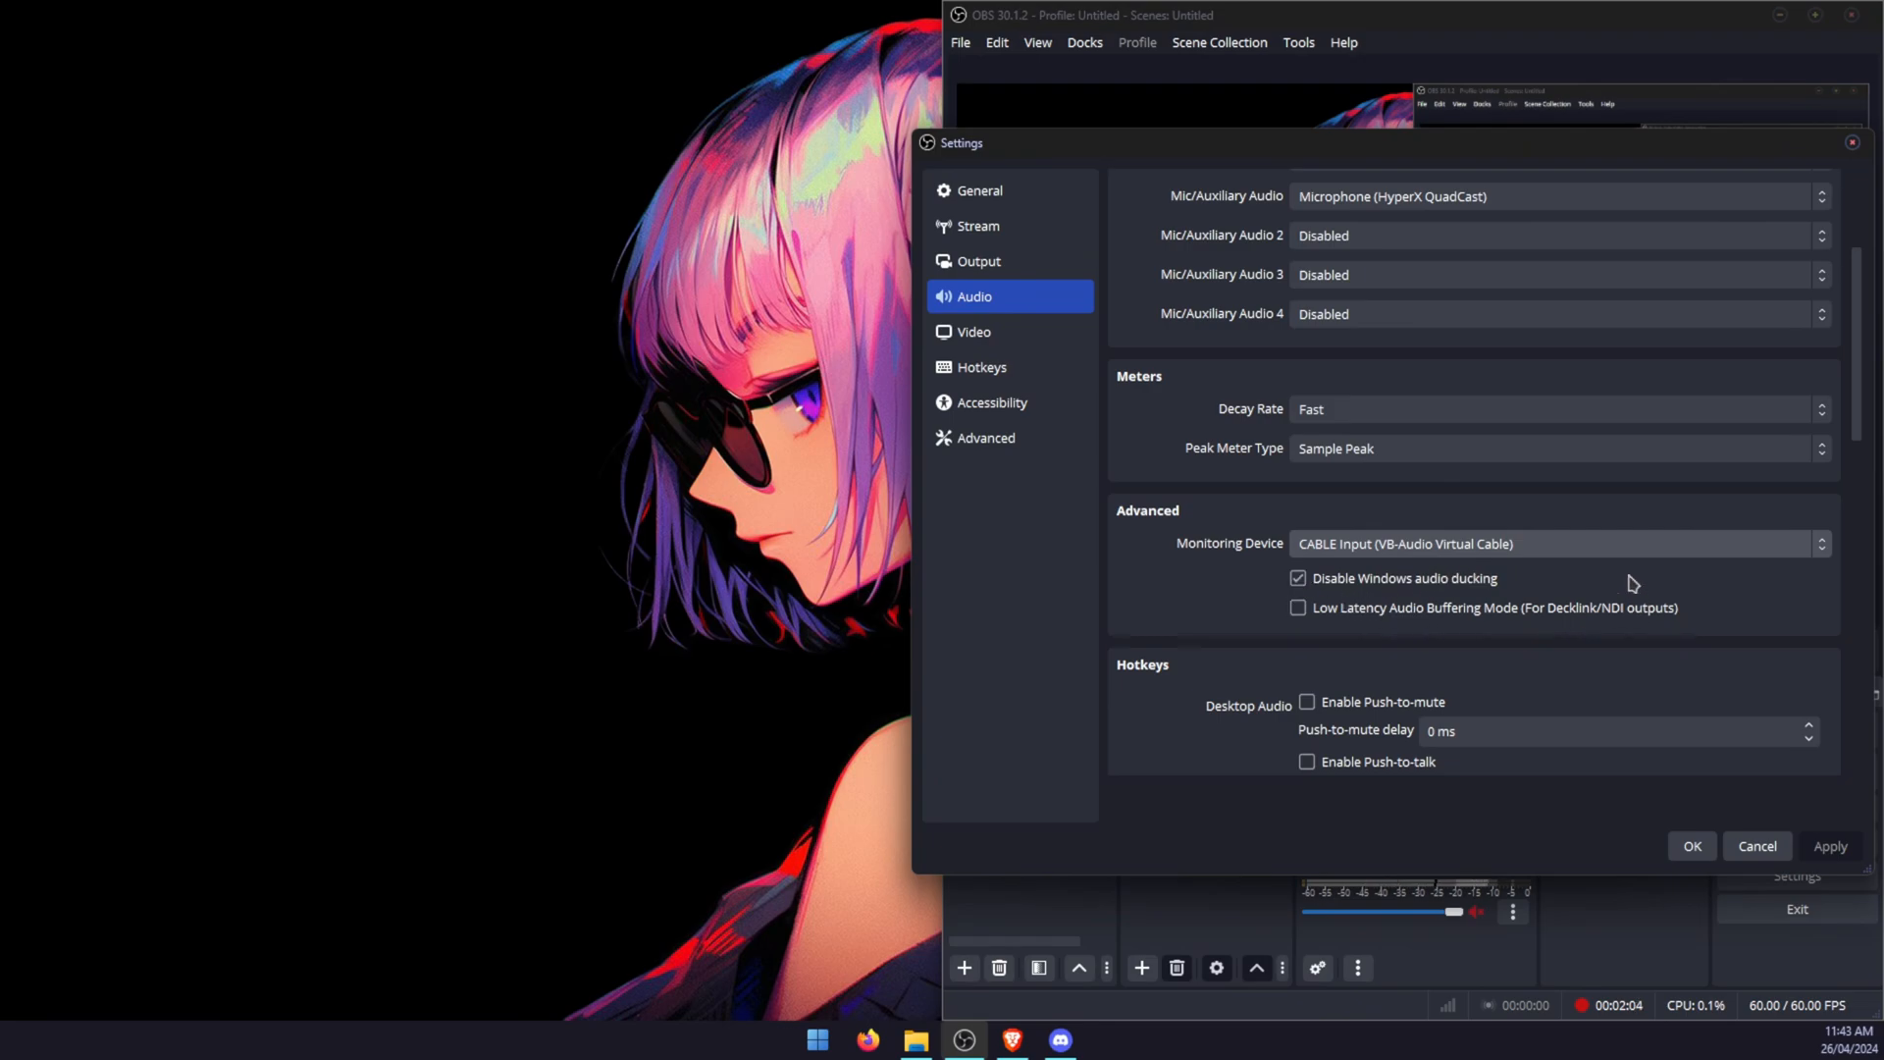
{"action": "mouse_move", "coordinate": [1593, 566]}
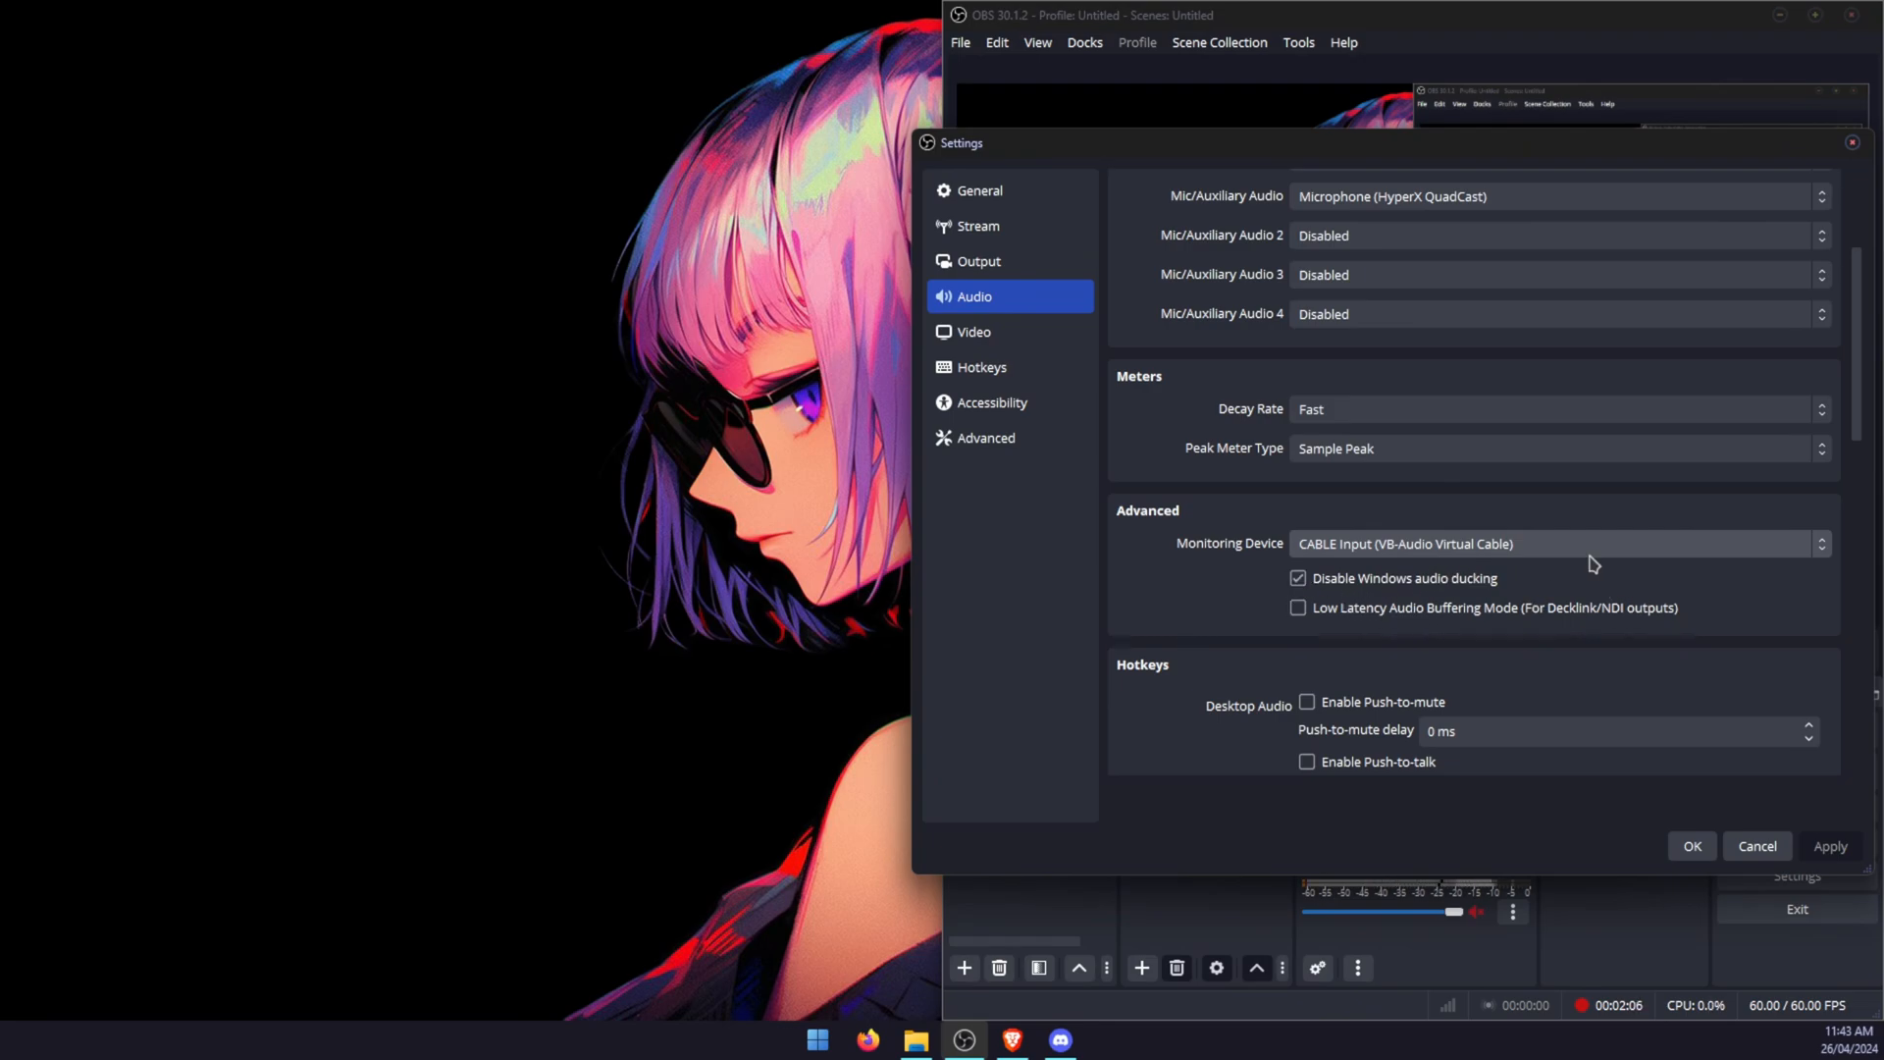
{"action": "mouse_move", "coordinate": [1313, 630]}
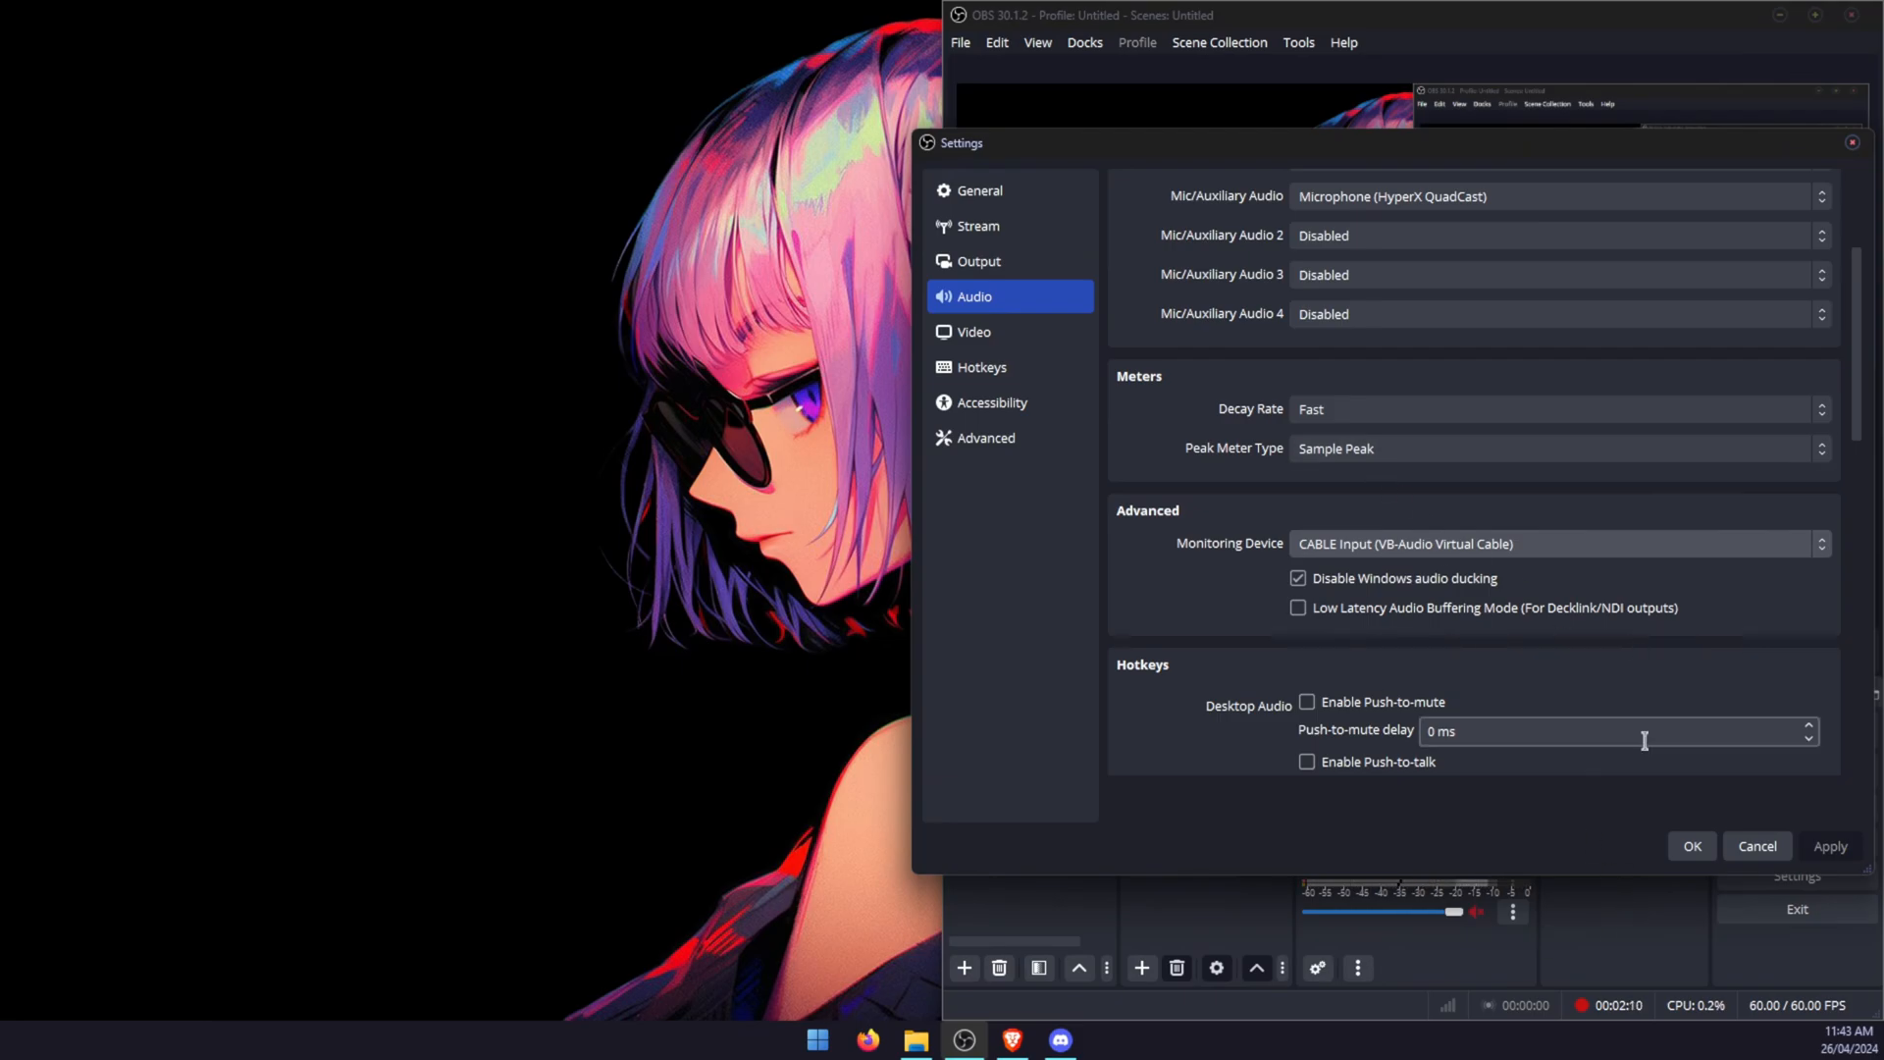
{"action": "mouse_move", "coordinate": [1854, 147]}
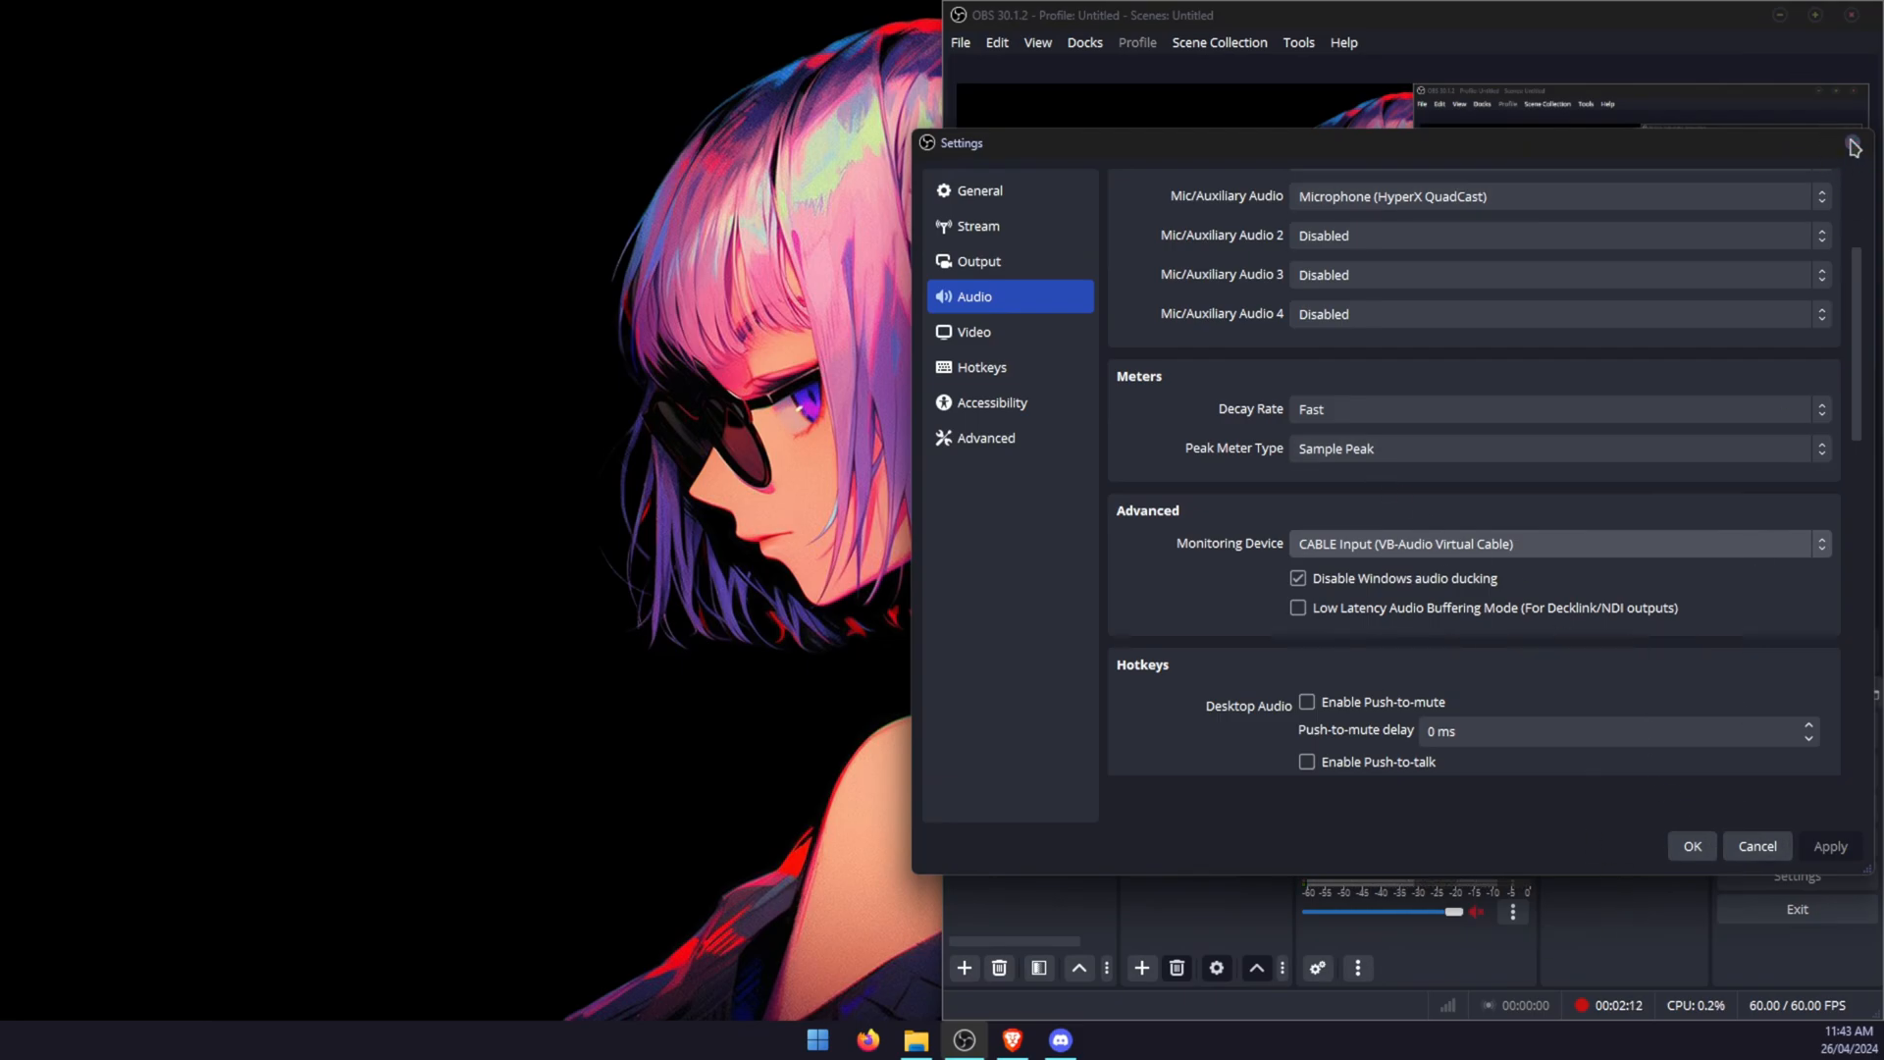
Set the Mic/Aux source's audio monitoring to Monitor and Output in Advanced Audio Properties.
{"action": "left_click", "coordinate": [1690, 844]}
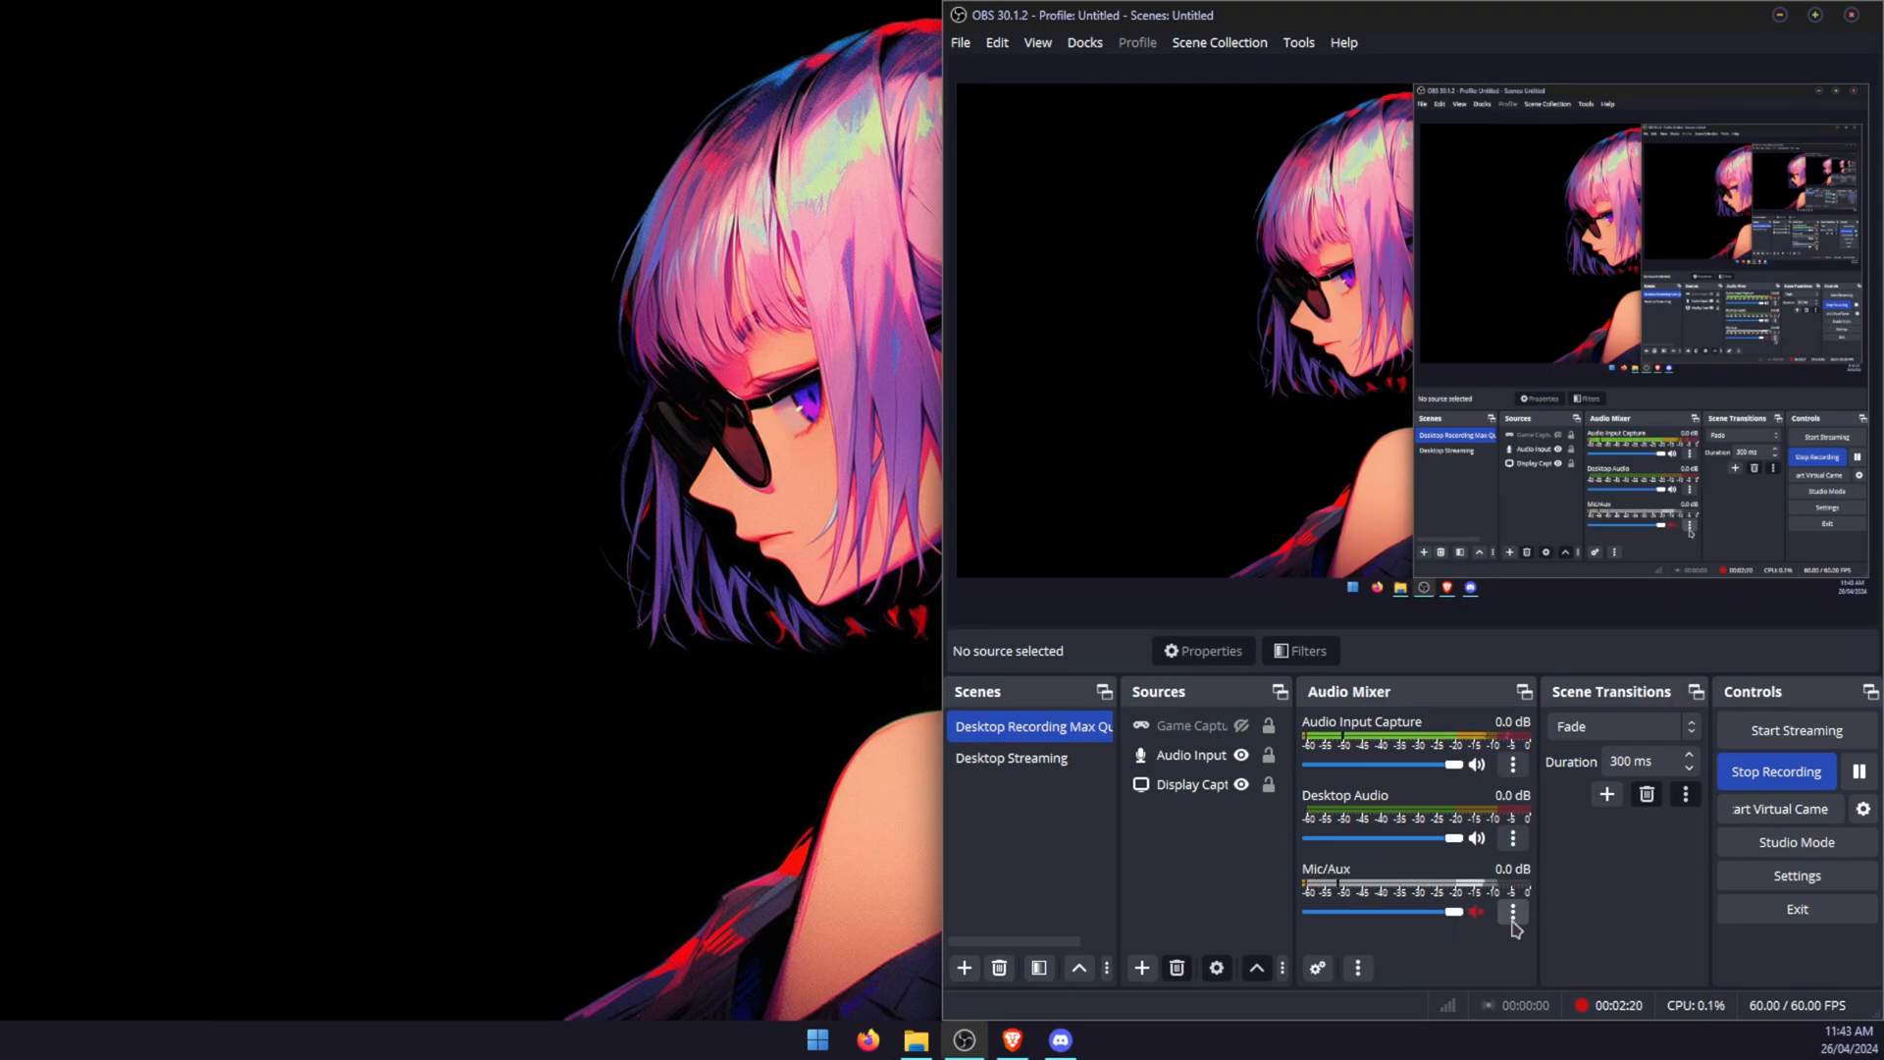
{"action": "left_click", "coordinate": [1513, 913]}
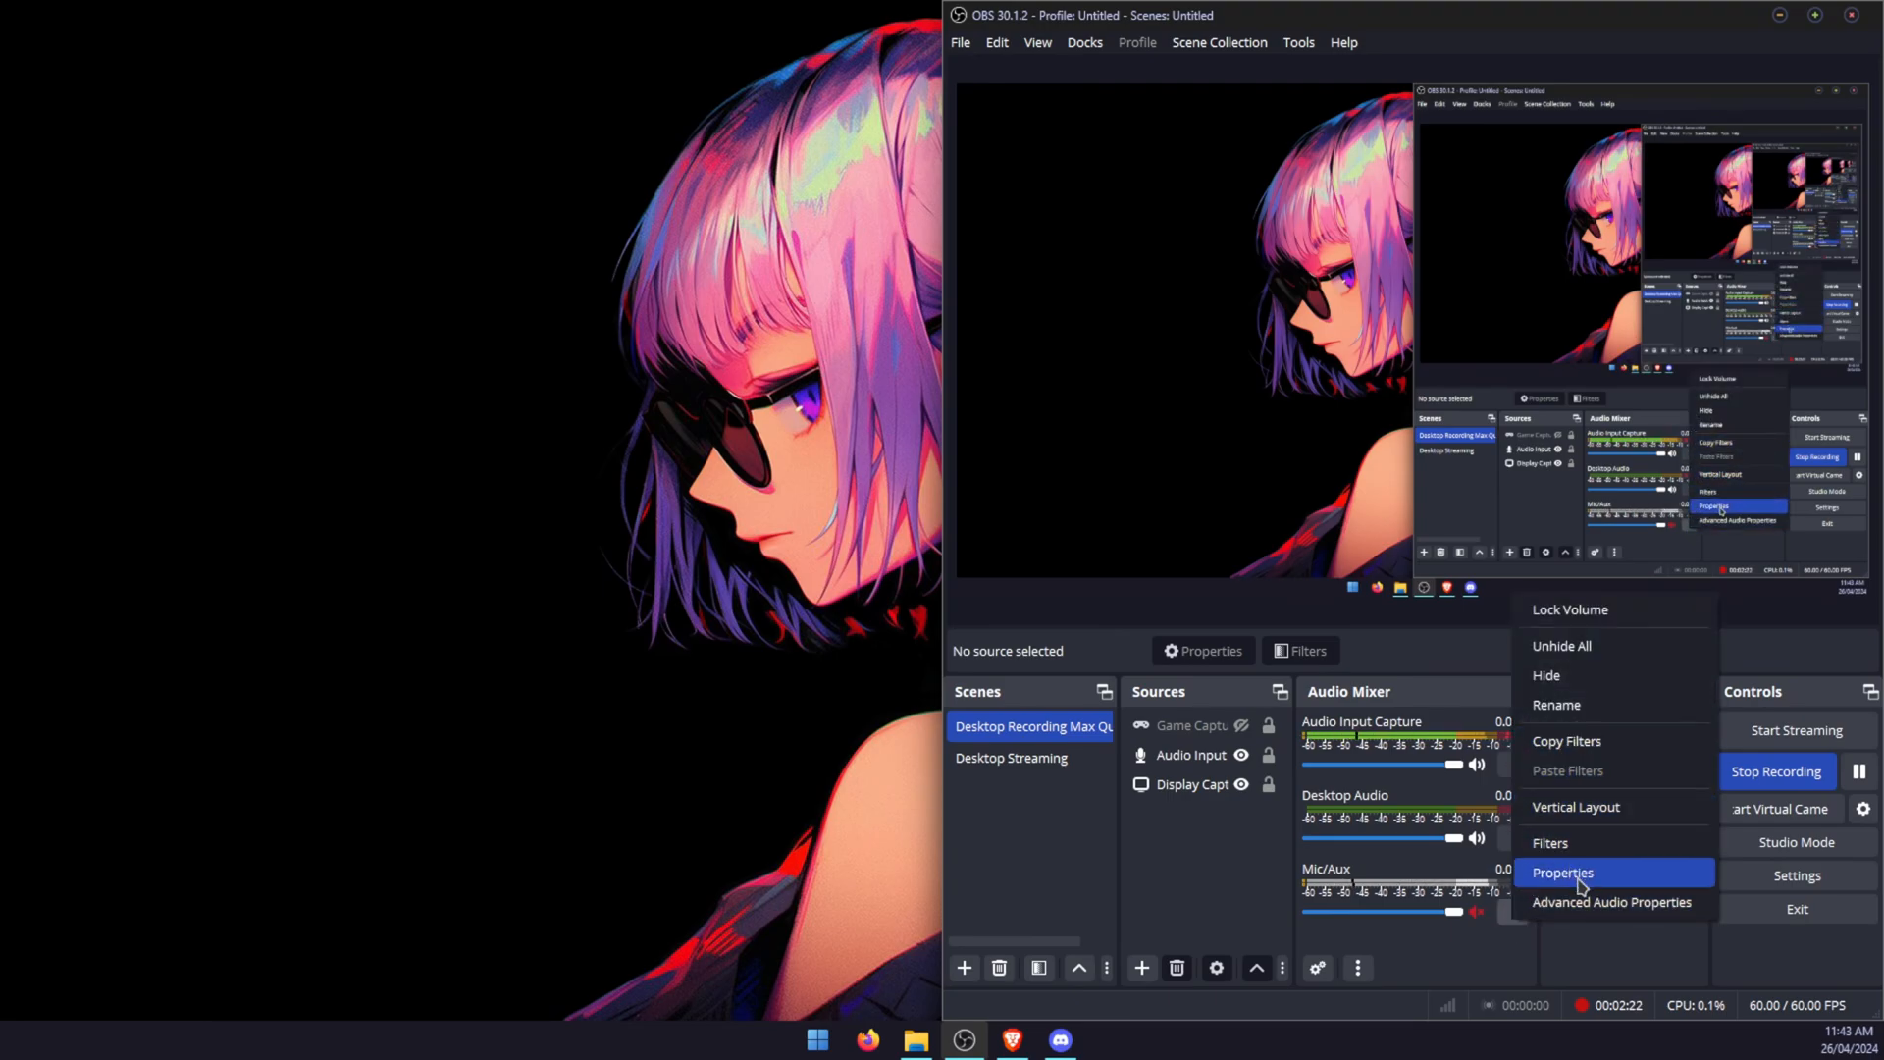
{"action": "left_click", "coordinate": [1611, 901]}
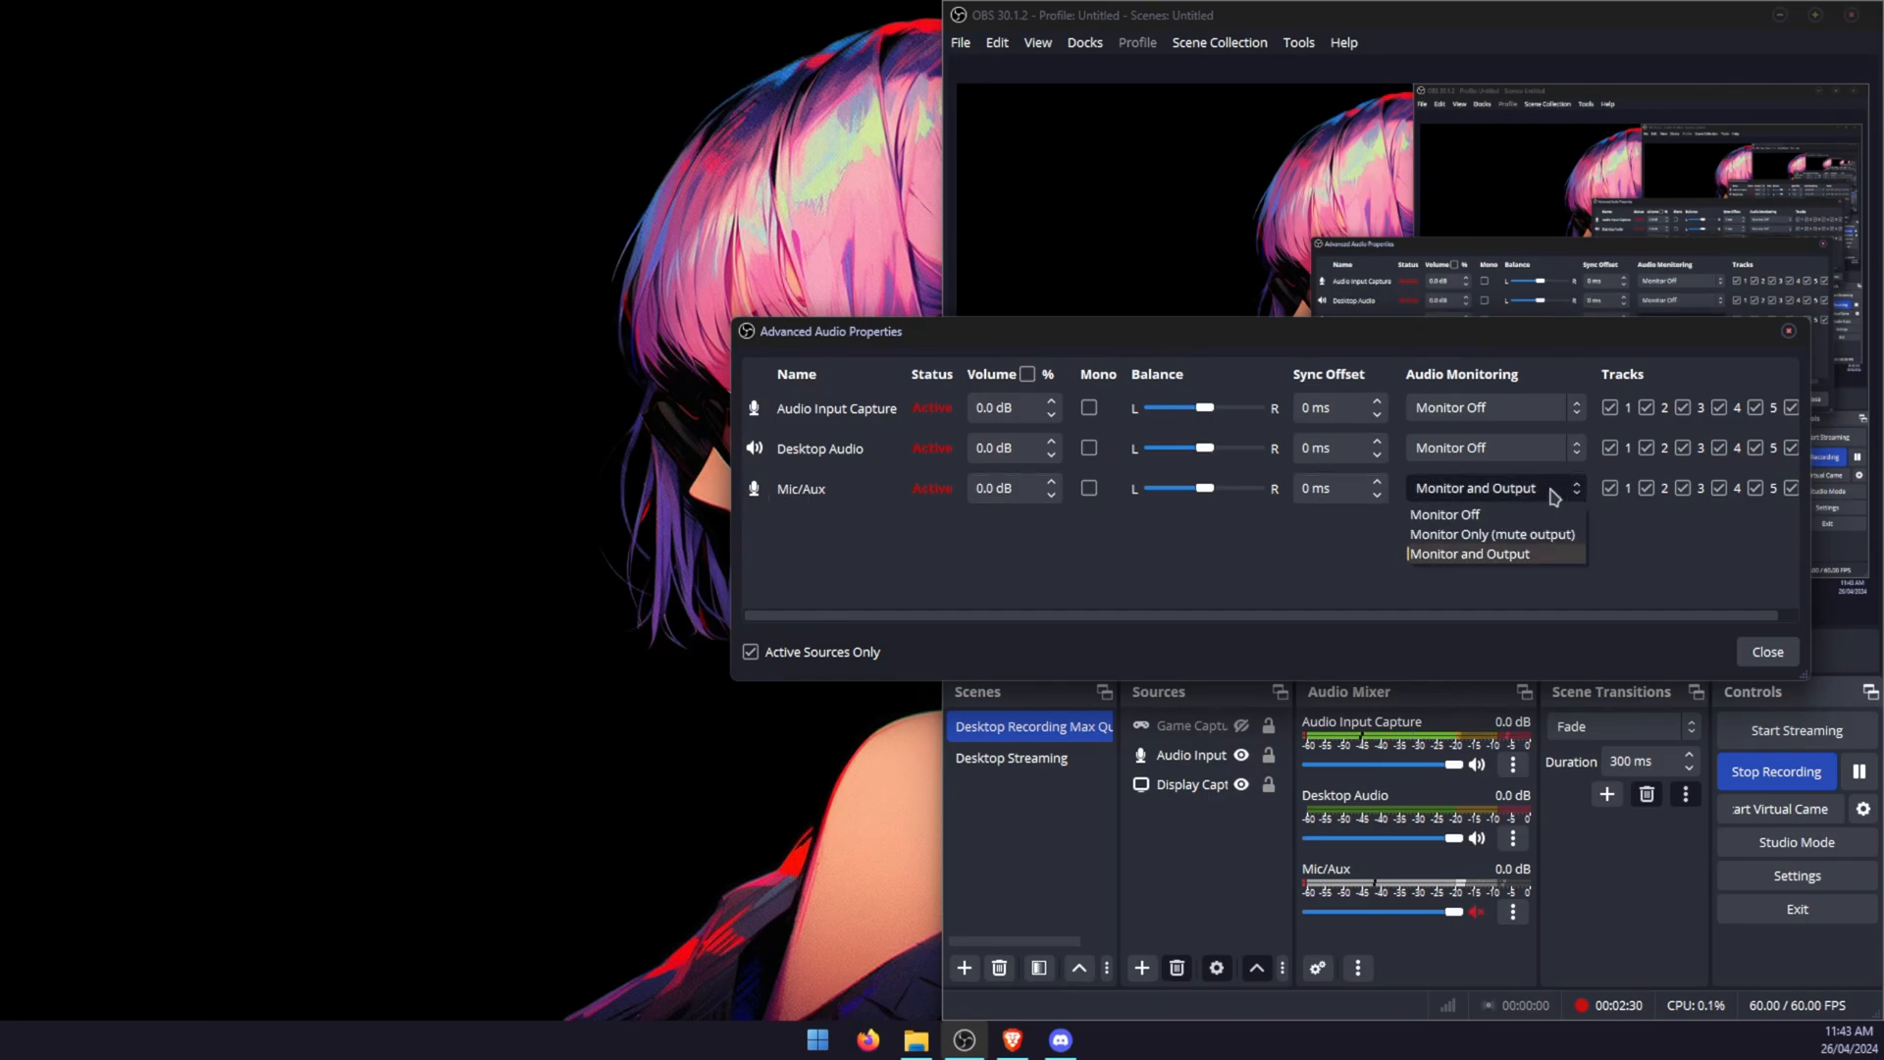
{"action": "left_click", "coordinate": [1468, 553]}
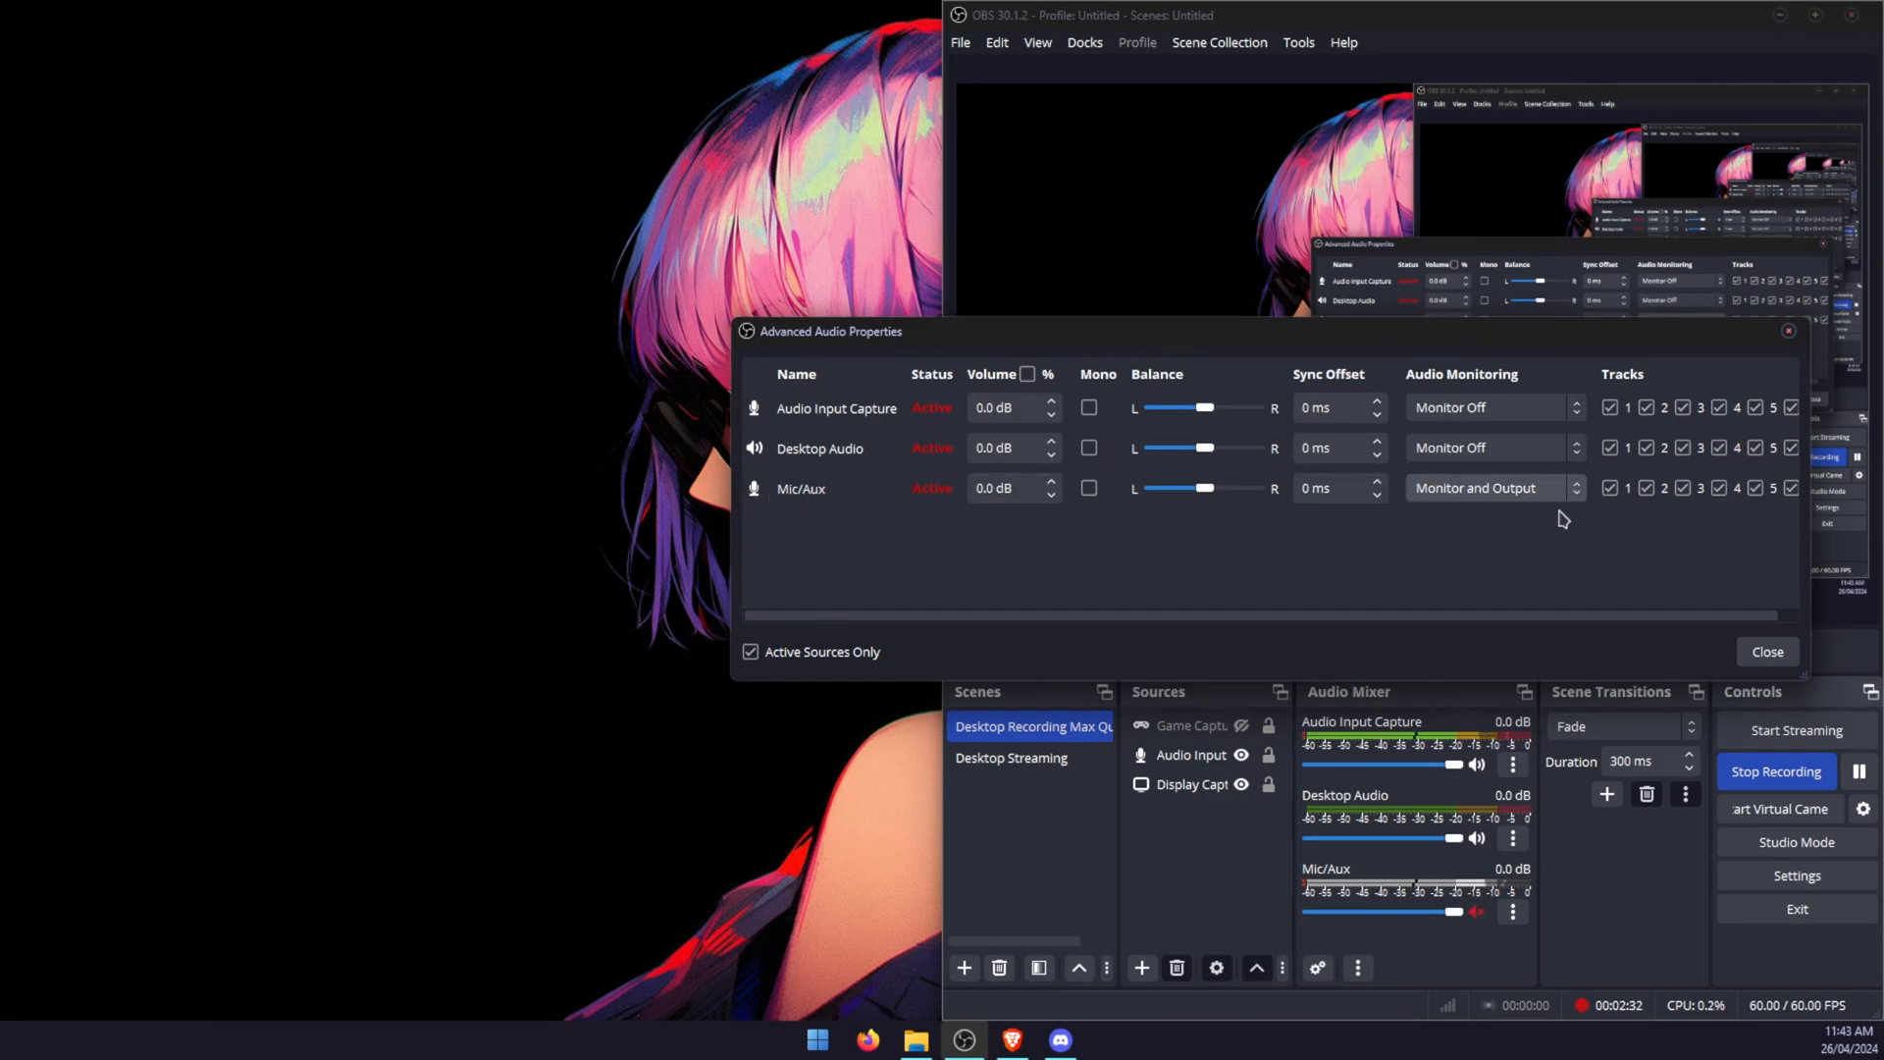
{"action": "mouse_move", "coordinate": [1780, 514]}
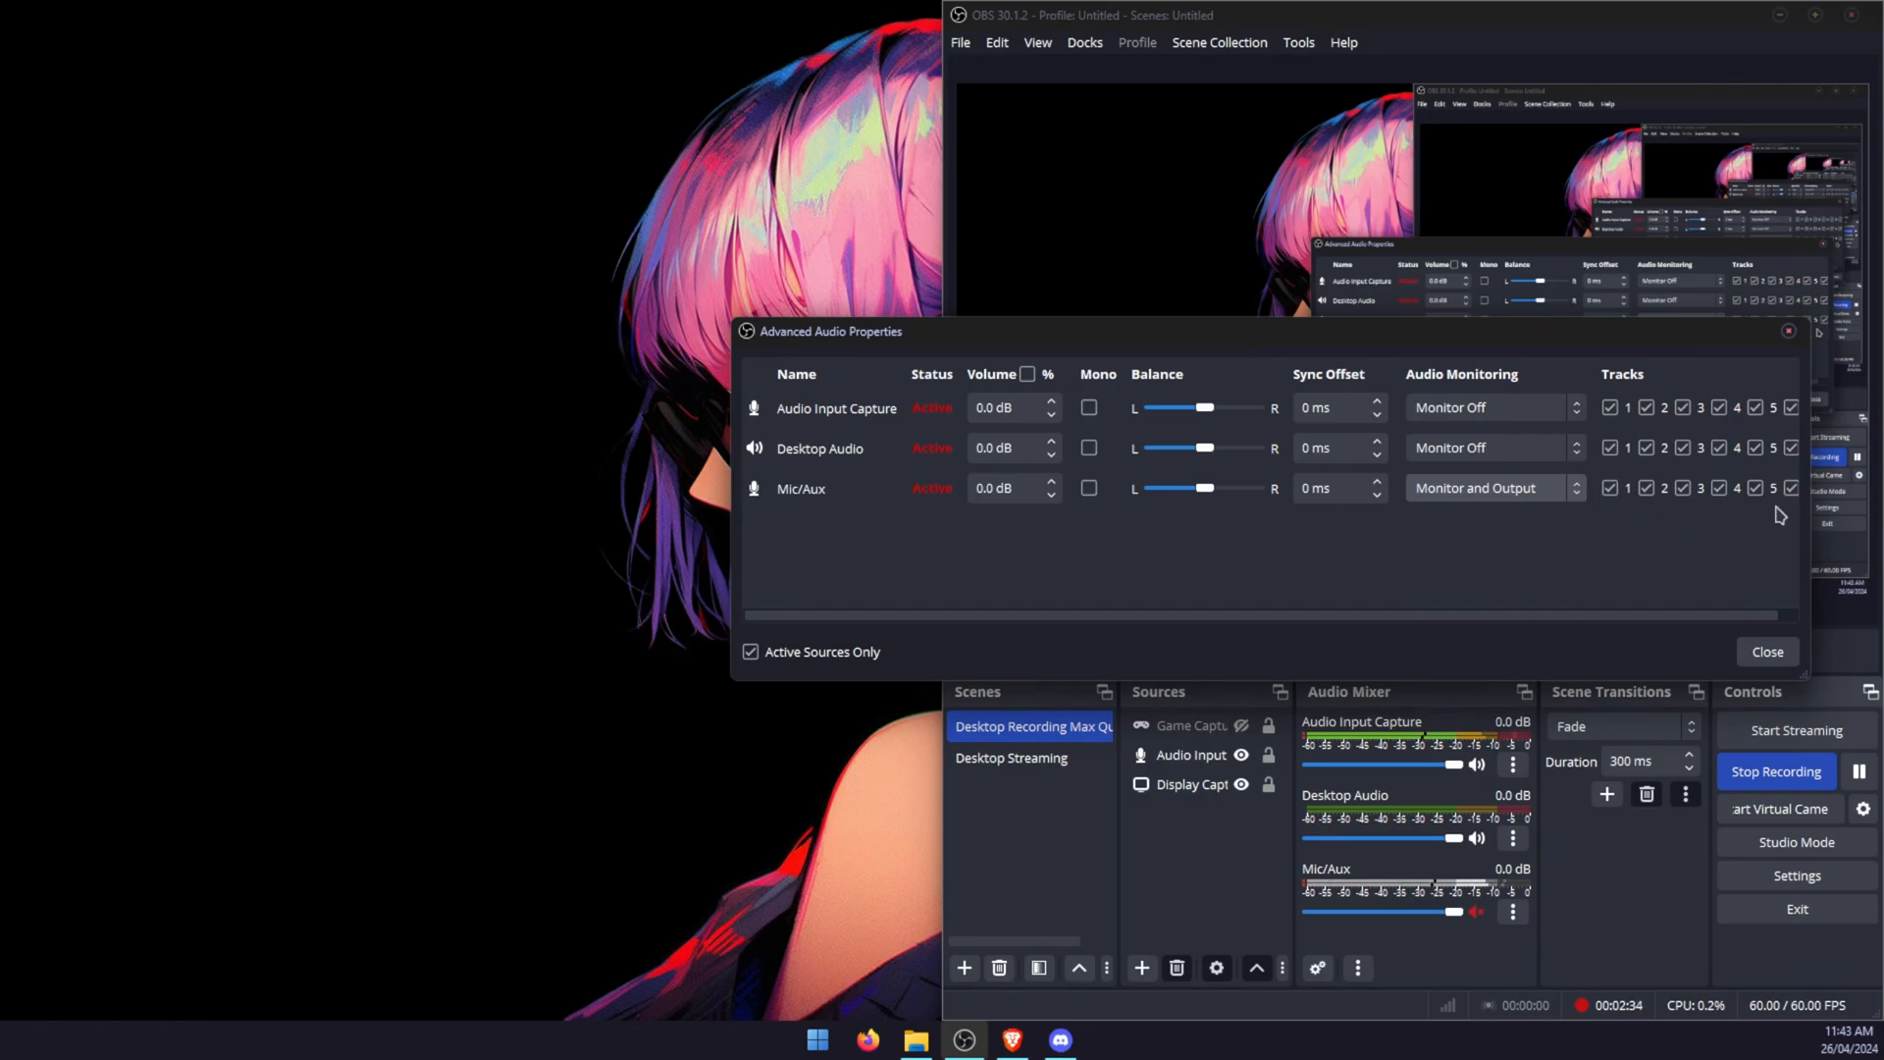
{"action": "mouse_move", "coordinate": [1468, 495]}
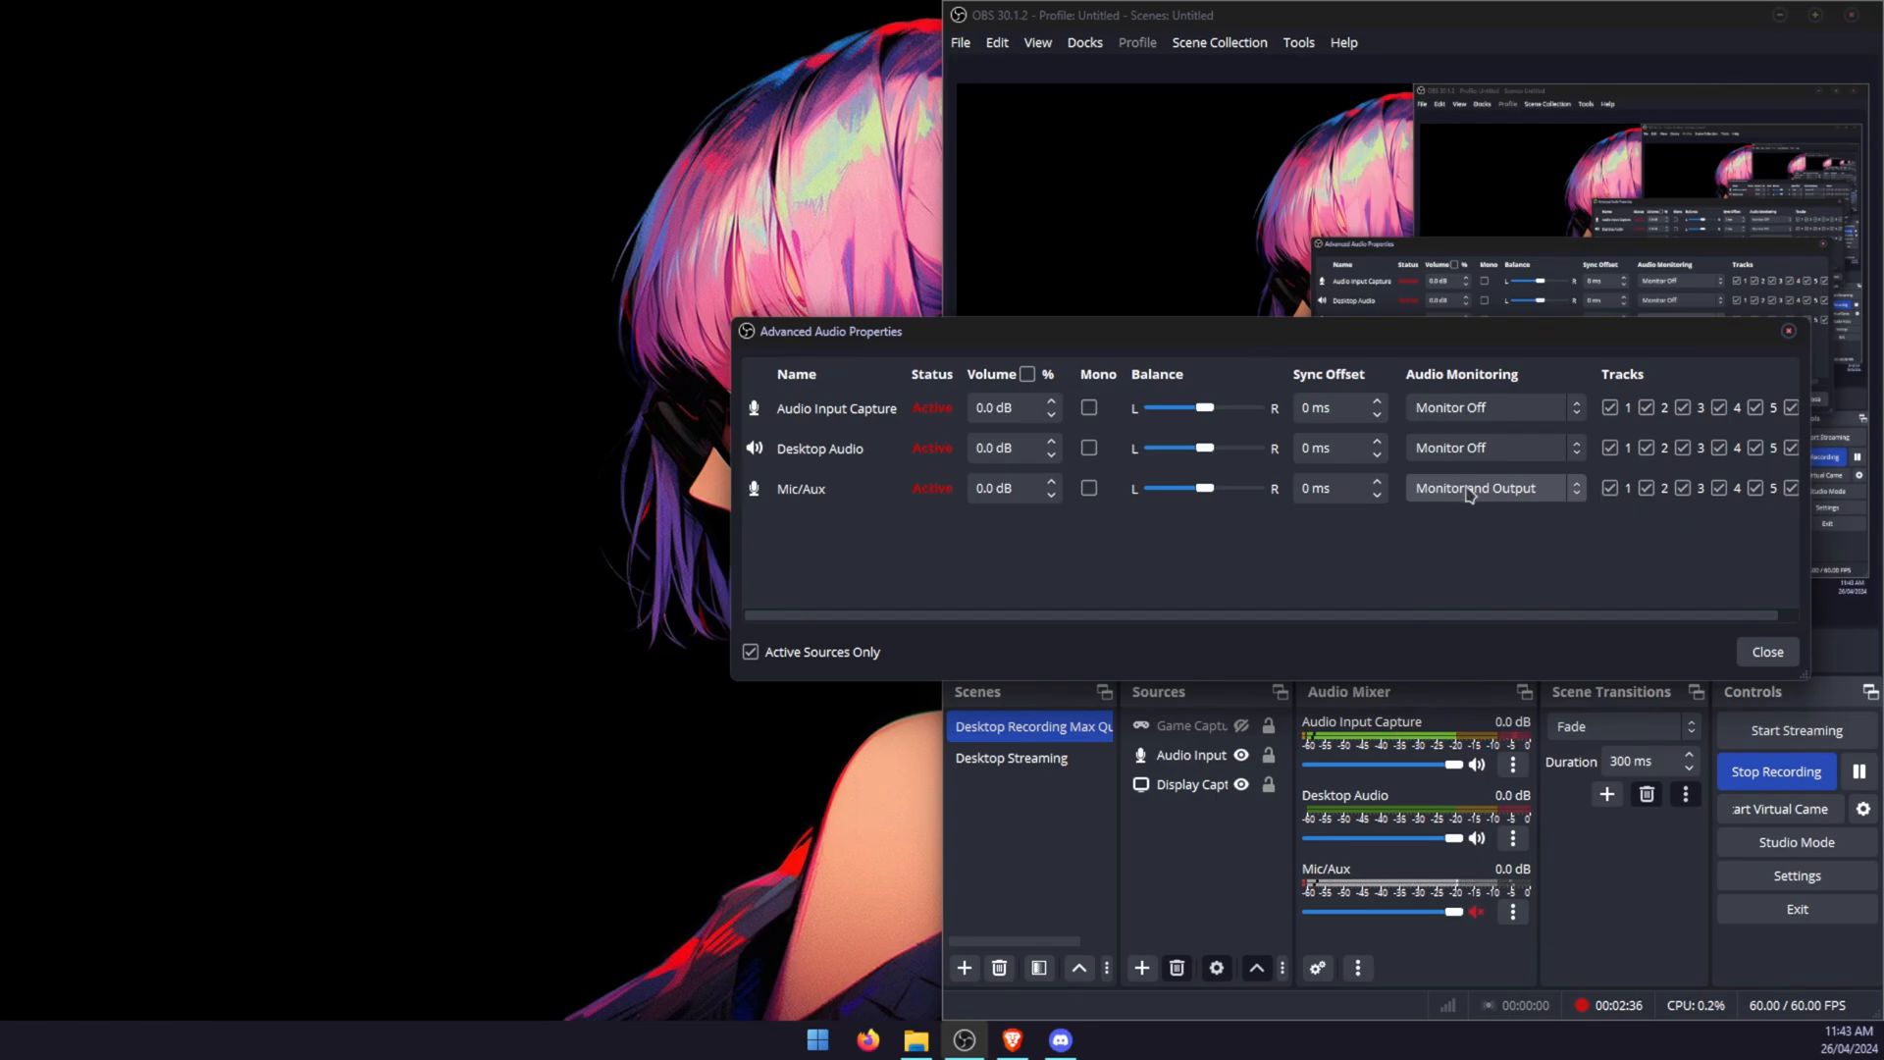
Close Advanced Audio Properties, returning to the main OBS window.
{"action": "left_click", "coordinate": [1765, 651]}
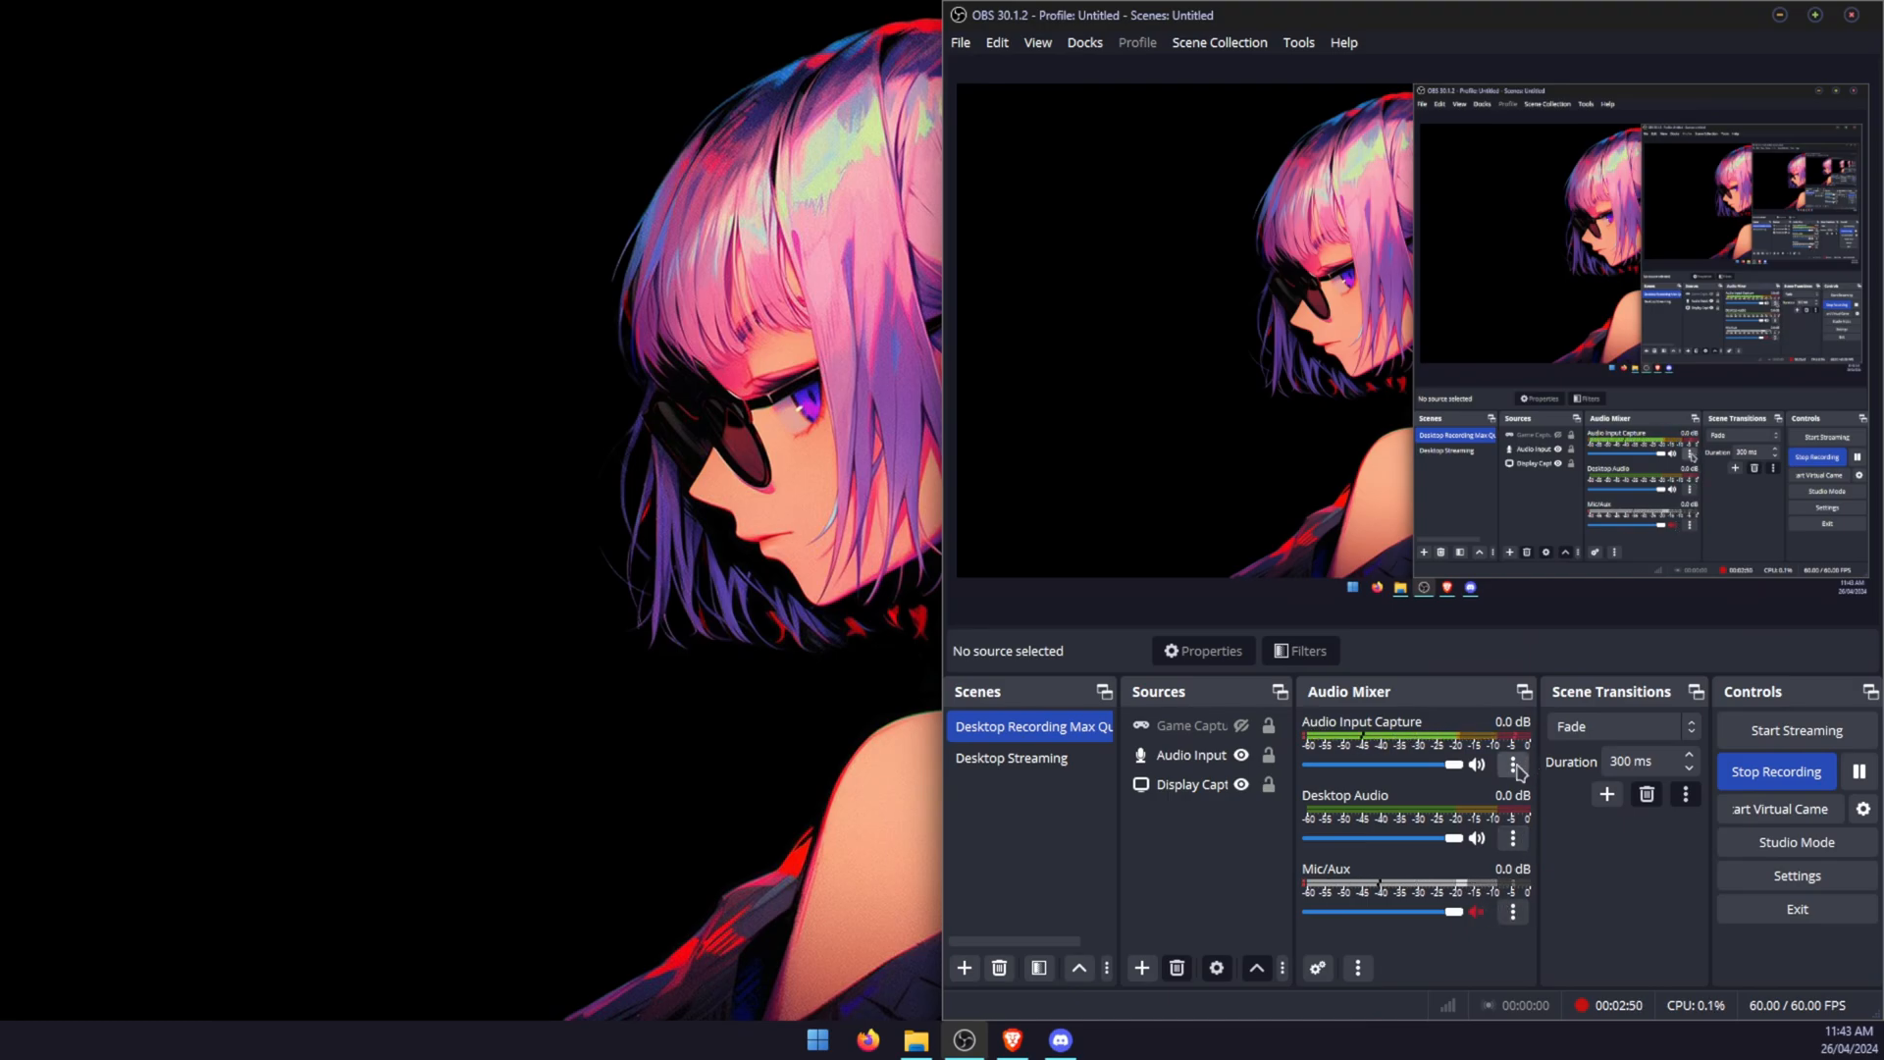
{"action": "left_click", "coordinate": [1513, 766]}
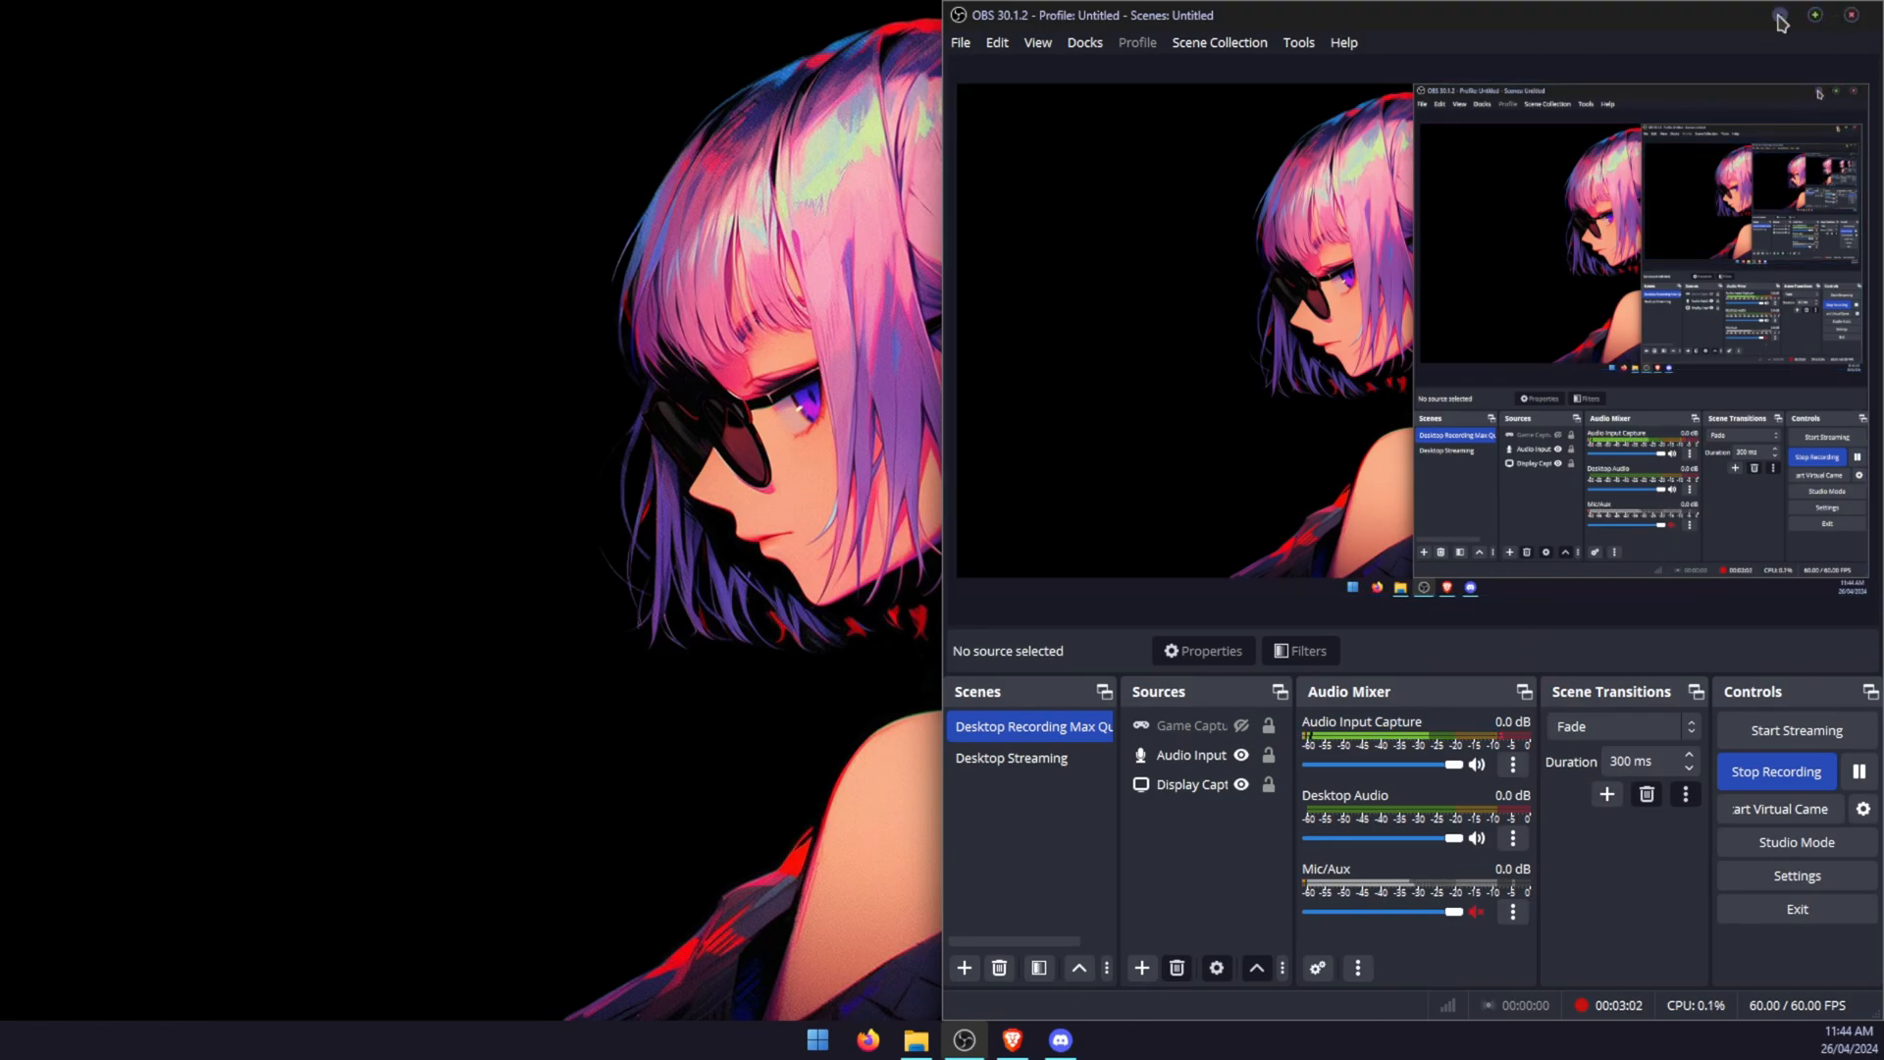
Minimise OBS and bring up Discord's Voice & Video settings showing CABLE Output as input.
{"action": "left_click", "coordinate": [1058, 1041]}
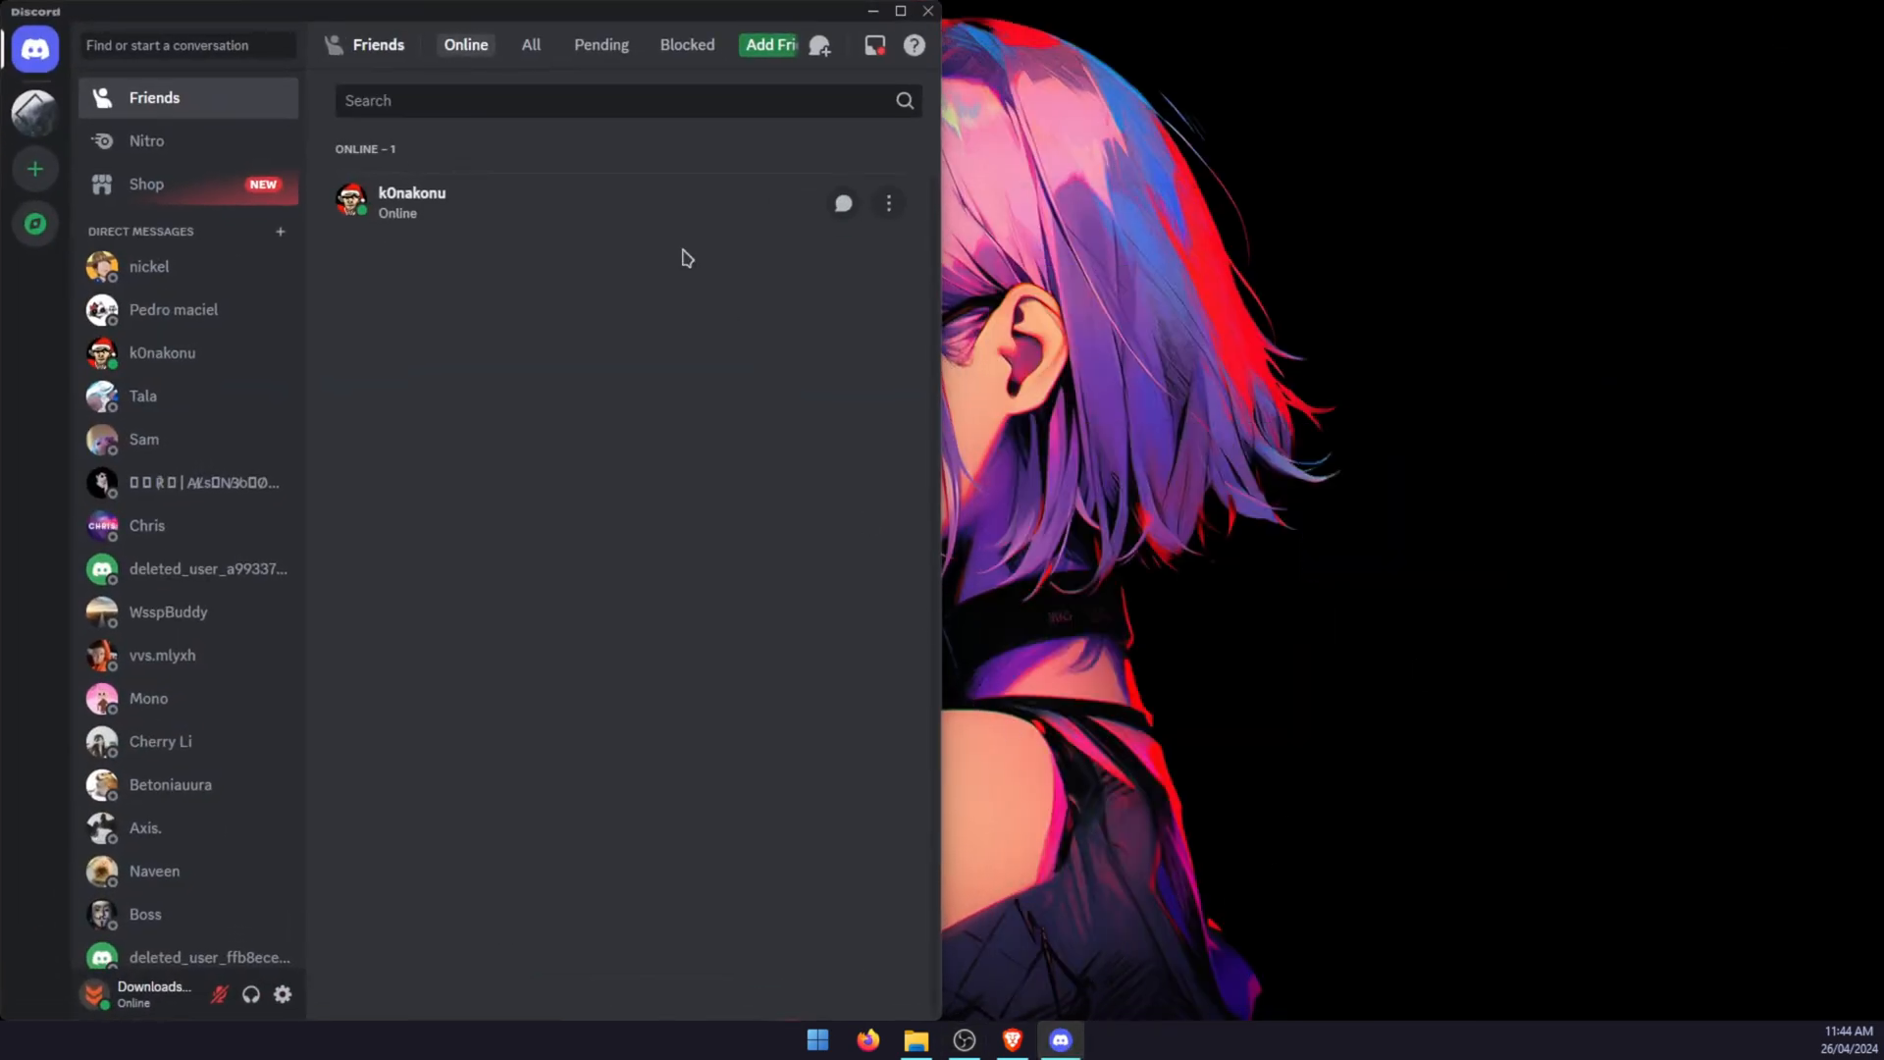
{"action": "mouse_move", "coordinate": [280, 995]}
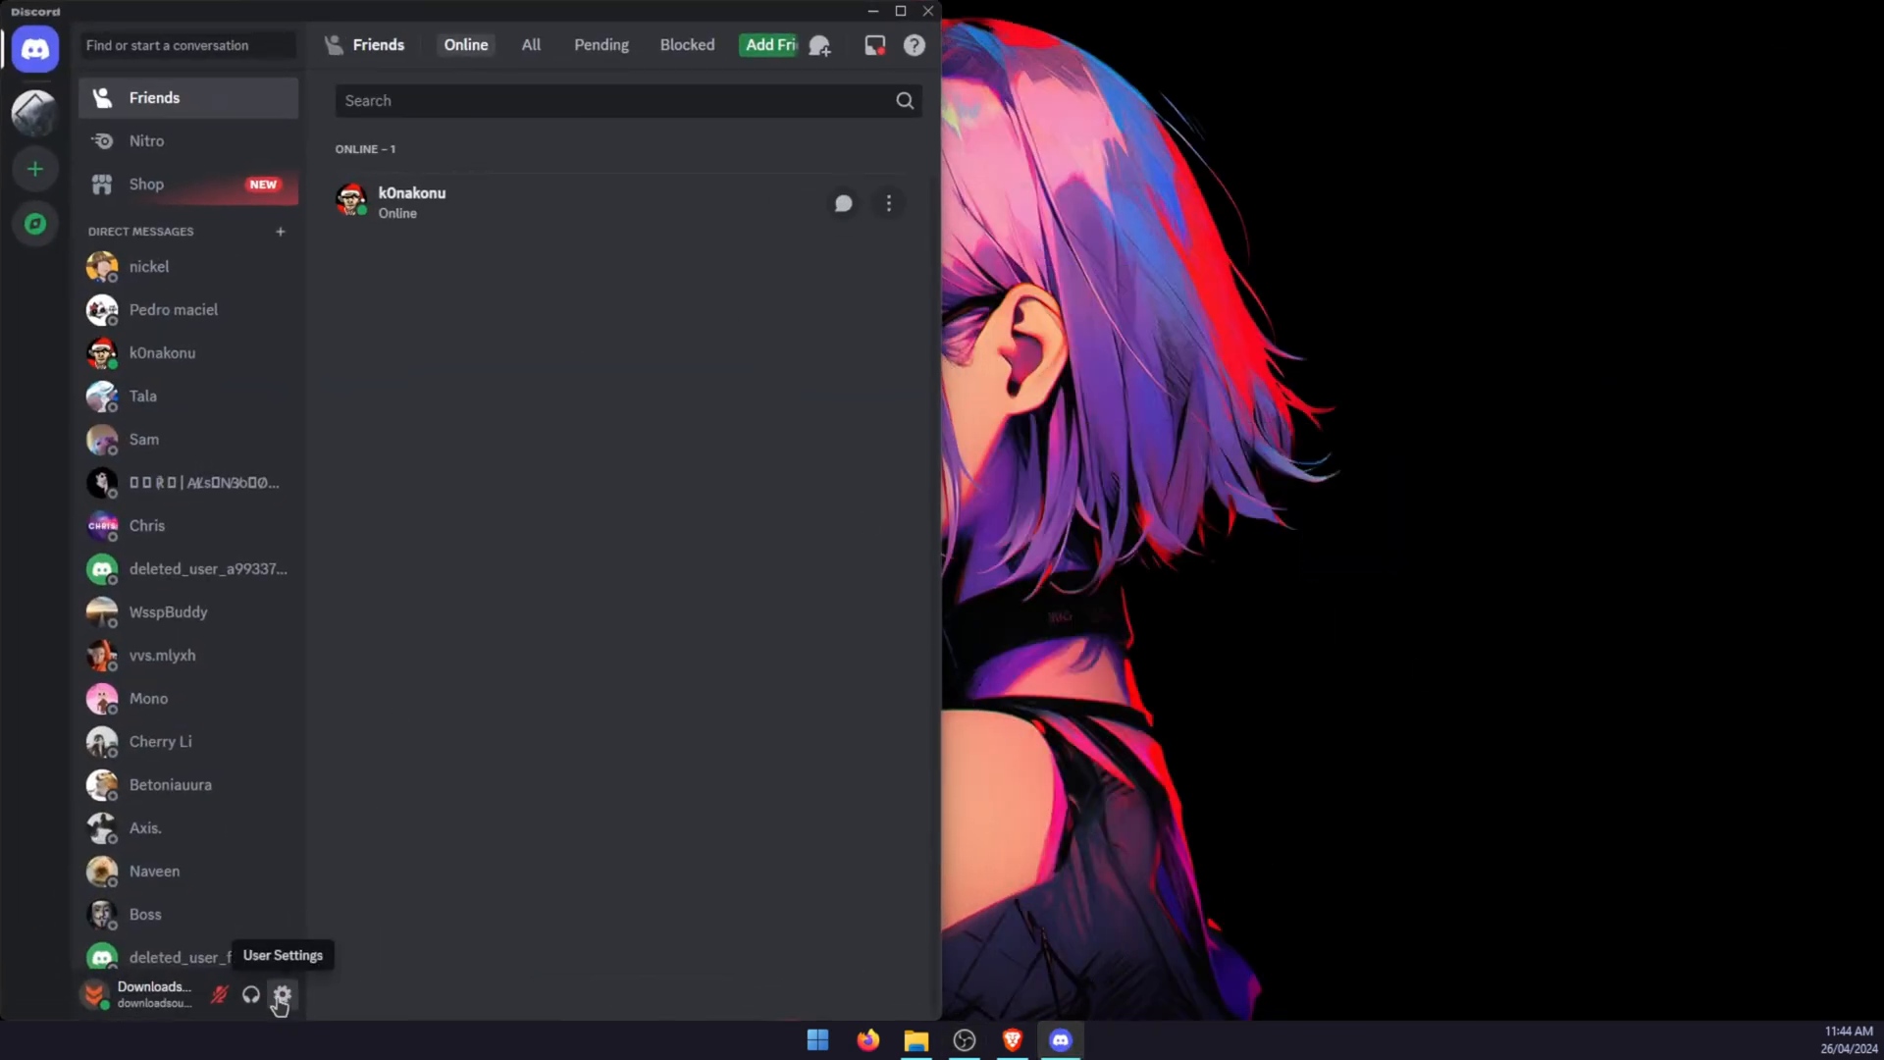
{"action": "left_click", "coordinate": [283, 995]}
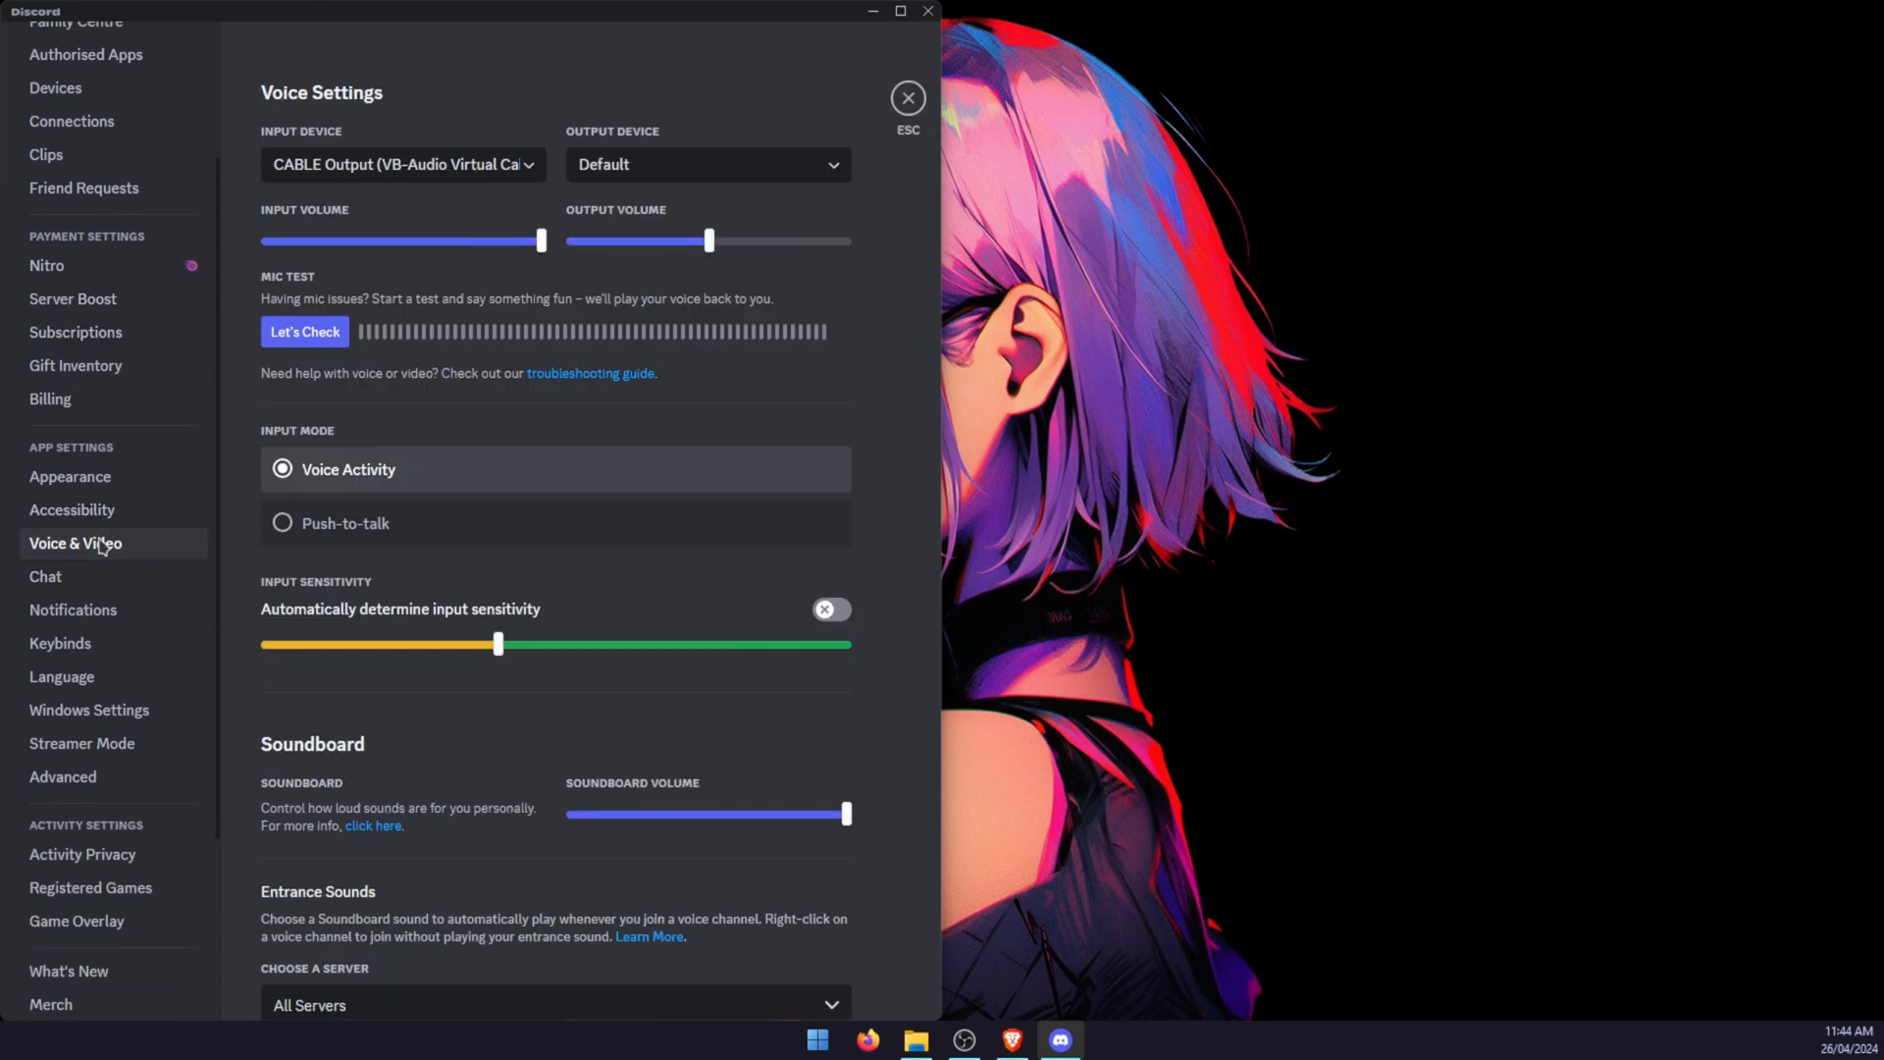
{"action": "mouse_move", "coordinate": [274, 181]}
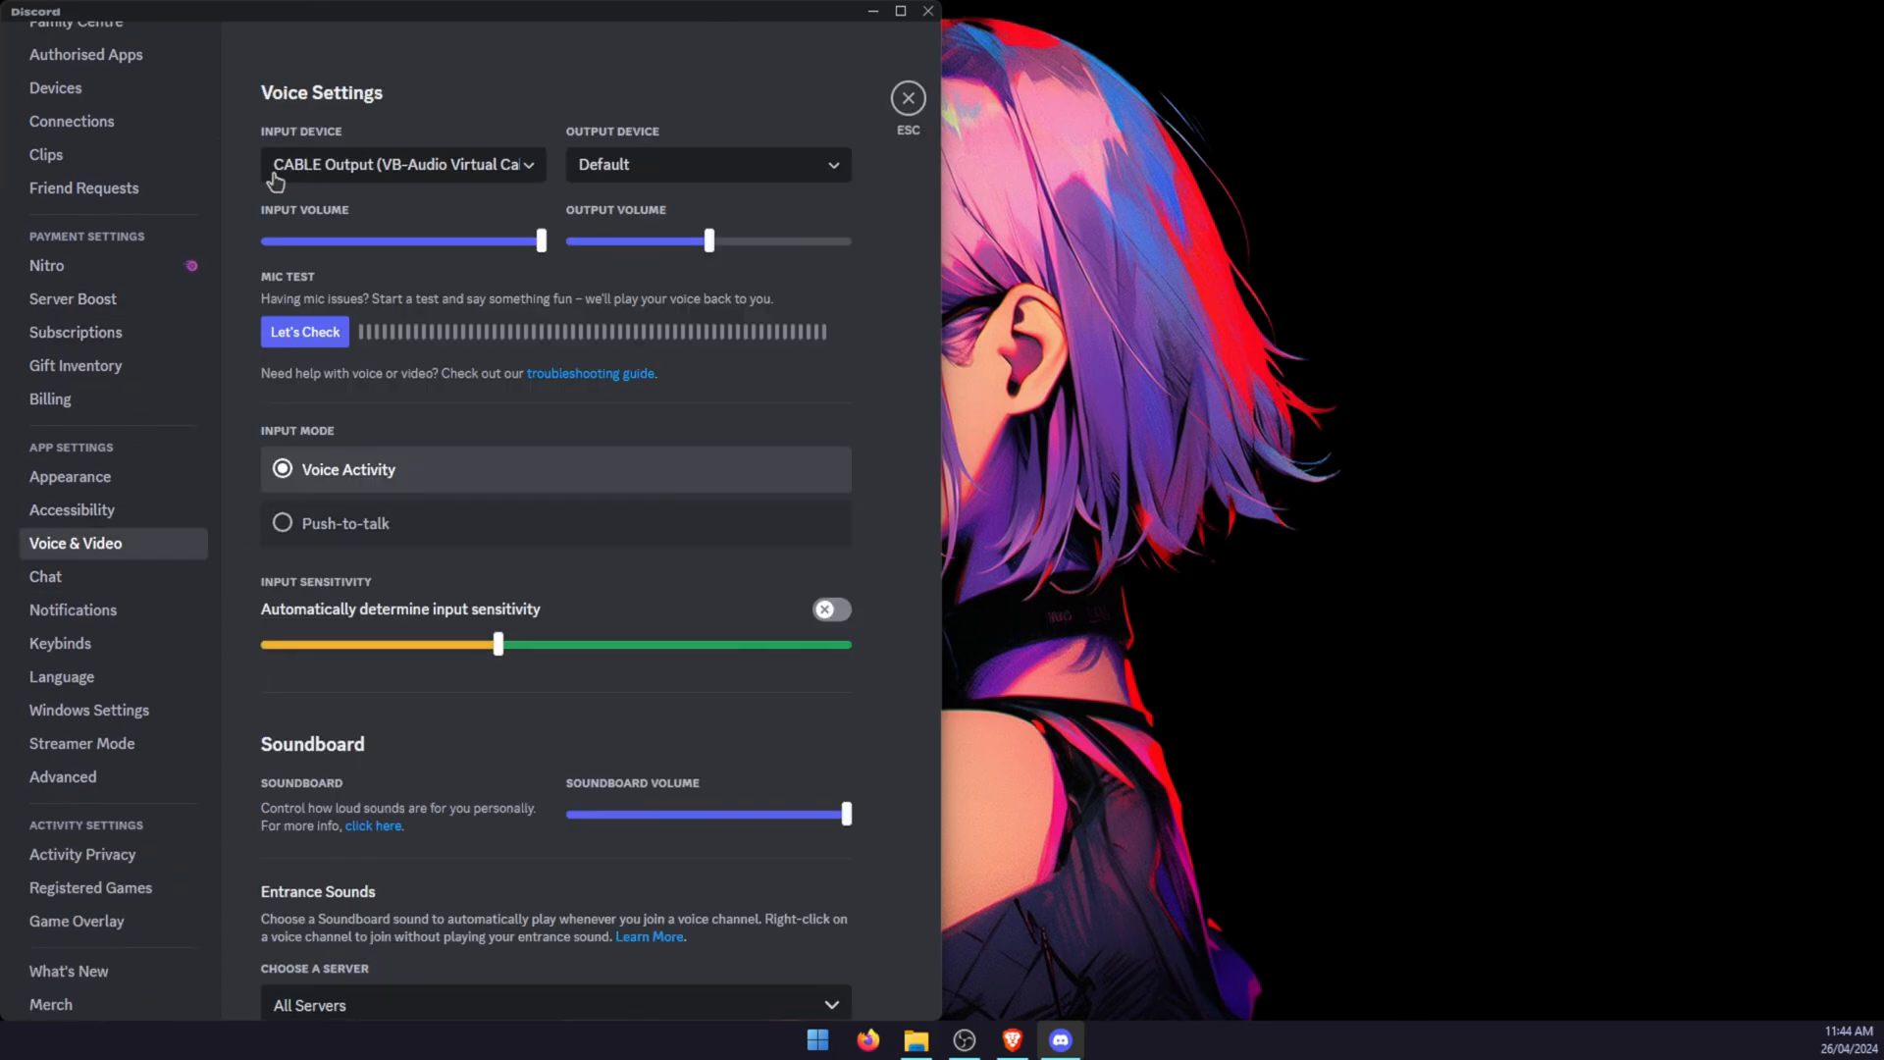
{"action": "mouse_move", "coordinate": [424, 176]}
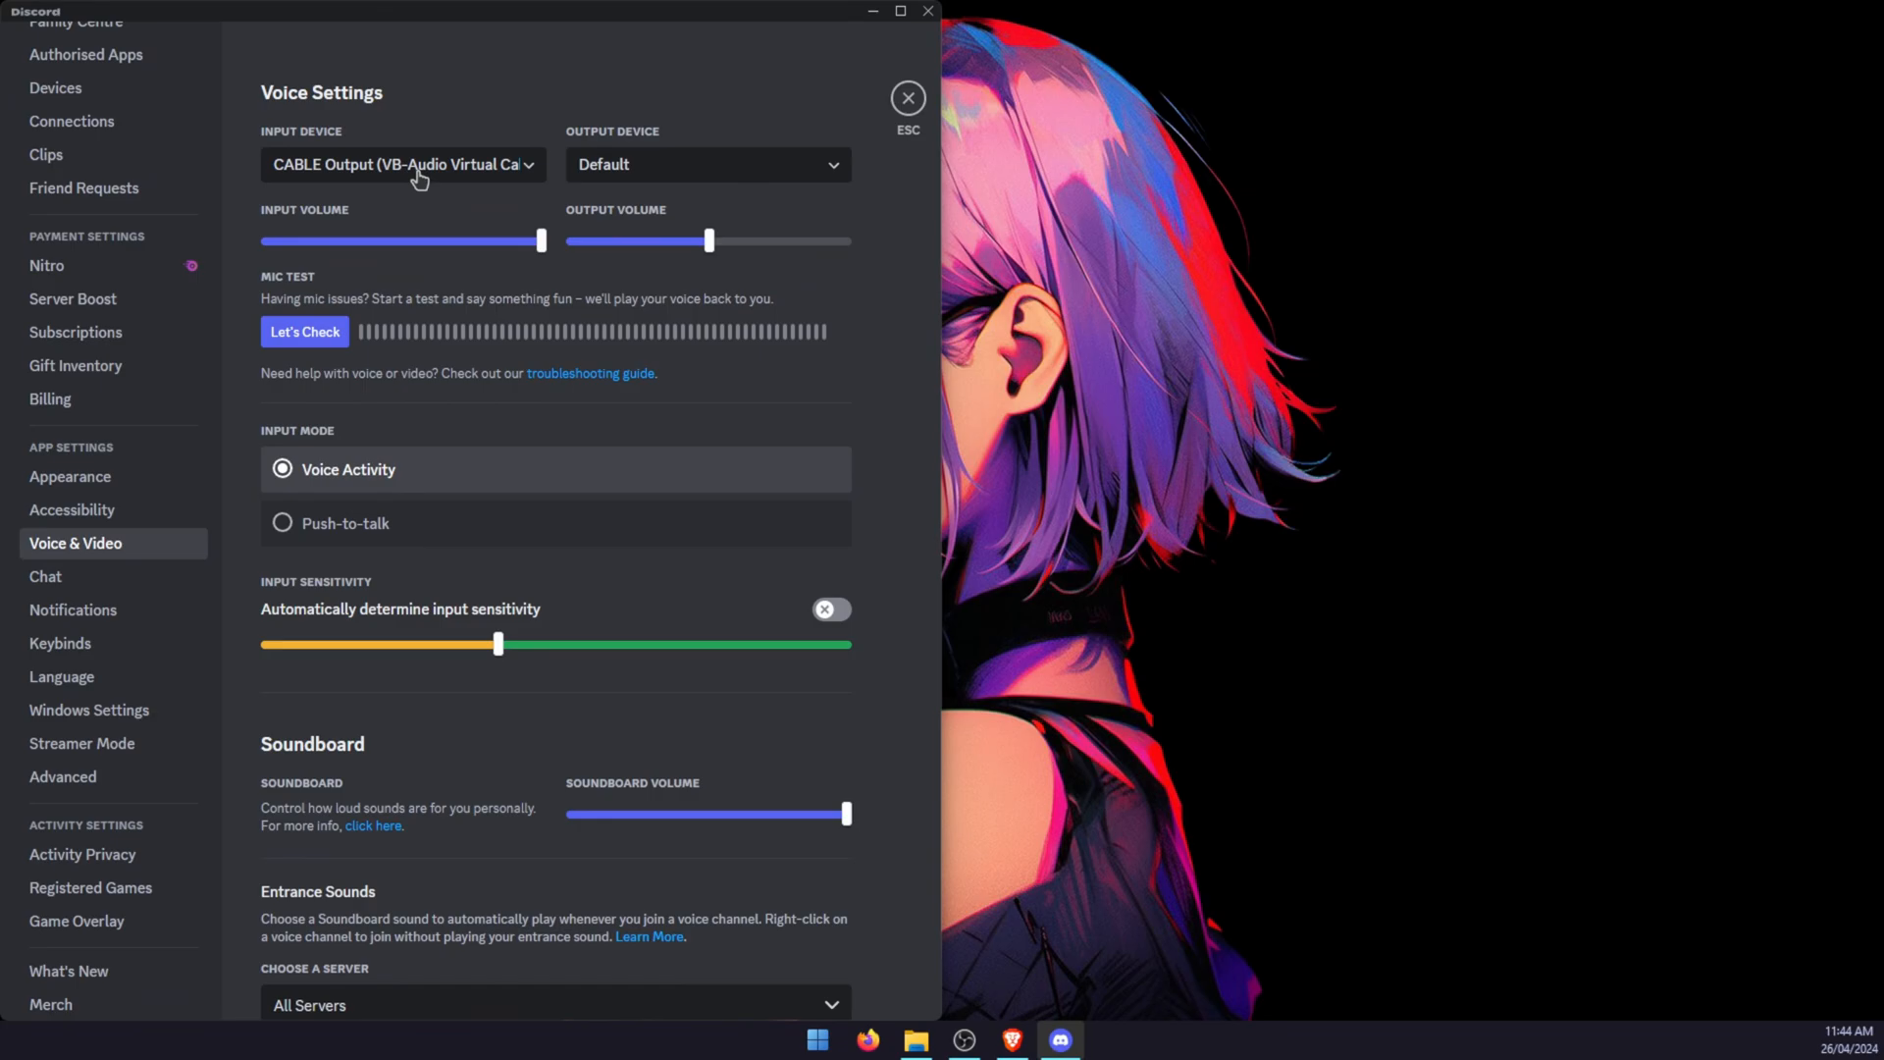
{"action": "mouse_move", "coordinate": [1383, 85]}
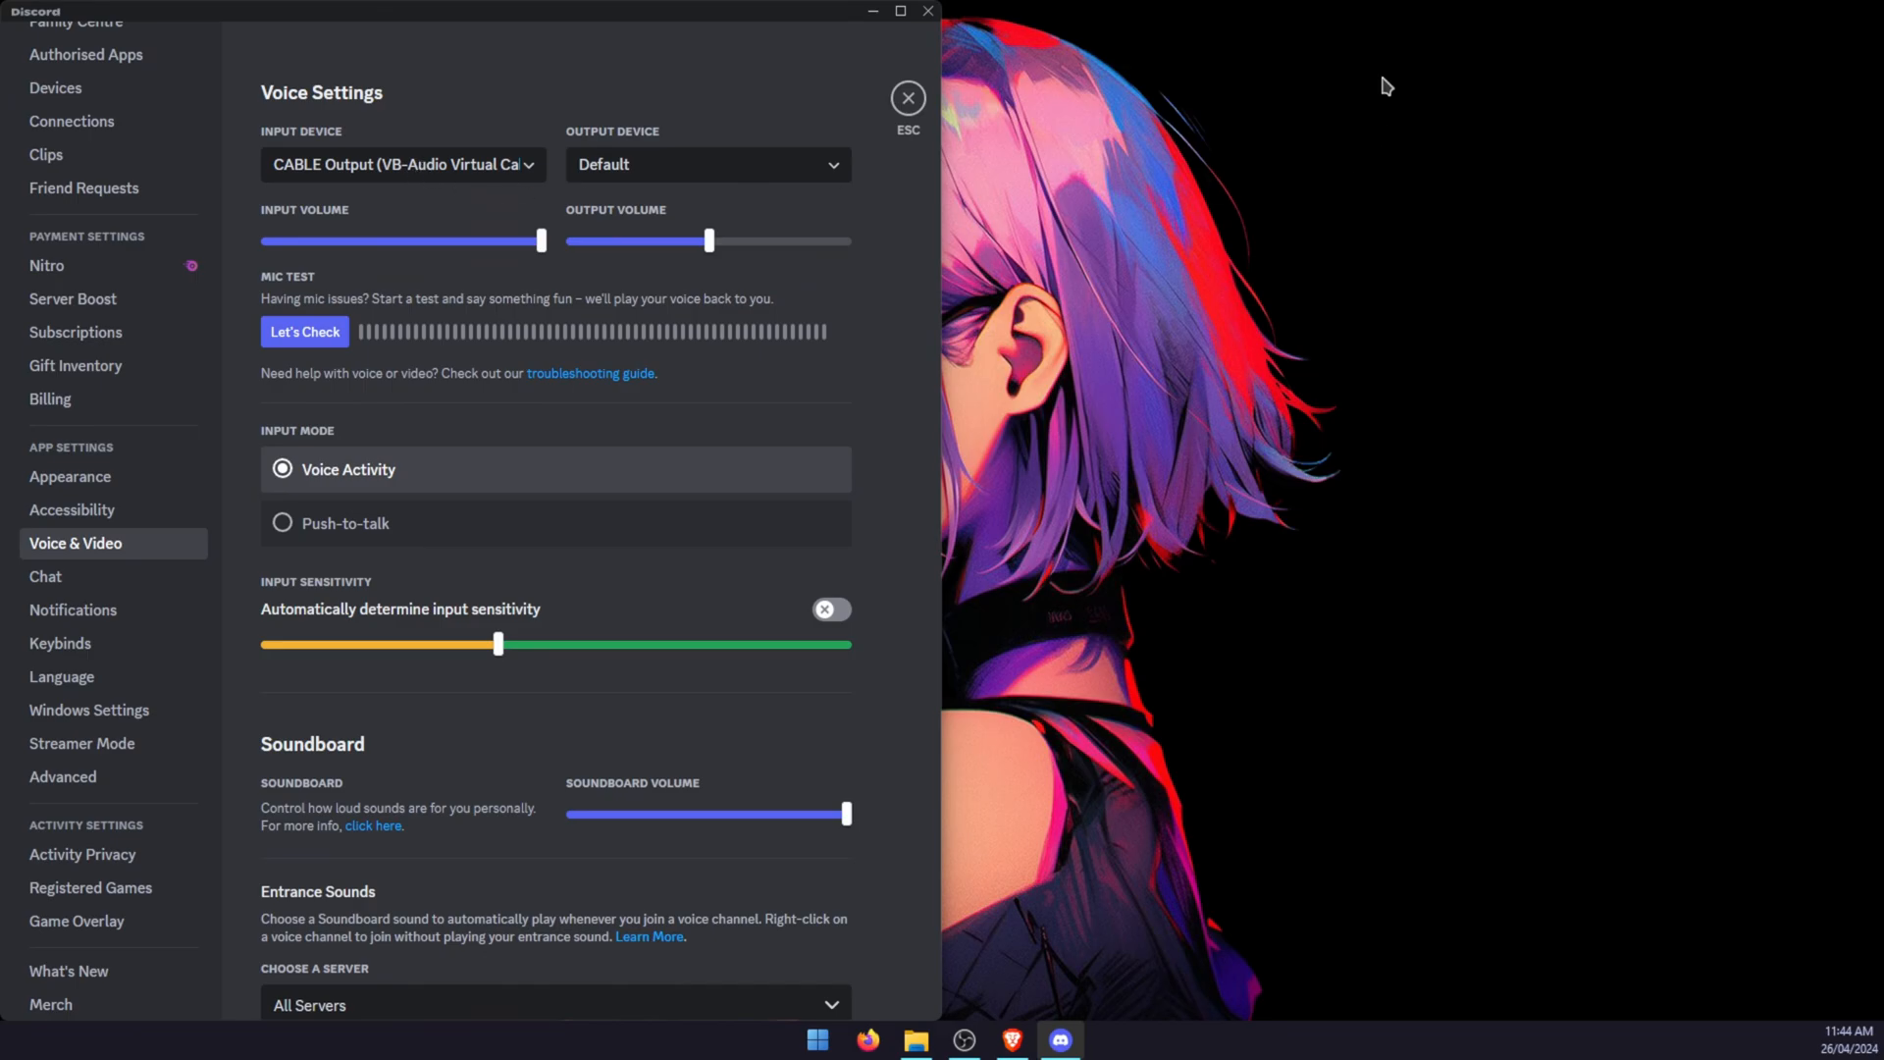
{"action": "mouse_move", "coordinate": [928, 61]}
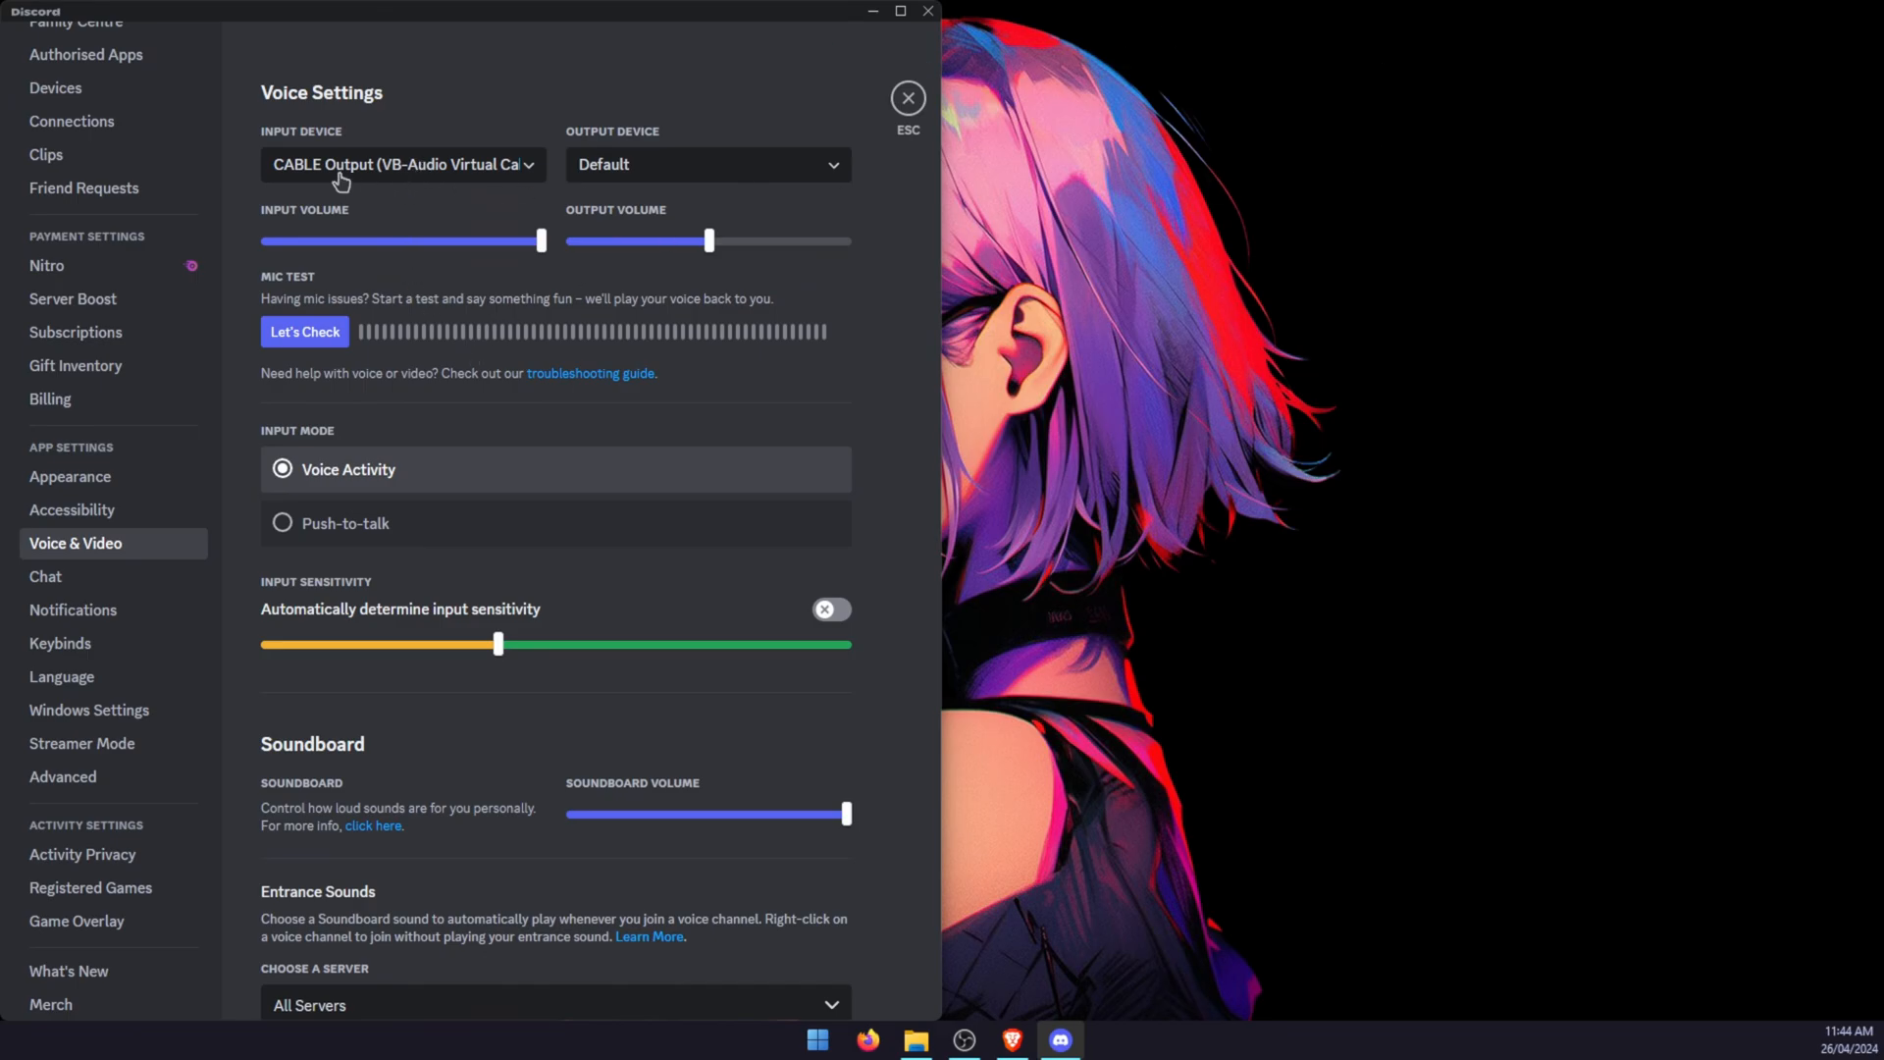
{"action": "mouse_move", "coordinate": [253, 182]}
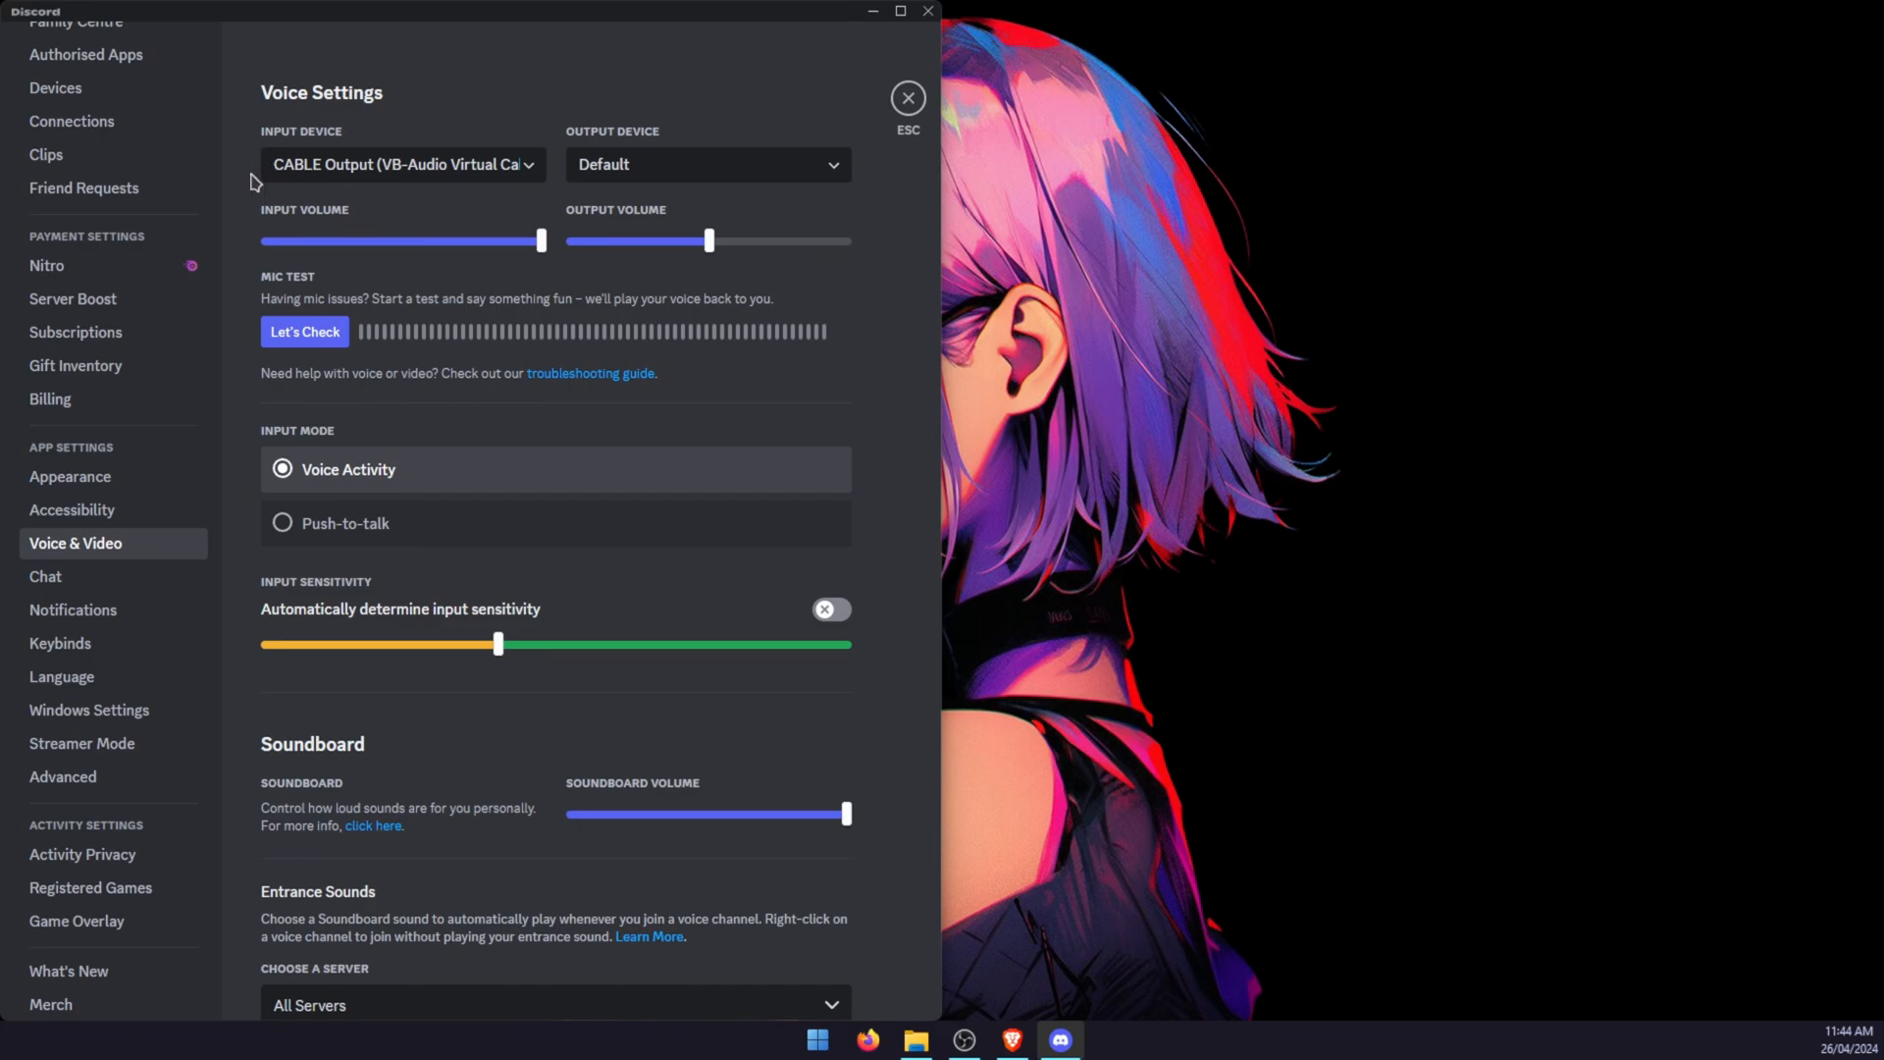
Confirm echo cancellation off, noise suppression None and automatic gain control off, then close Discord.
{"action": "scroll", "scroll_direction": "down", "scroll_amount": 3}
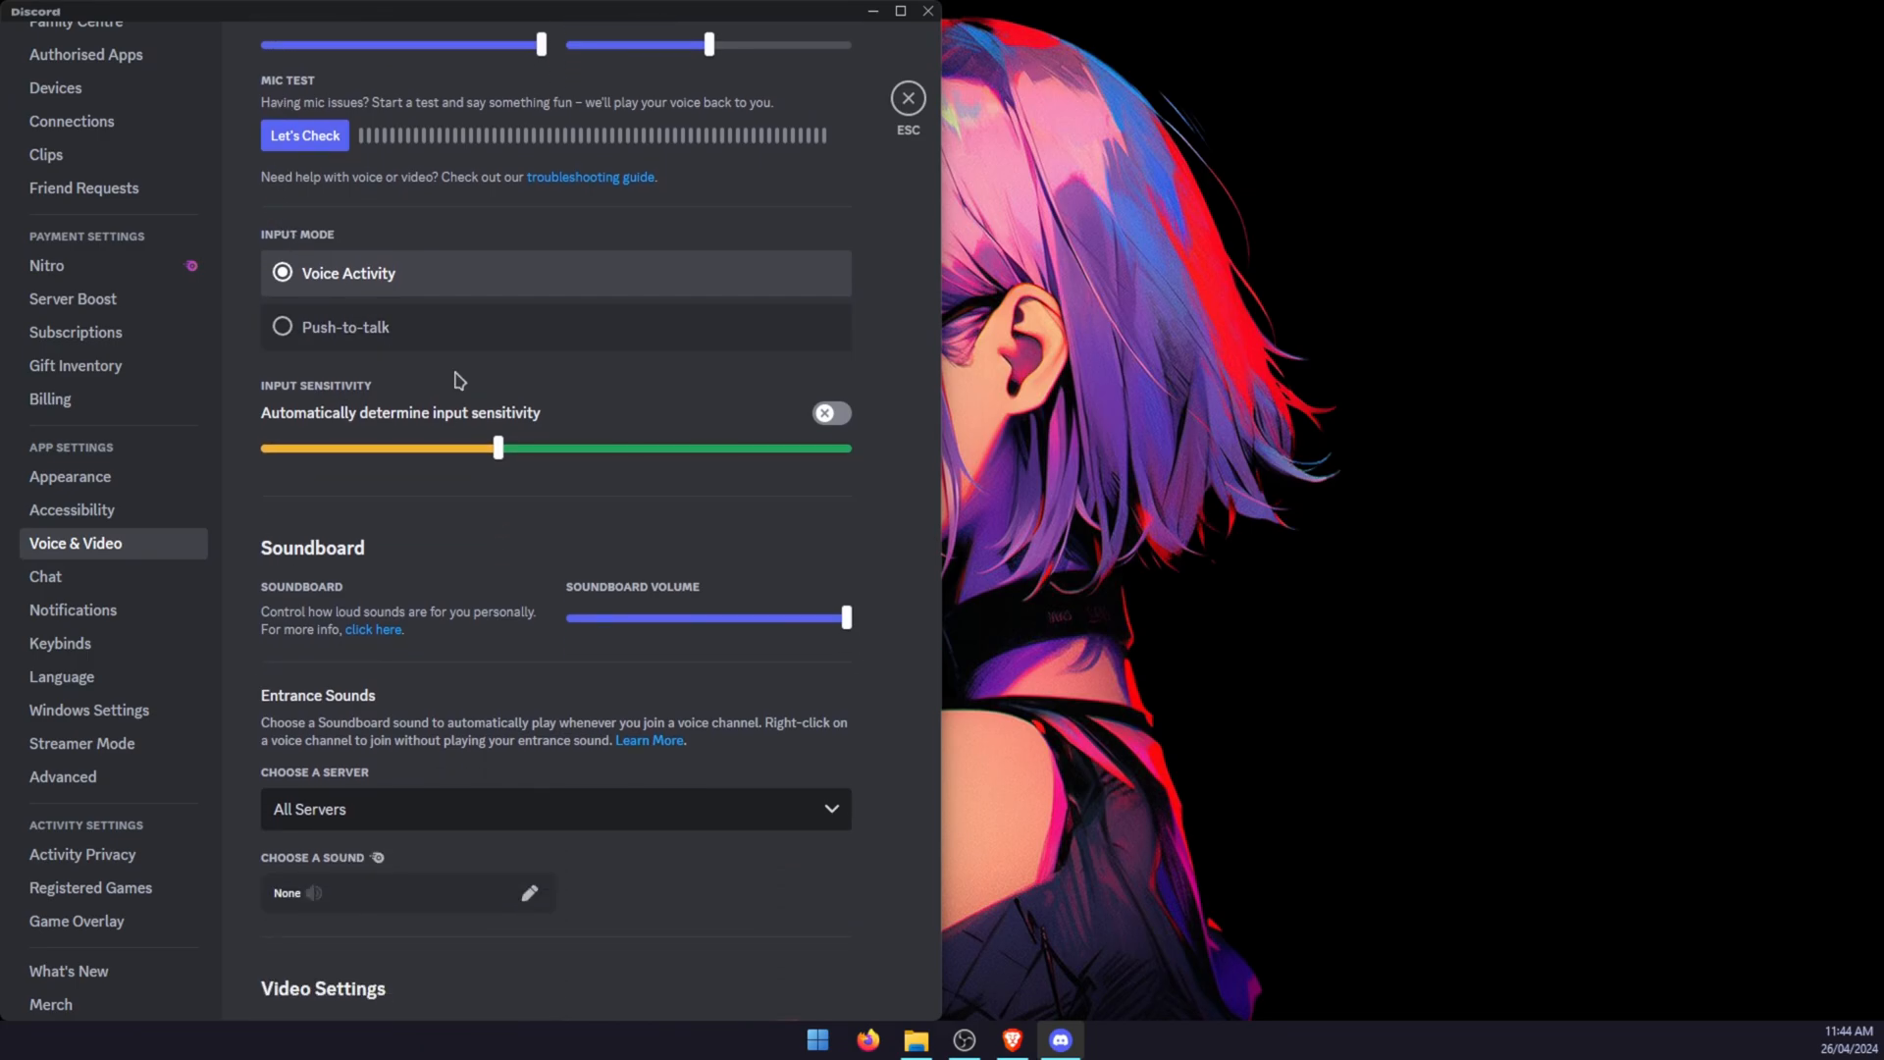
{"action": "mouse_move", "coordinate": [465, 418]}
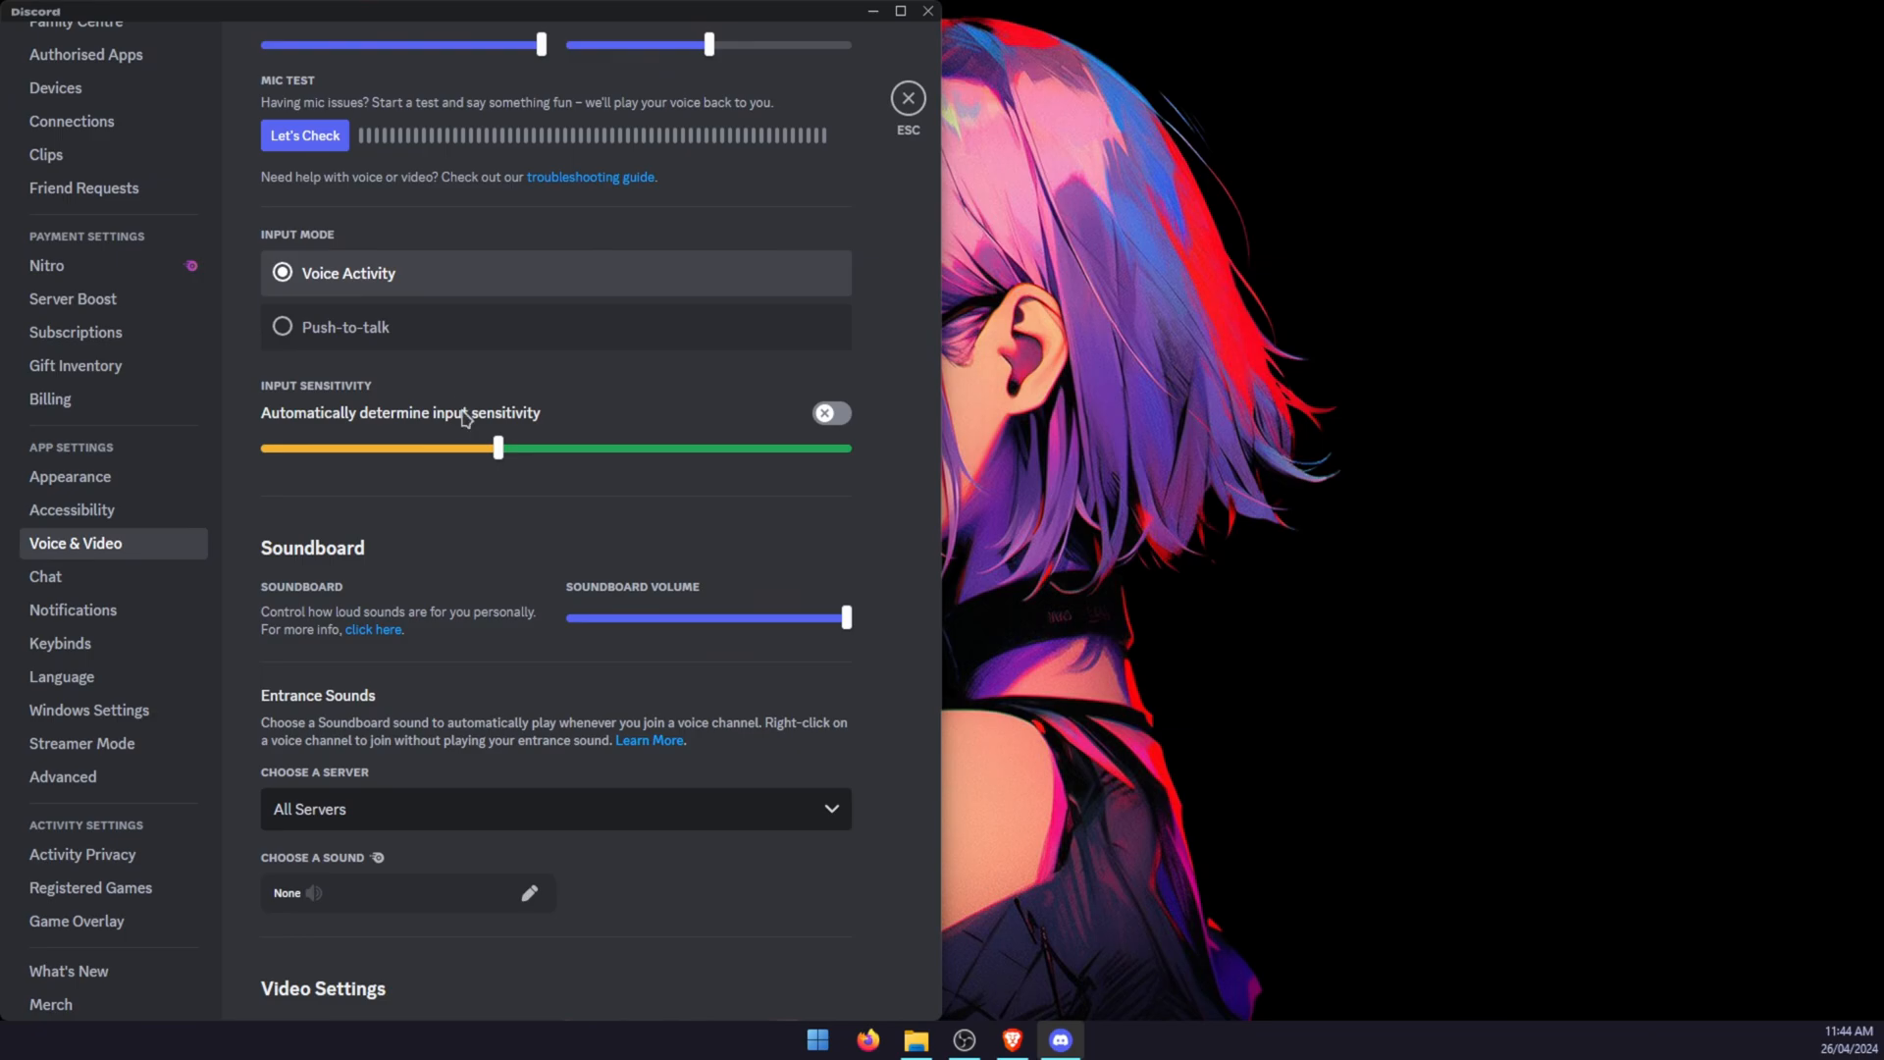
{"action": "scroll", "scroll_direction": "down", "scroll_amount": 3}
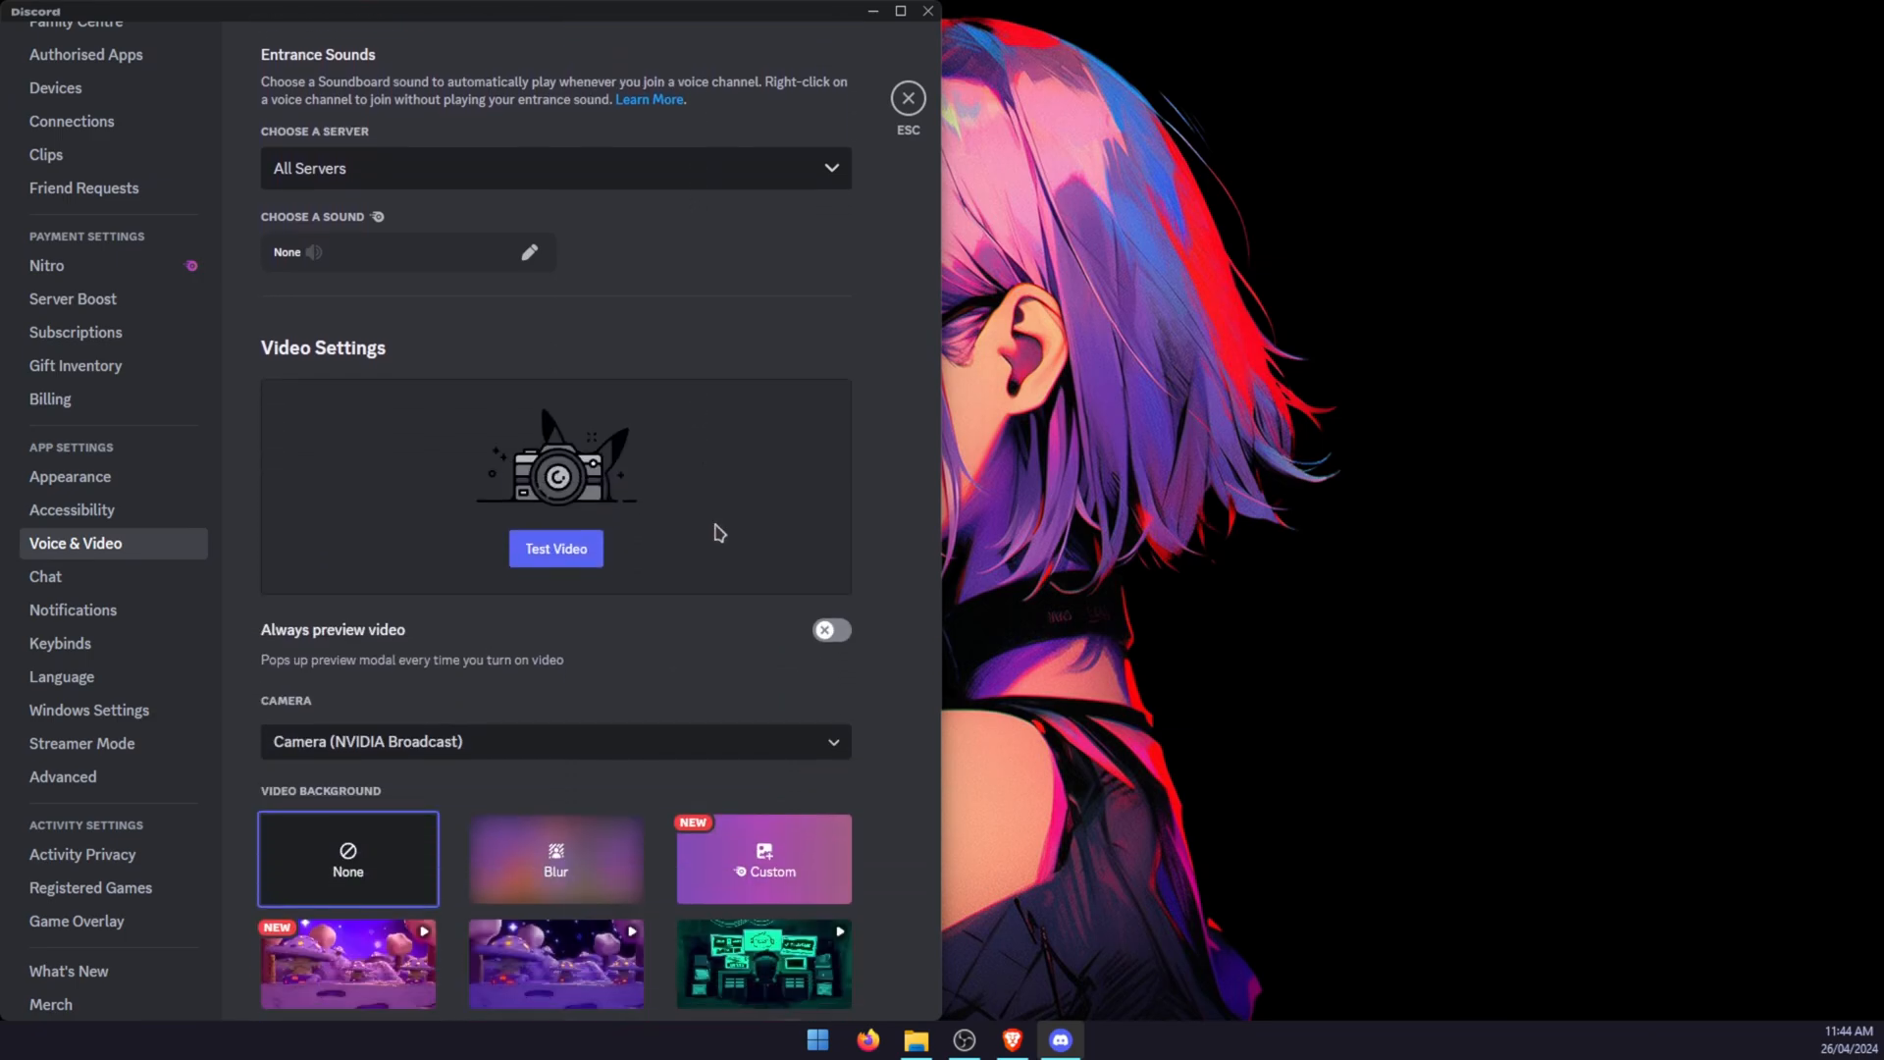
{"action": "scroll", "scroll_direction": "down", "scroll_amount": 3}
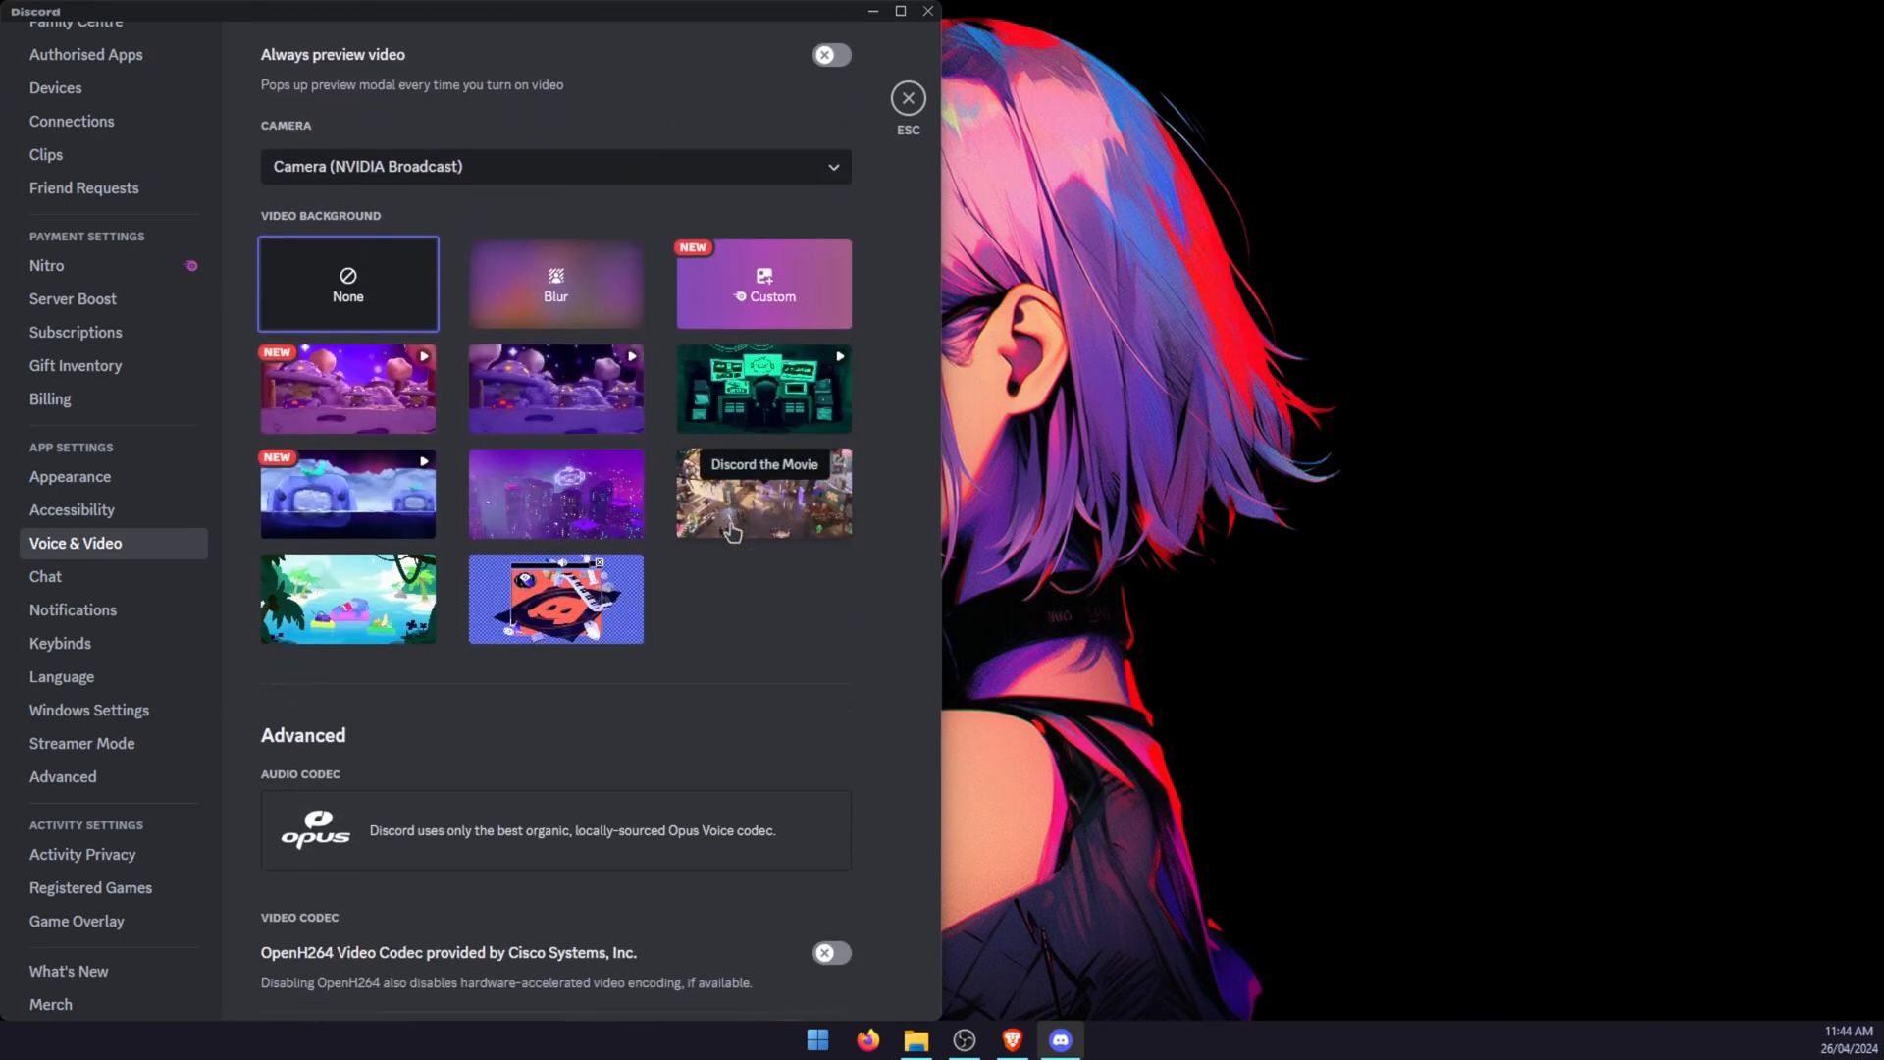
{"action": "scroll", "scroll_direction": "down", "scroll_amount": 3}
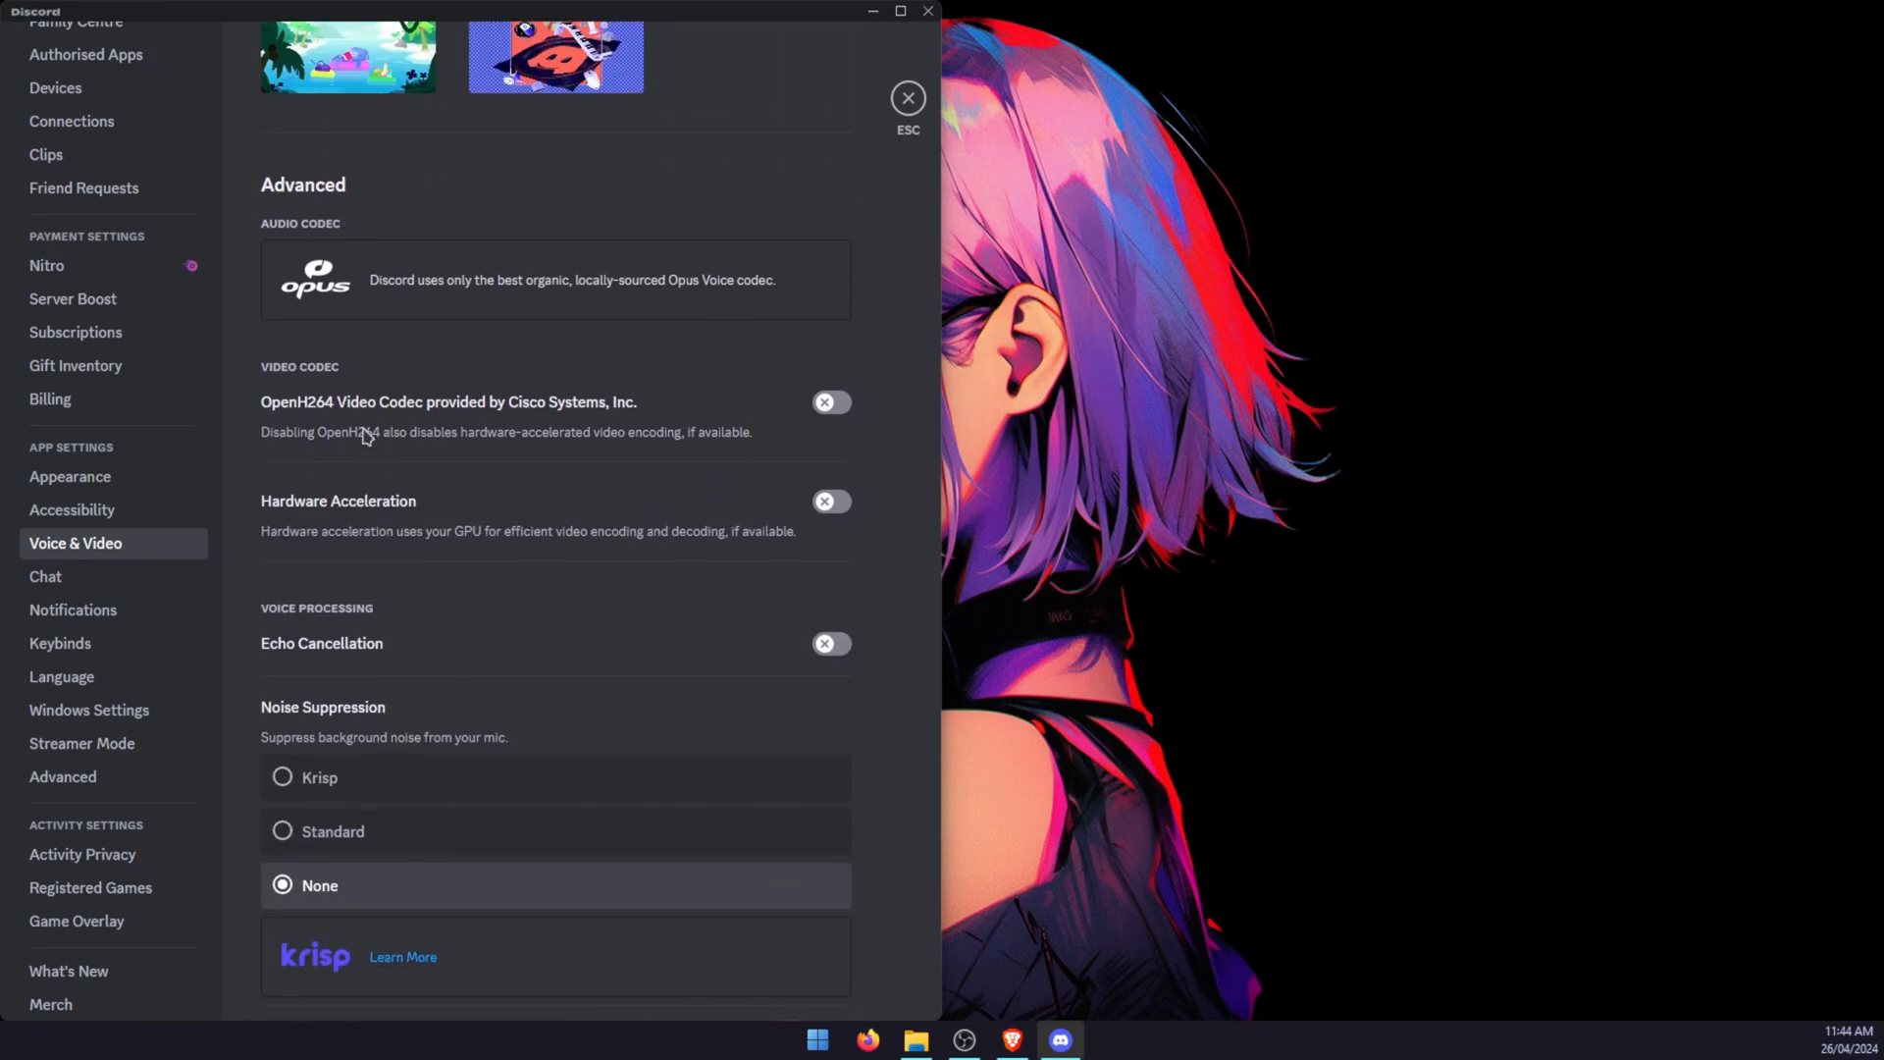
{"action": "scroll", "scroll_direction": "down", "scroll_amount": 3}
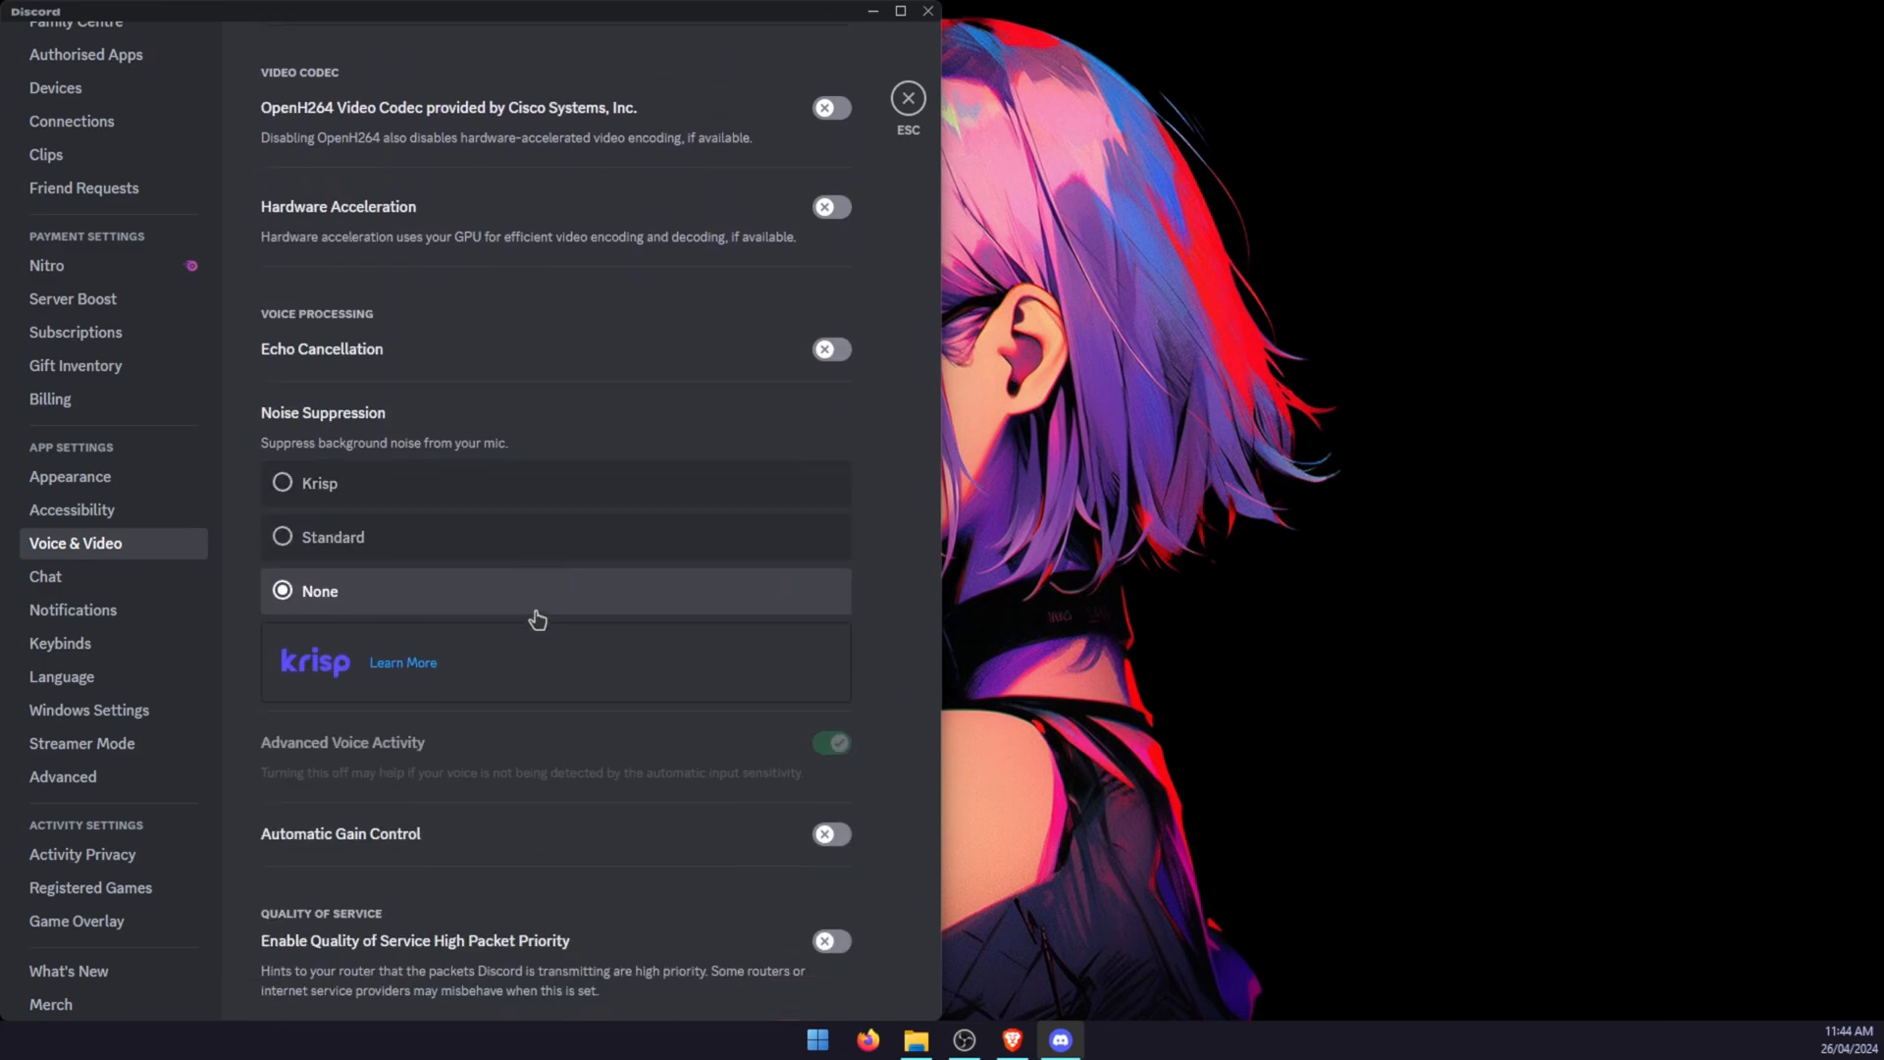
{"action": "mouse_move", "coordinate": [333, 537]}
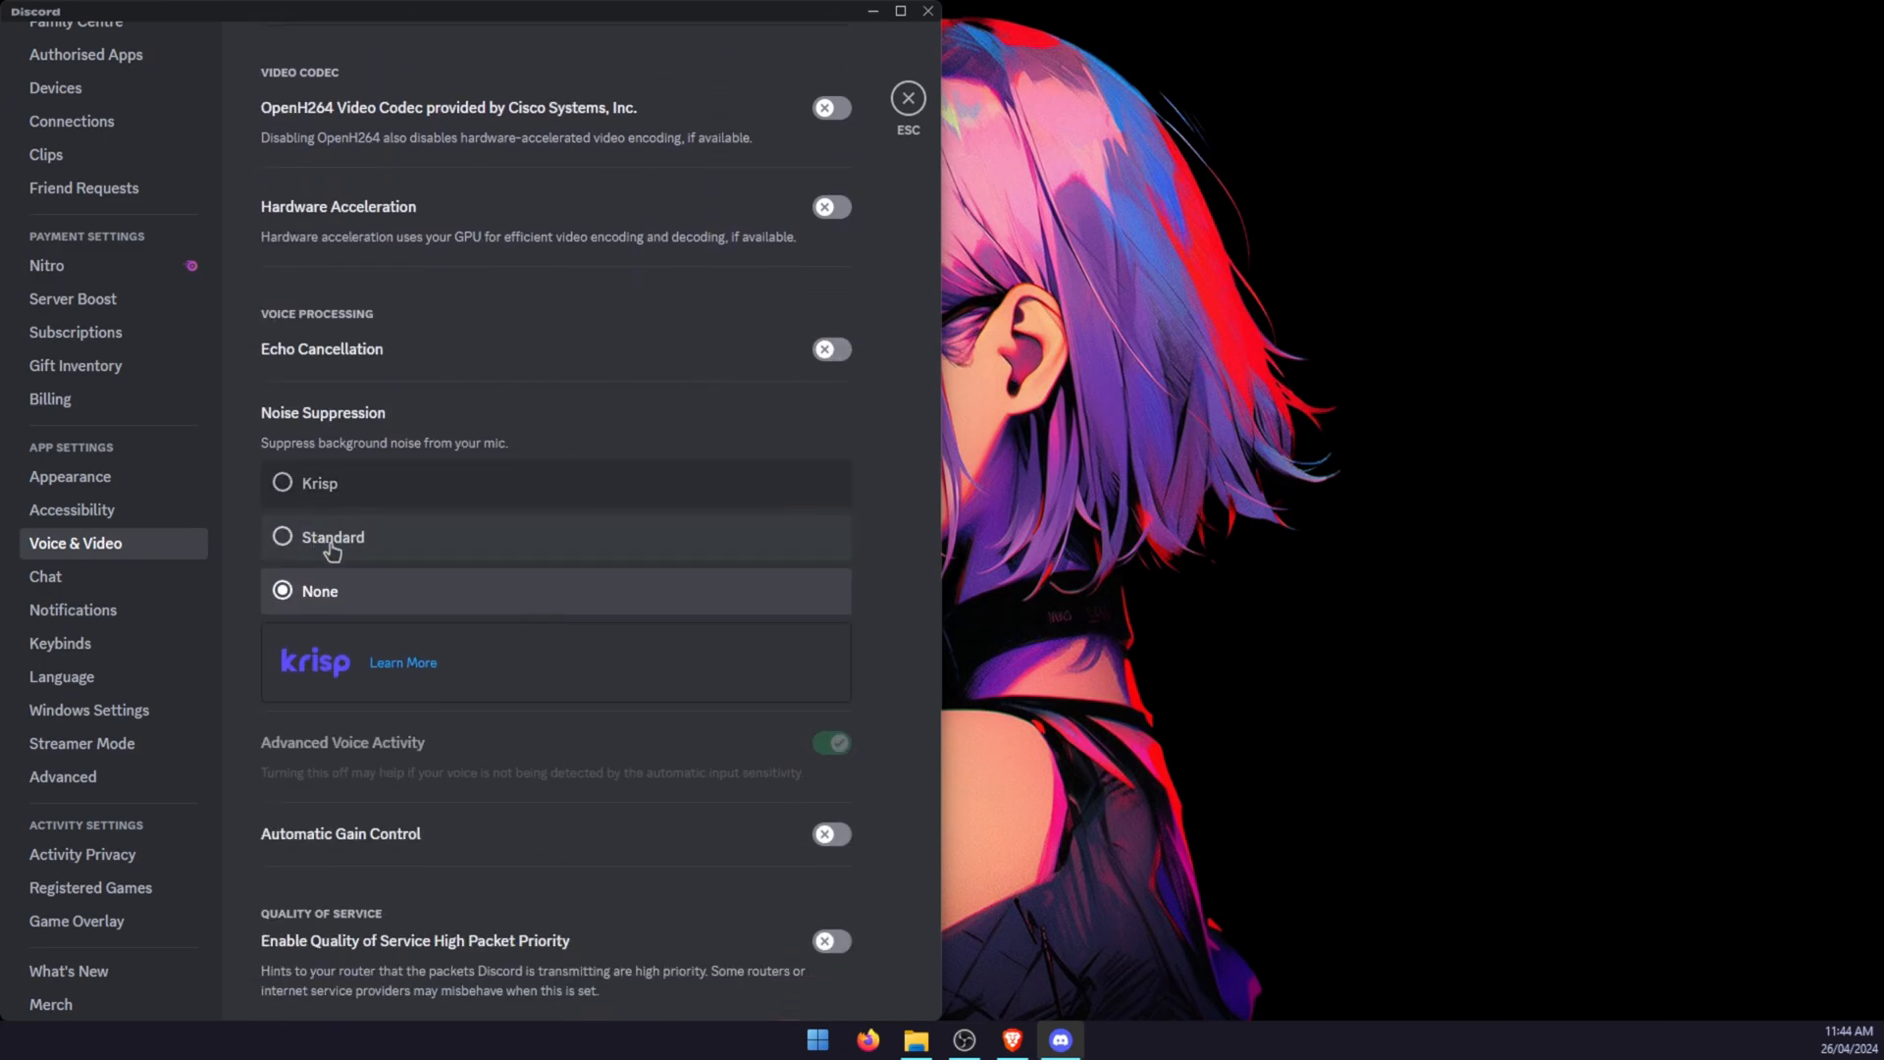
{"action": "scroll", "scroll_direction": "down", "scroll_amount": 3}
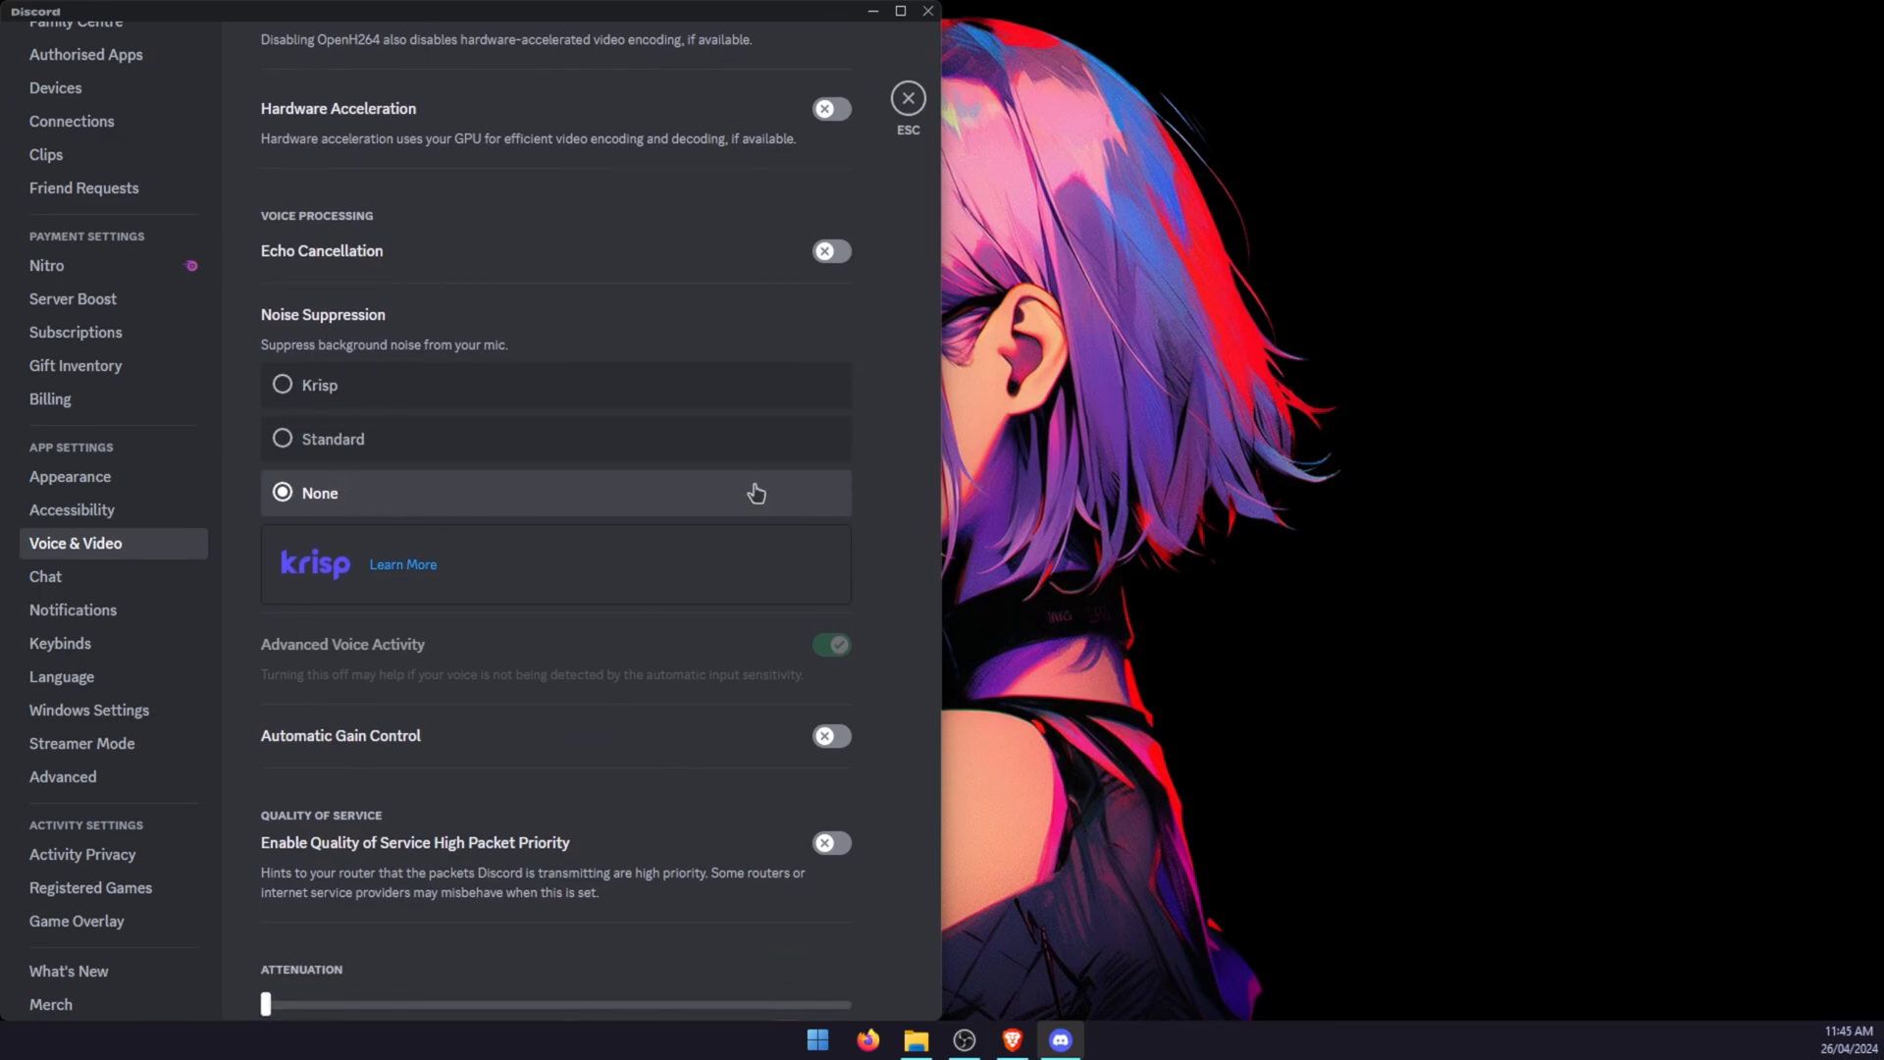
{"action": "scroll", "scroll_direction": "down", "scroll_amount": 3}
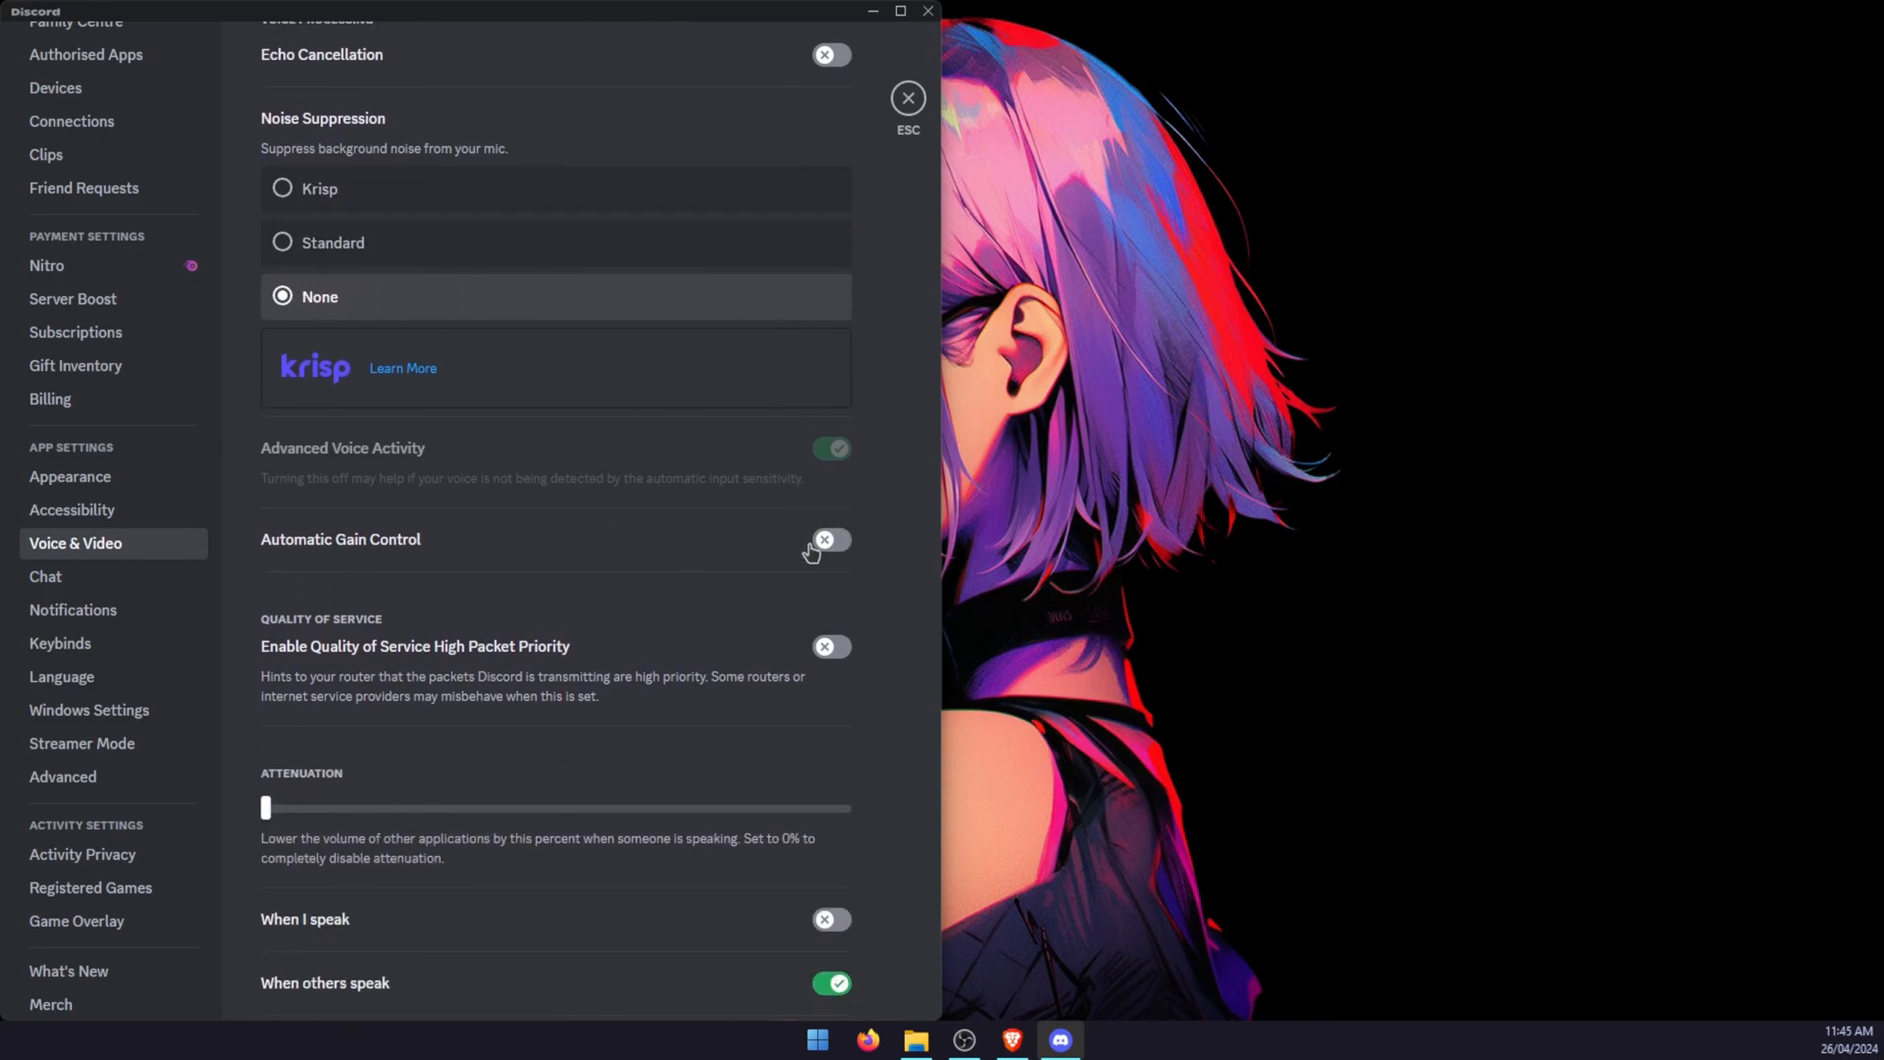
{"action": "mouse_move", "coordinate": [759, 691]}
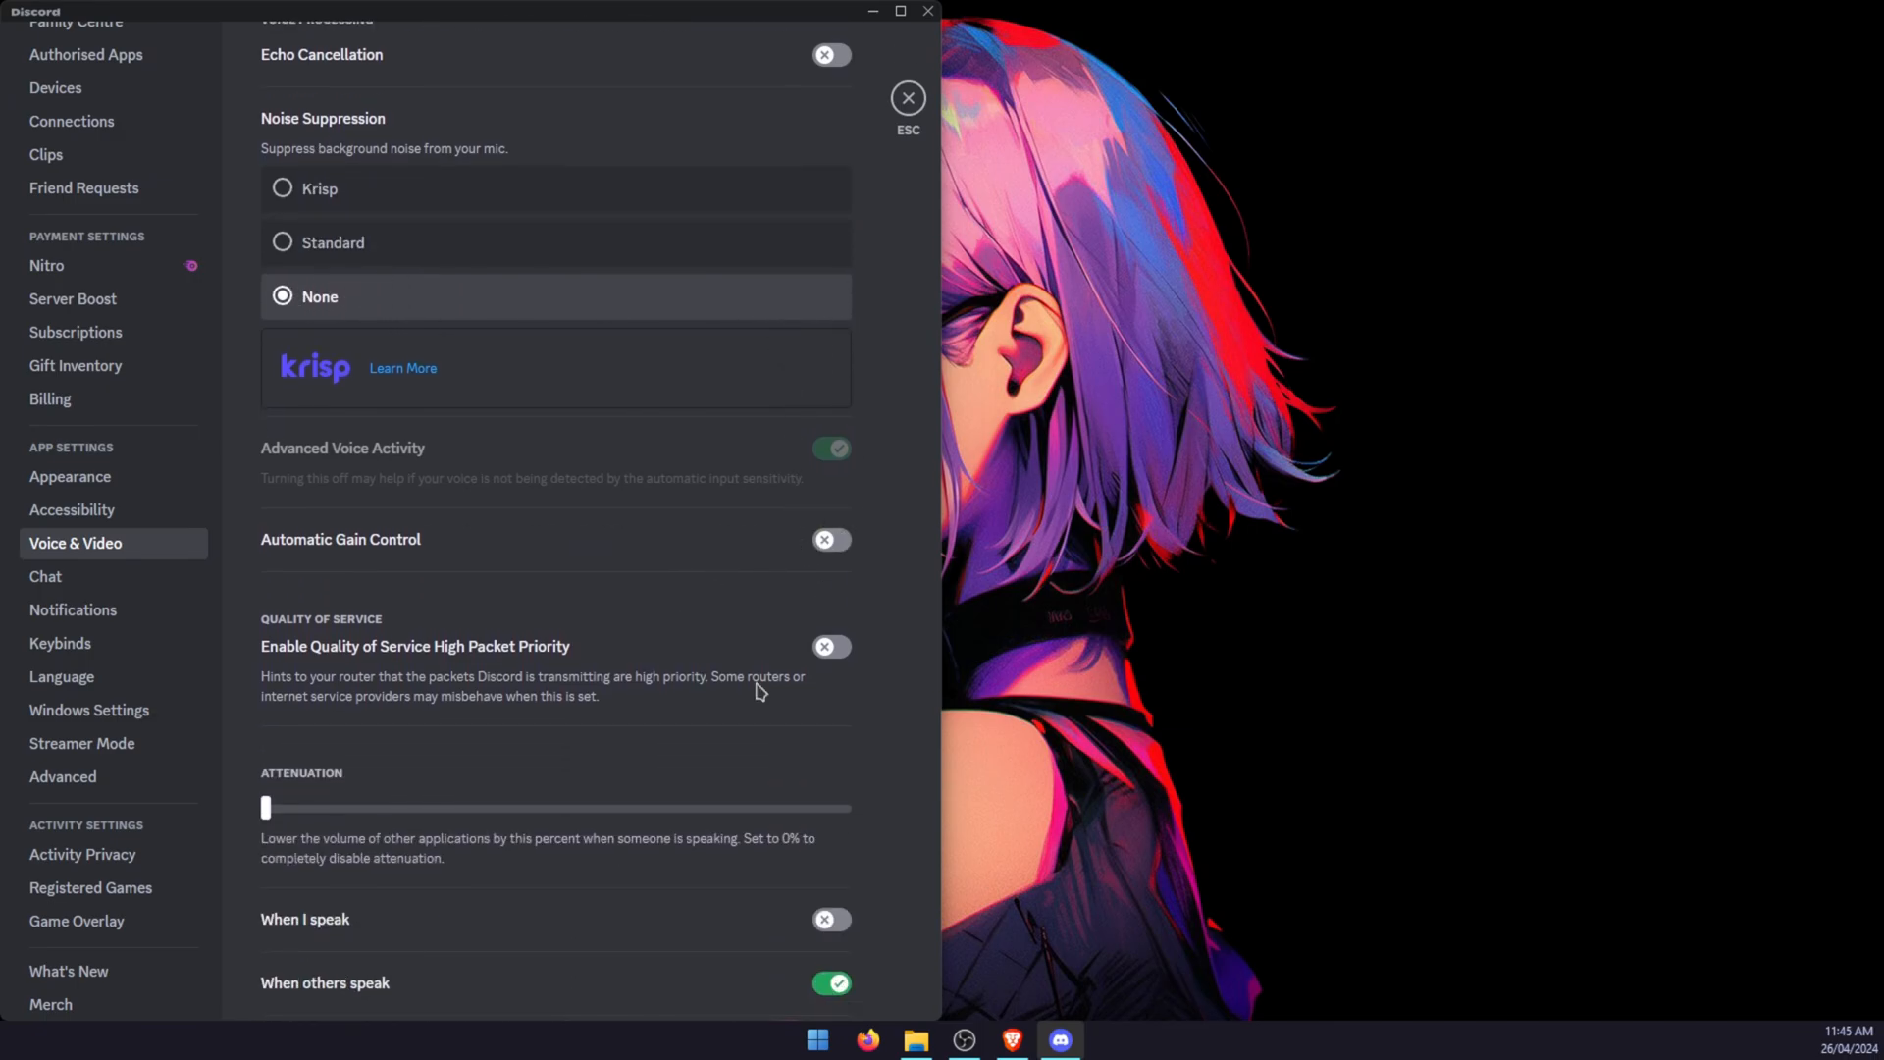
{"action": "mouse_move", "coordinate": [783, 691]}
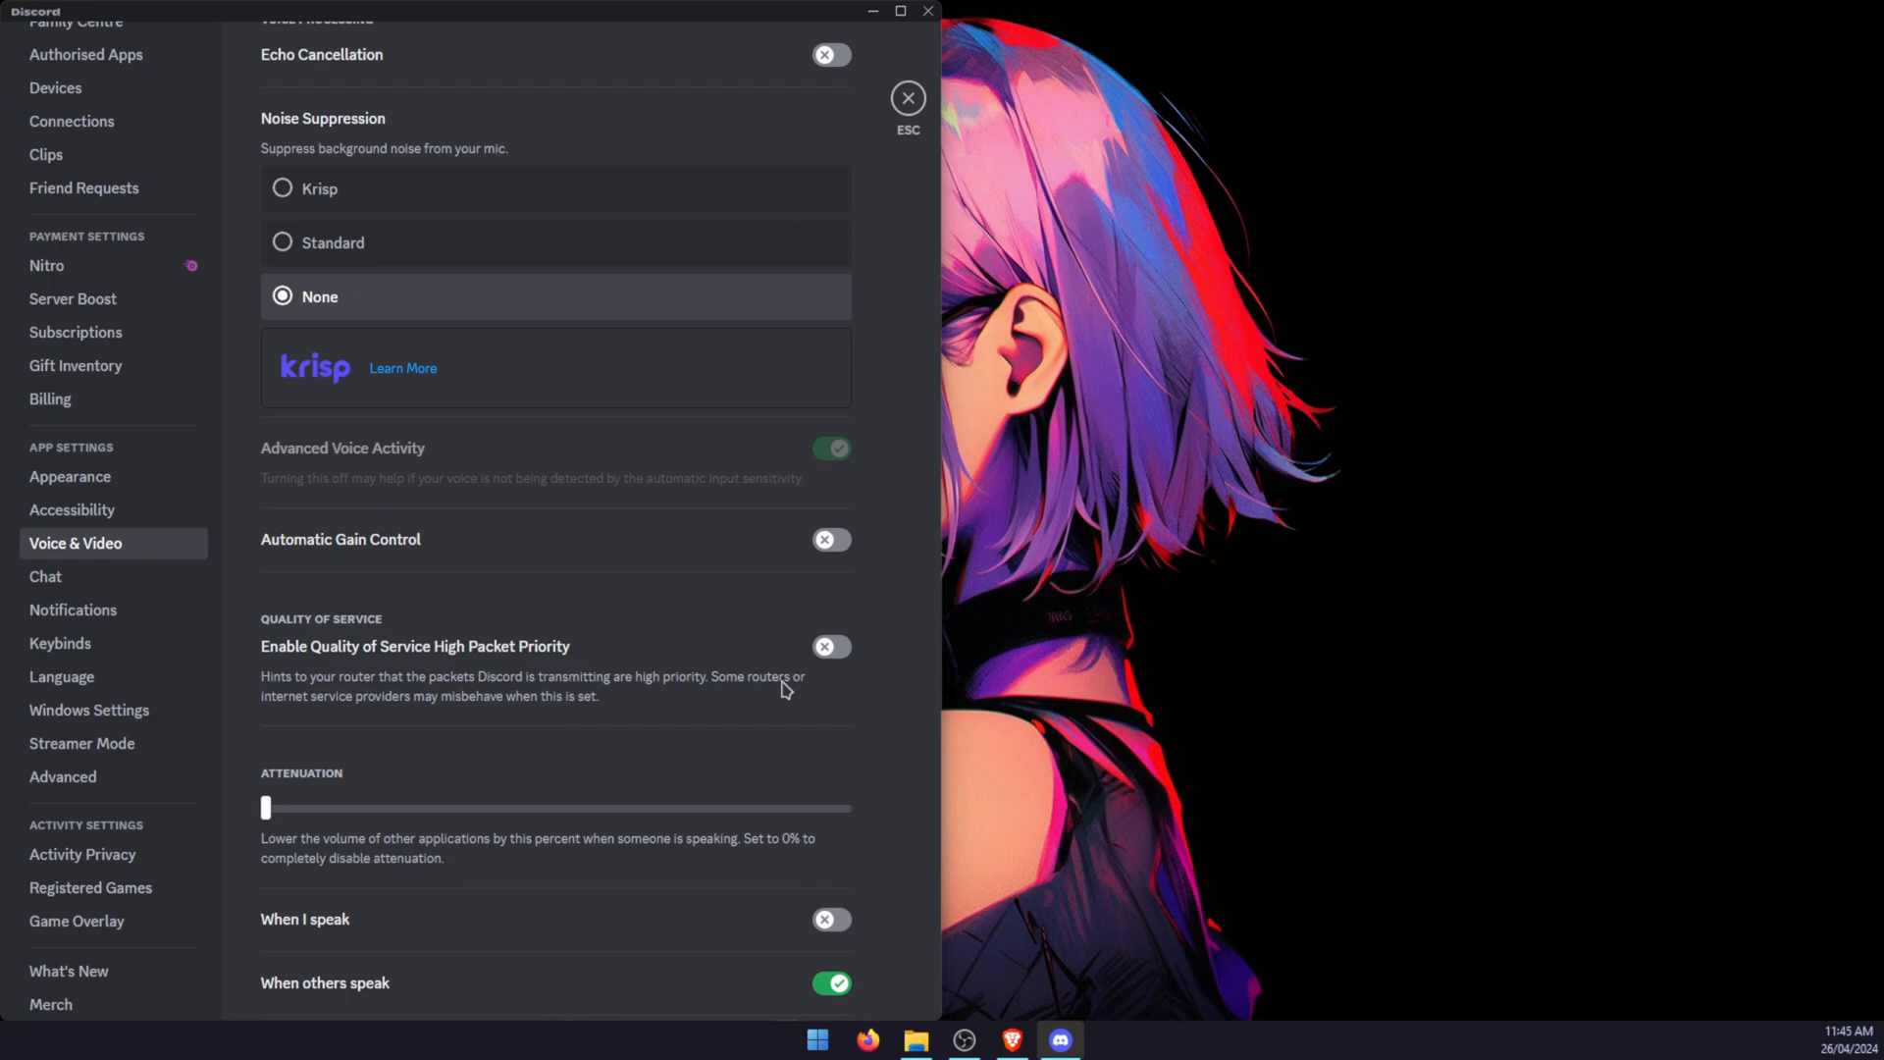
{"action": "scroll", "scroll_direction": "up", "scroll_amount": 3}
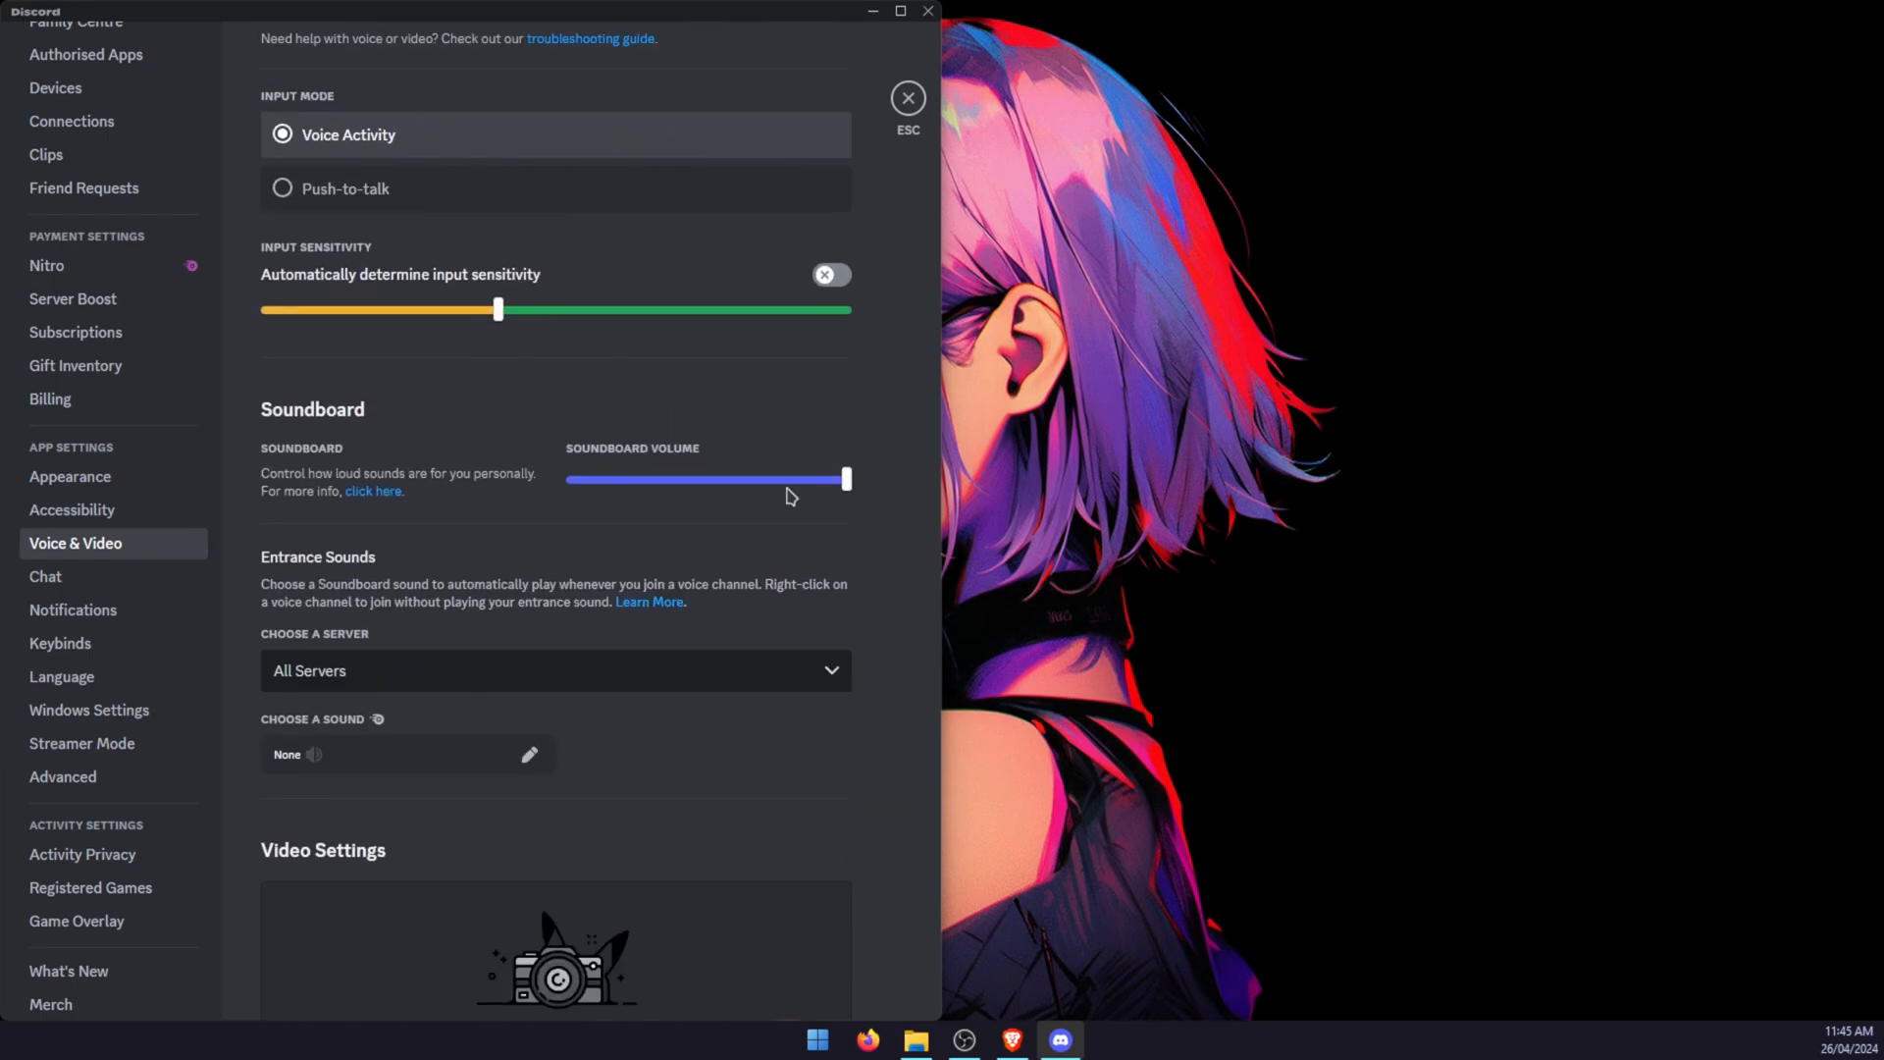
{"action": "left_click", "coordinate": [906, 98]}
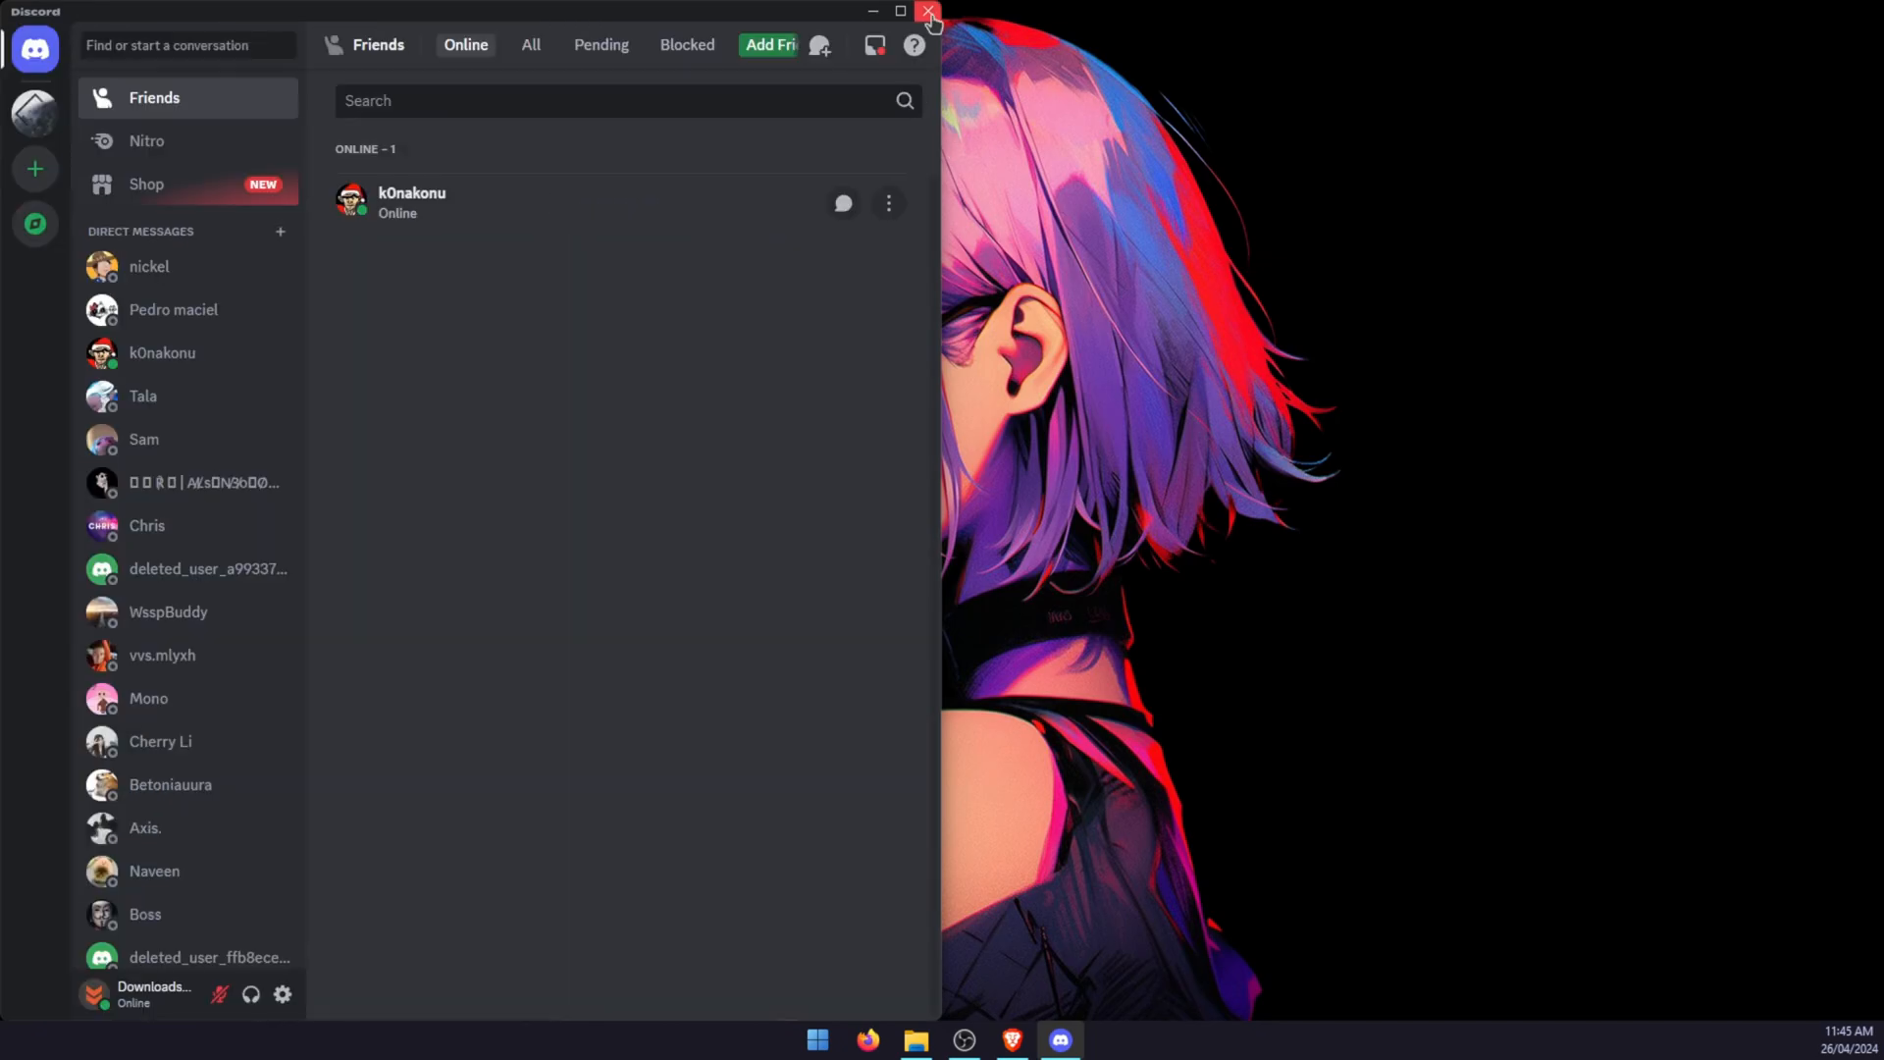
{"action": "left_click", "coordinate": [926, 12]}
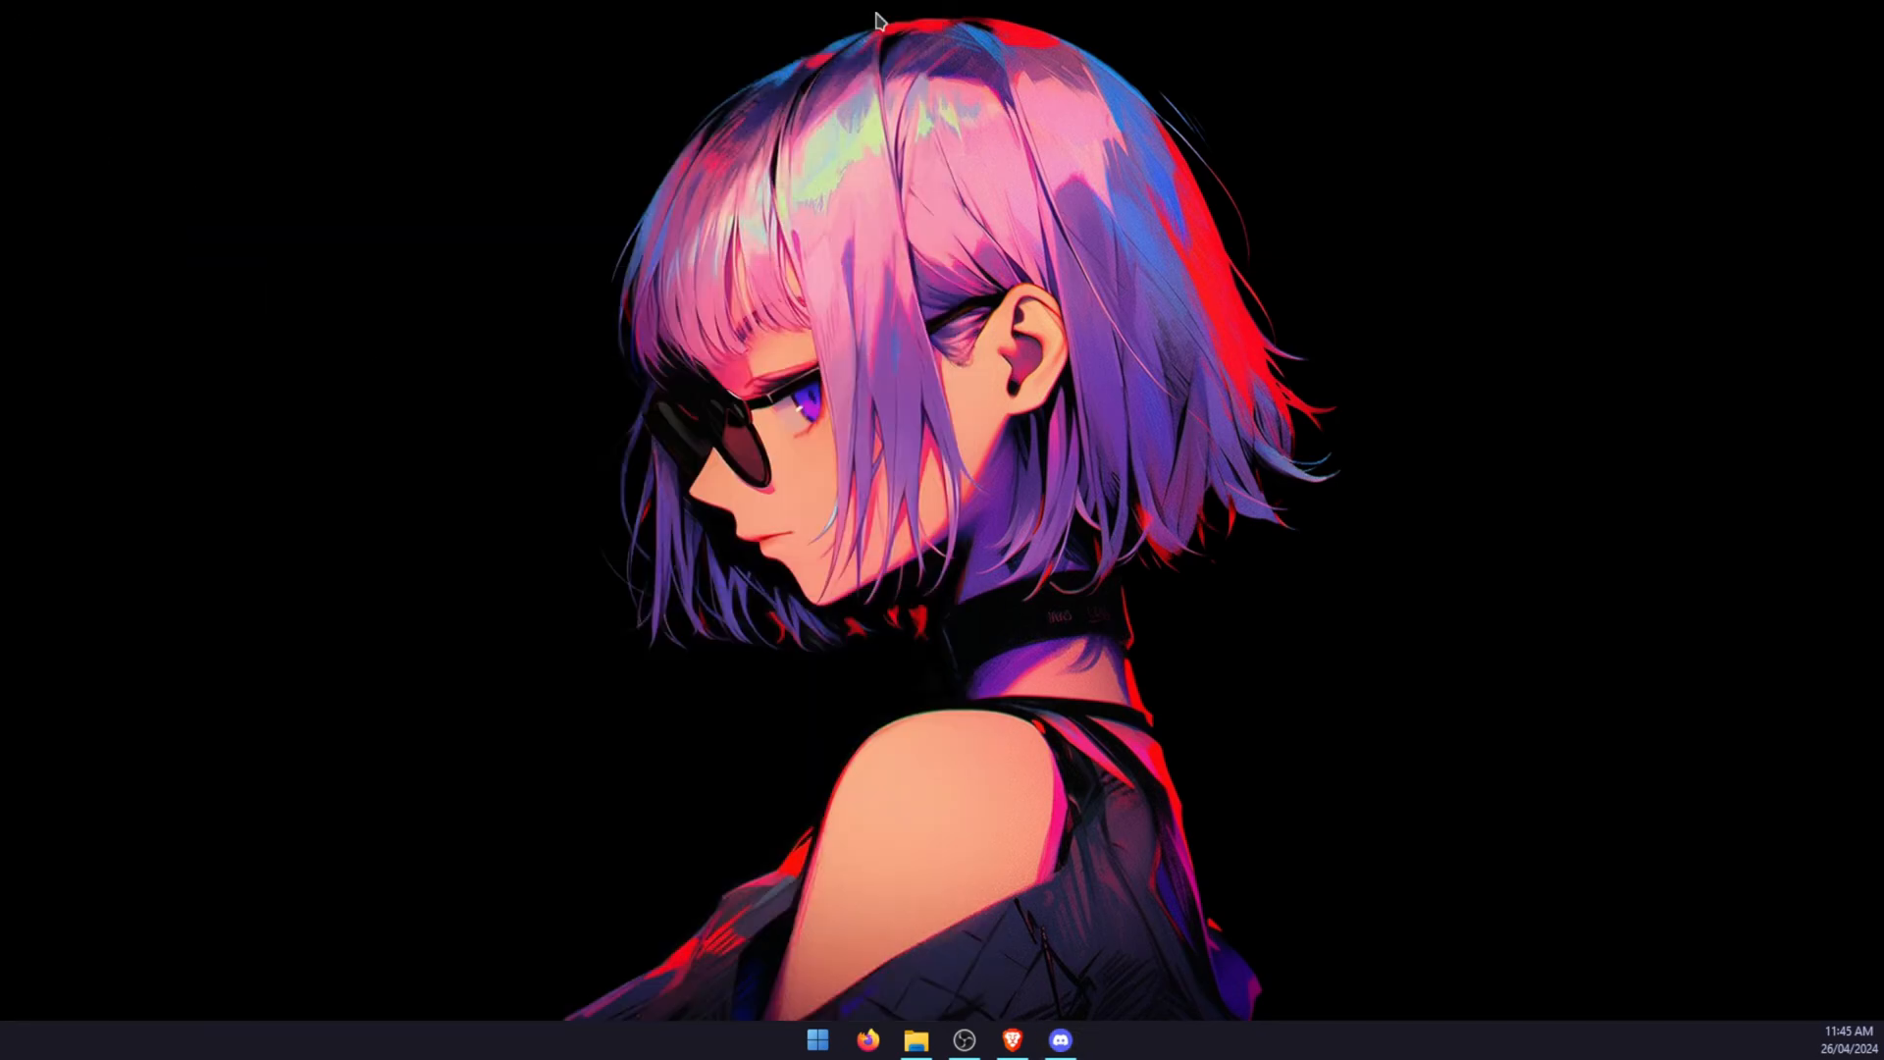